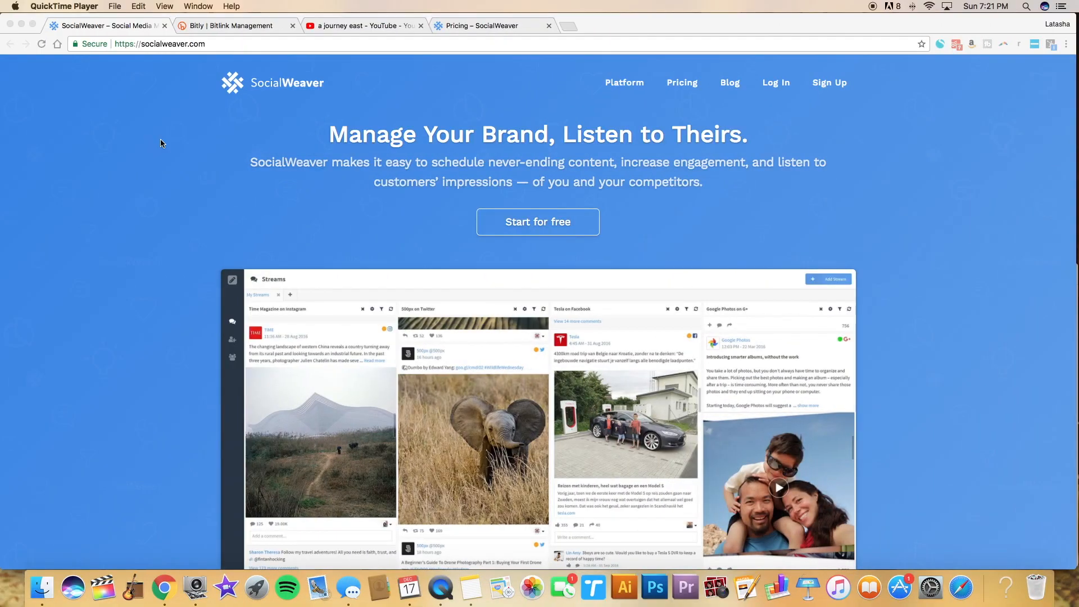
mouse_move(151, 140)
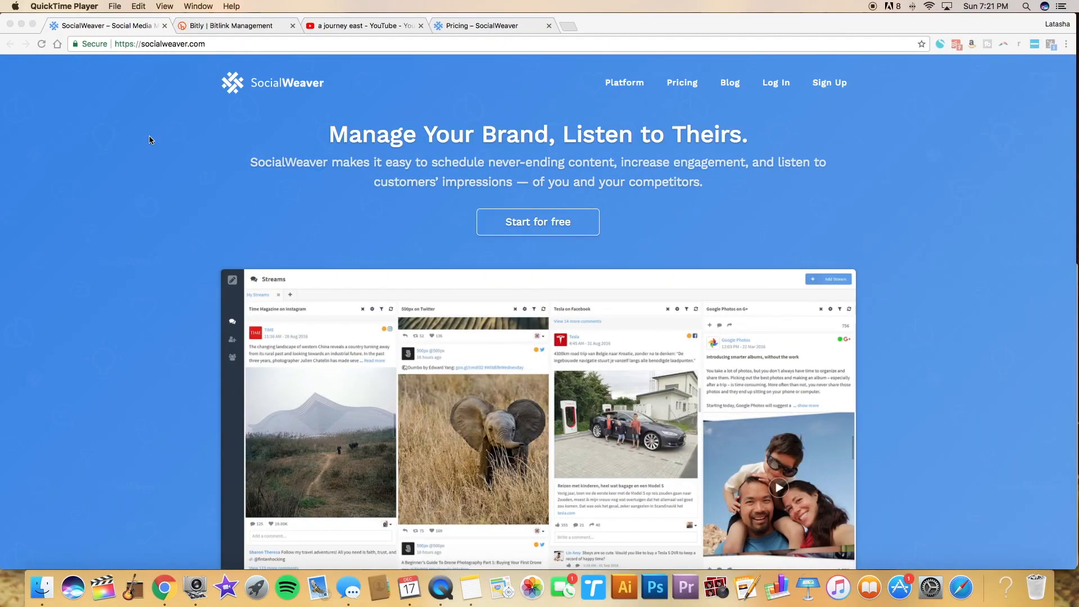
mouse_move(167, 180)
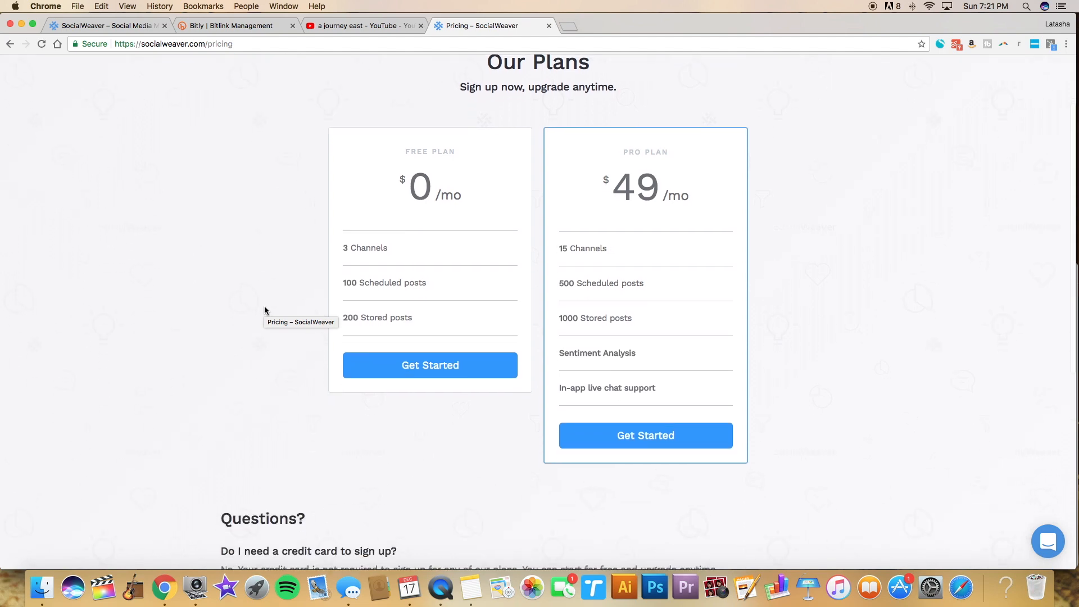
Log in, go to Channels and connect a YouTube channel alongside Facebook and Twitter.
scroll(up, 3)
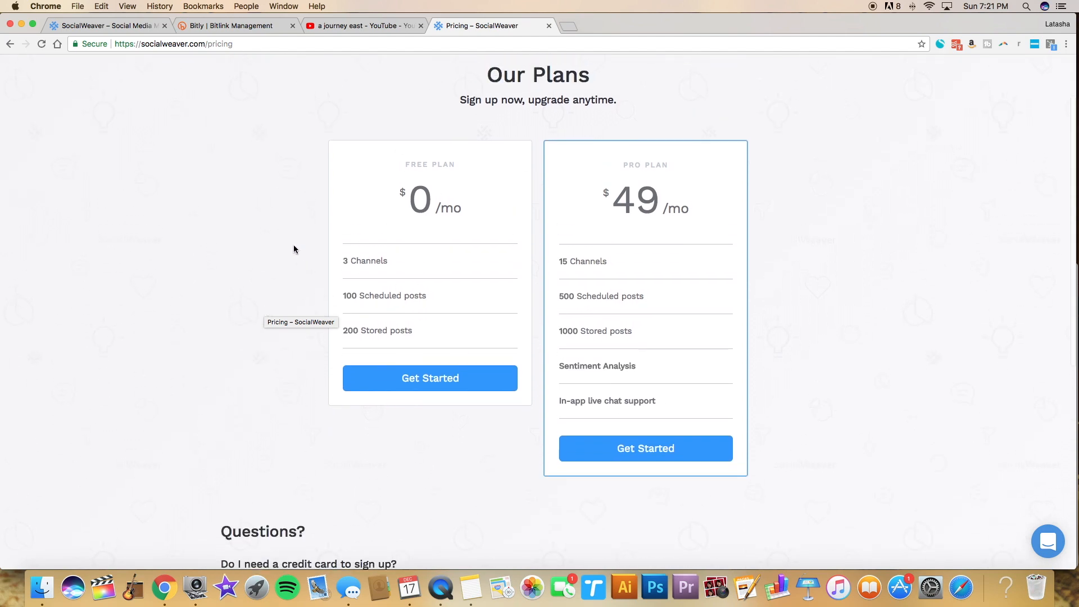
mouse_move(342, 268)
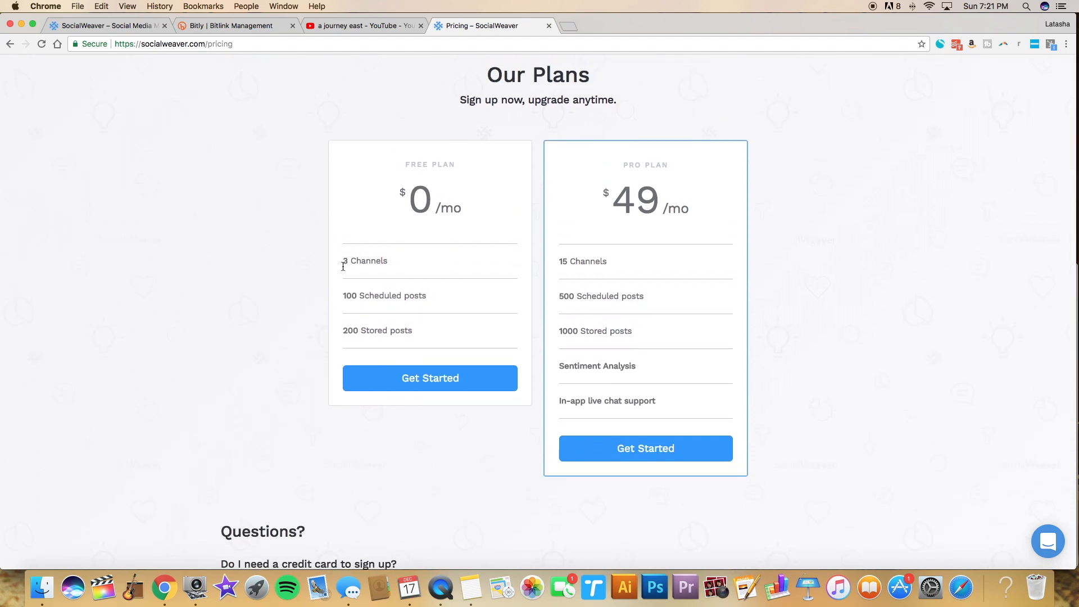
mouse_move(374, 272)
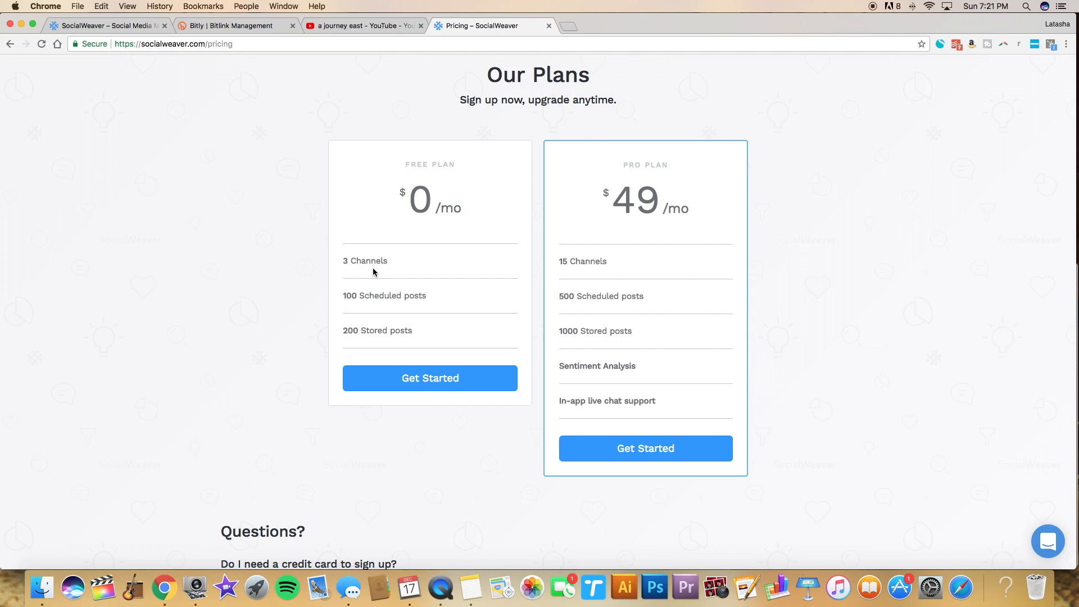
mouse_move(324, 268)
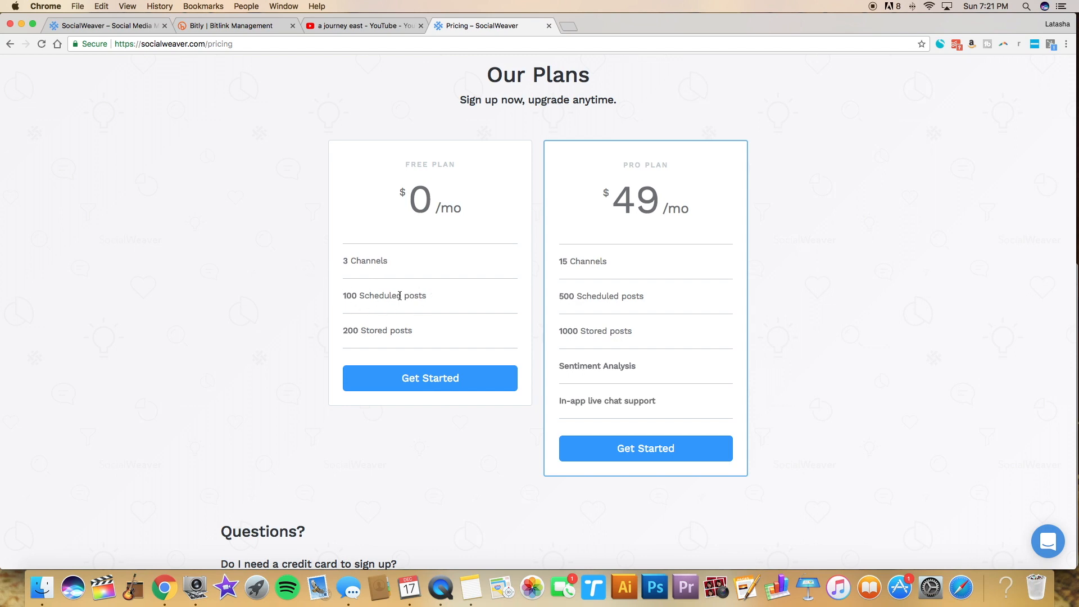
mouse_move(656, 269)
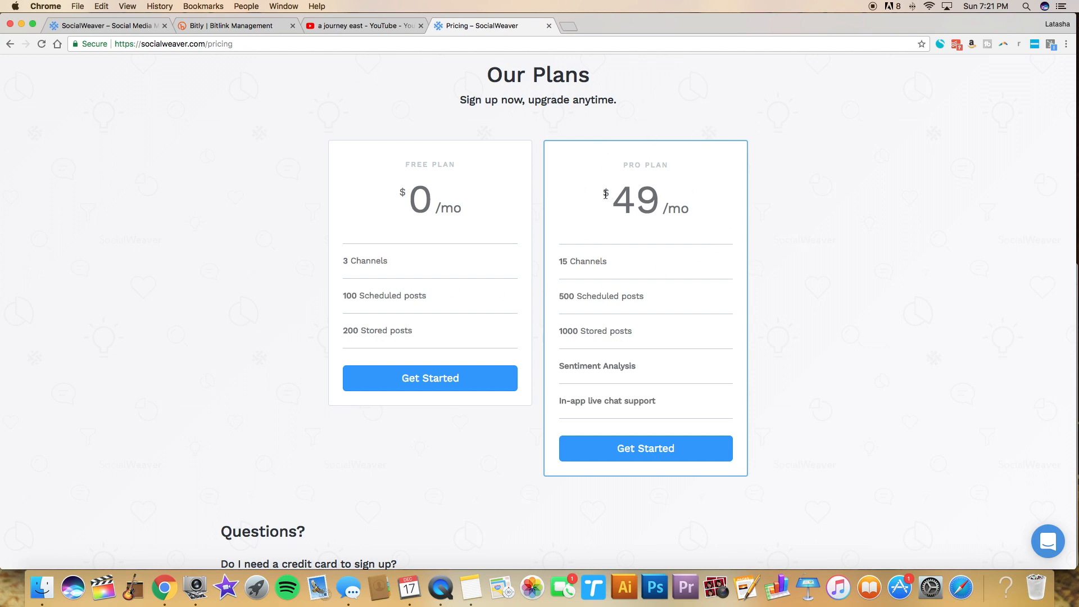
mouse_move(610, 344)
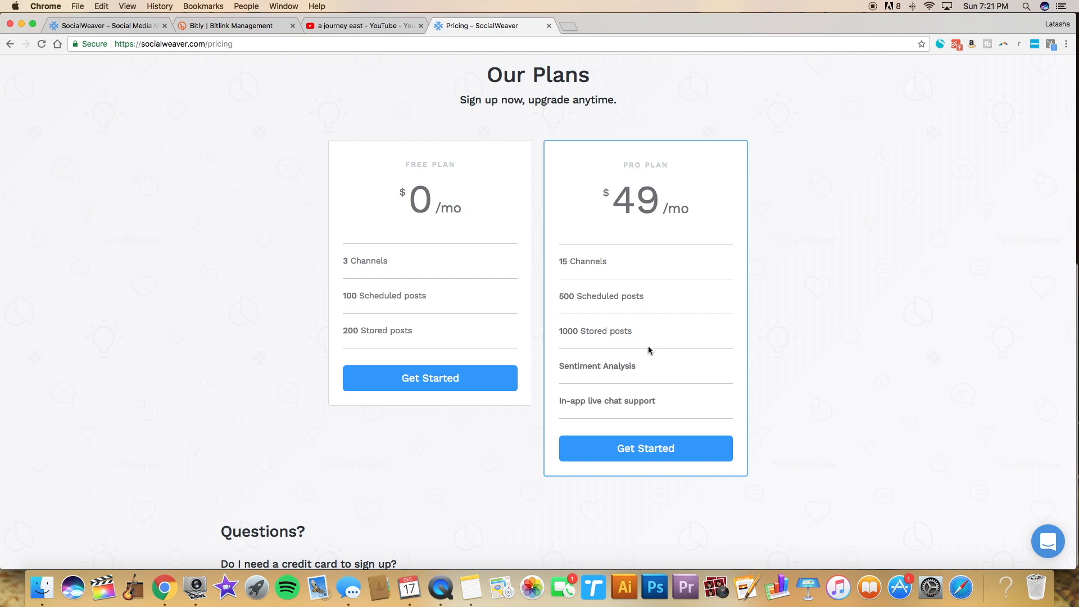
mouse_move(596, 384)
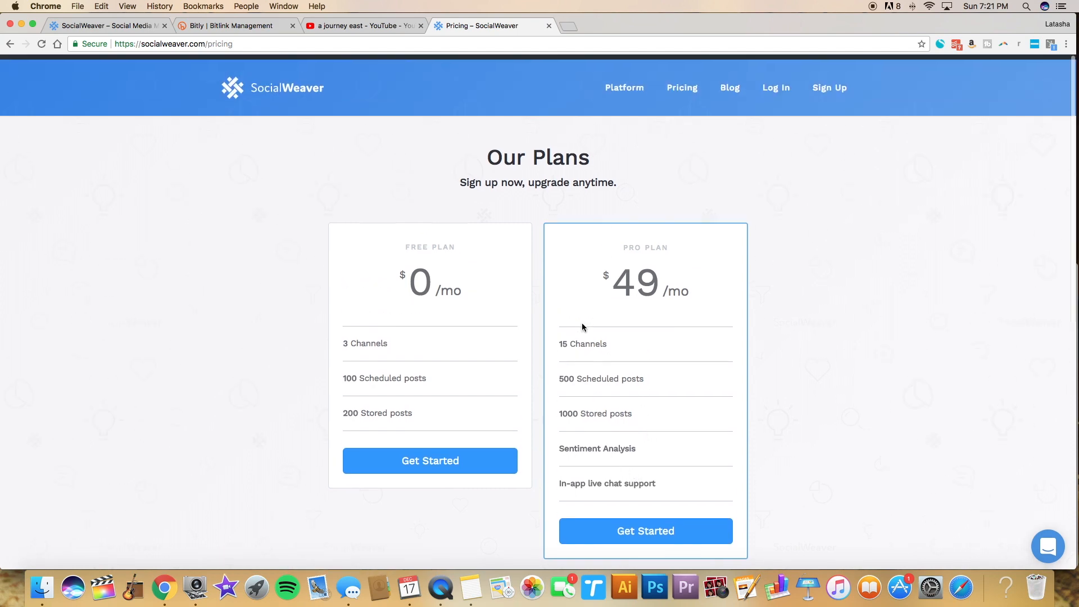
scroll(down, 3)
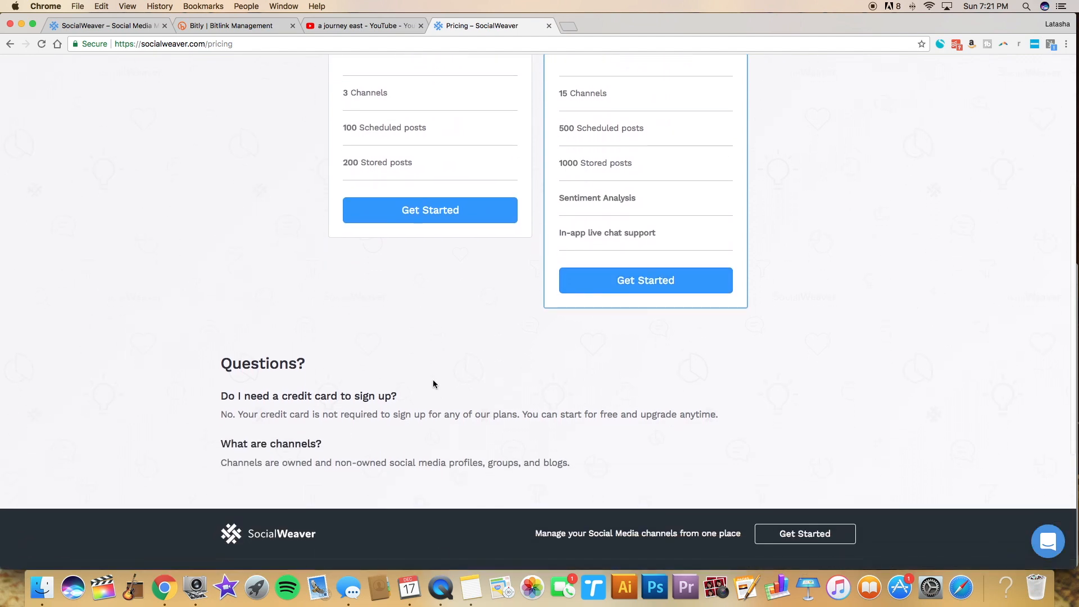
scroll(up, 3)
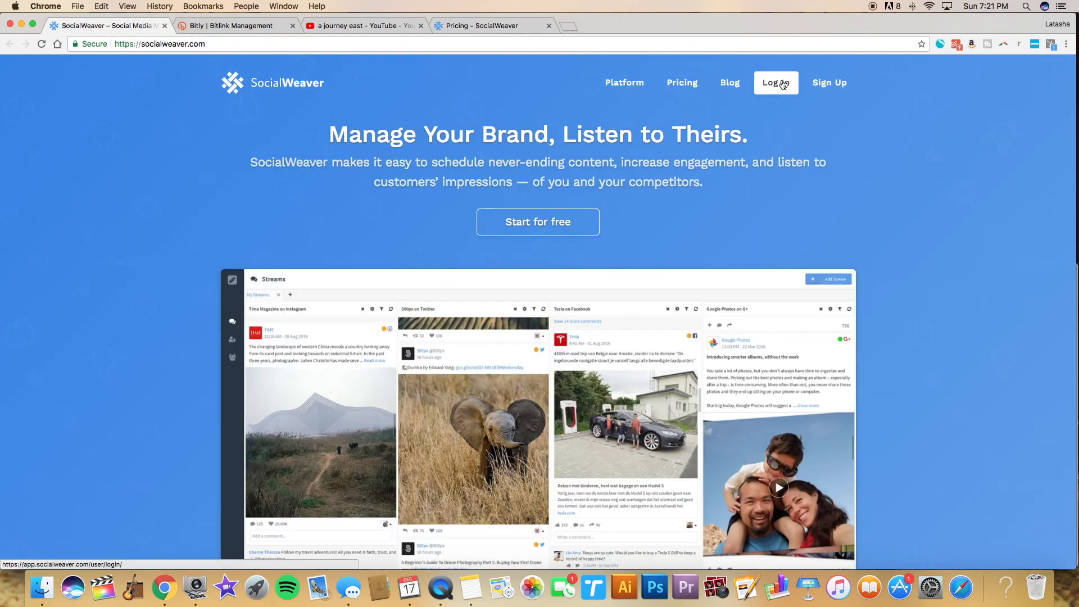
click(776, 83)
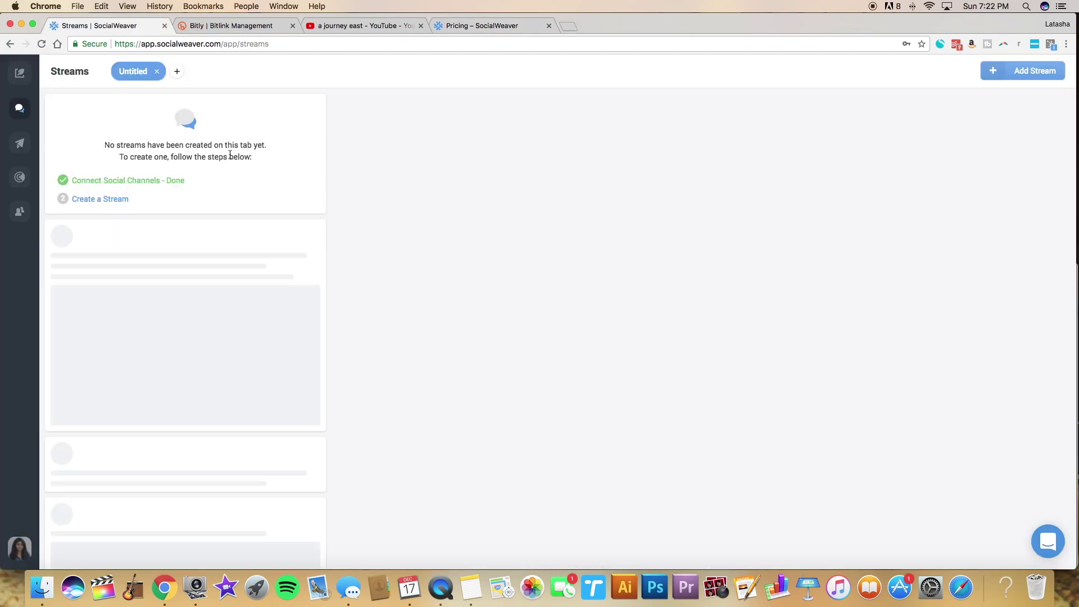
mouse_move(20, 144)
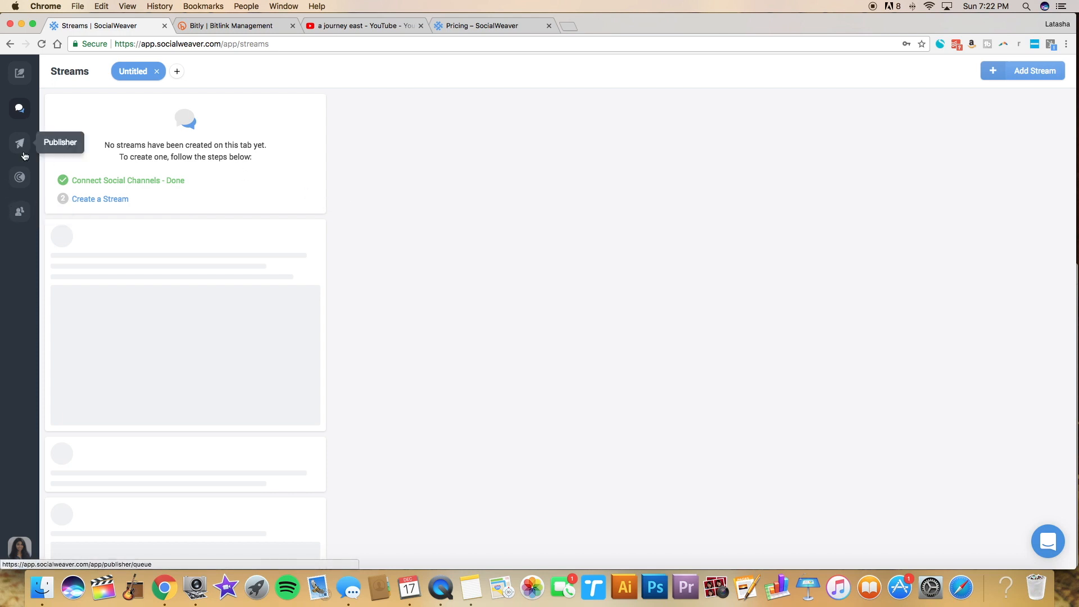
mouse_move(20, 168)
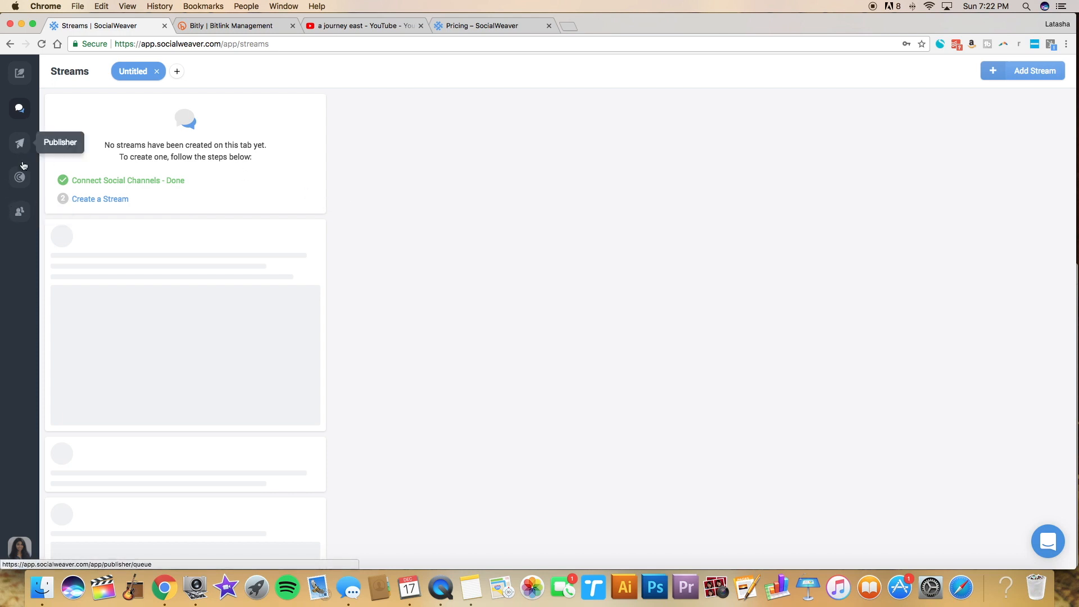
mouse_move(27, 216)
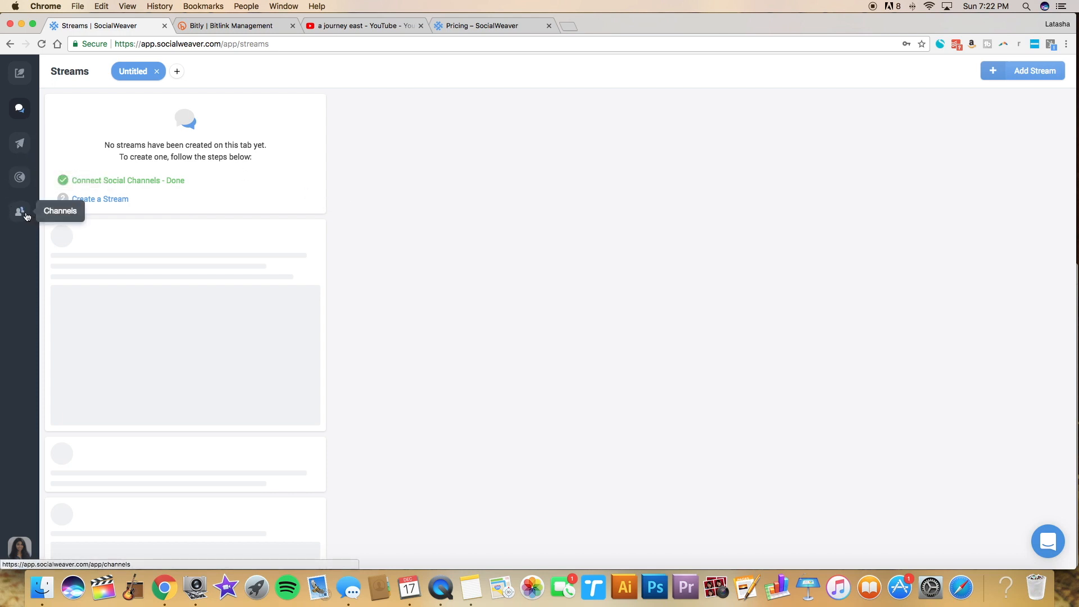
click(19, 211)
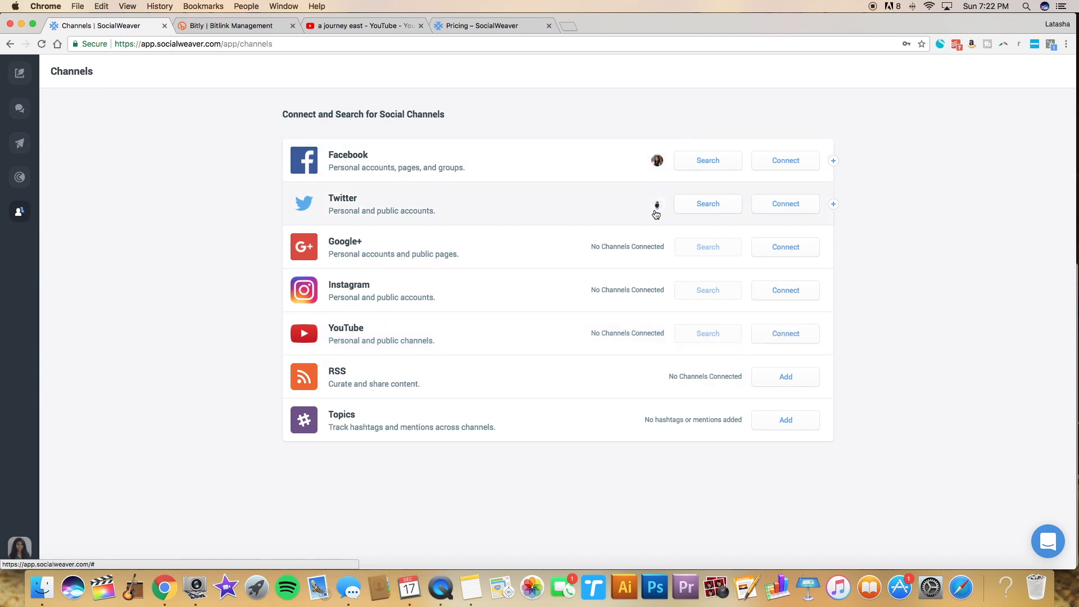
mouse_move(659, 161)
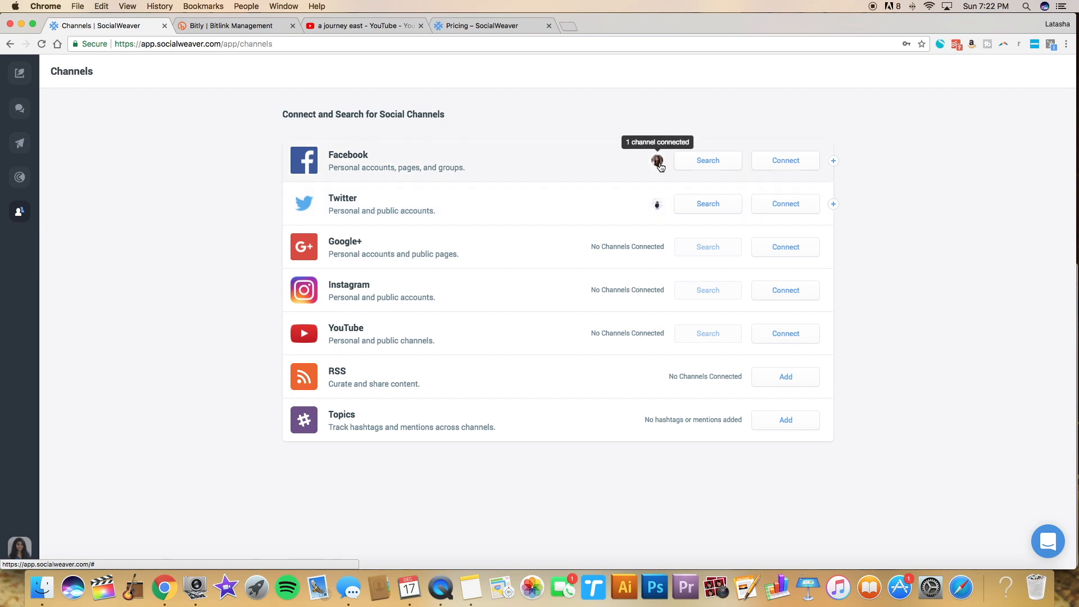
mouse_move(655, 214)
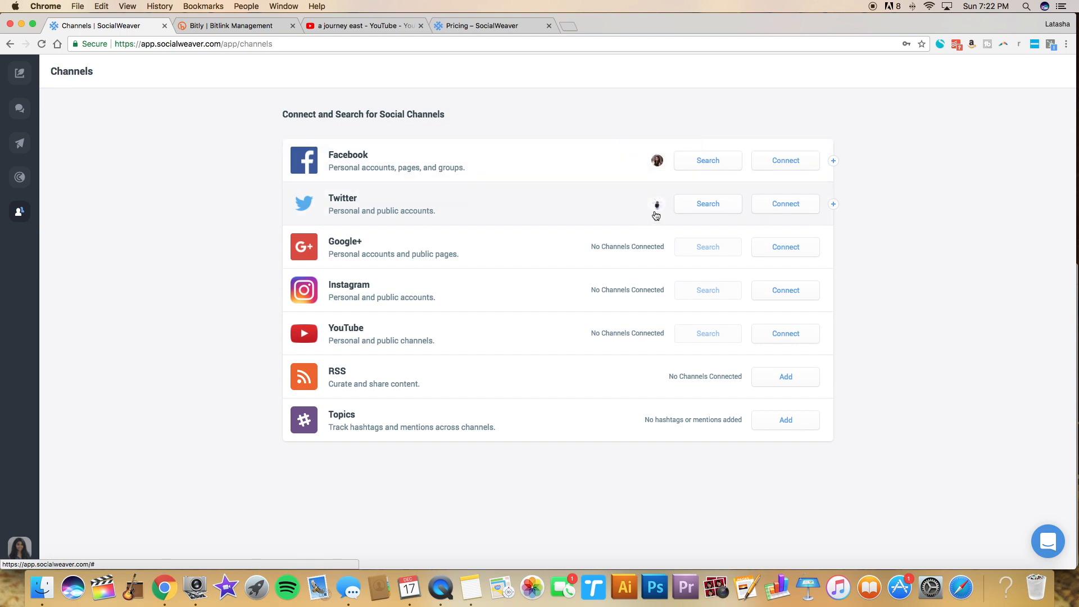
mouse_move(658, 206)
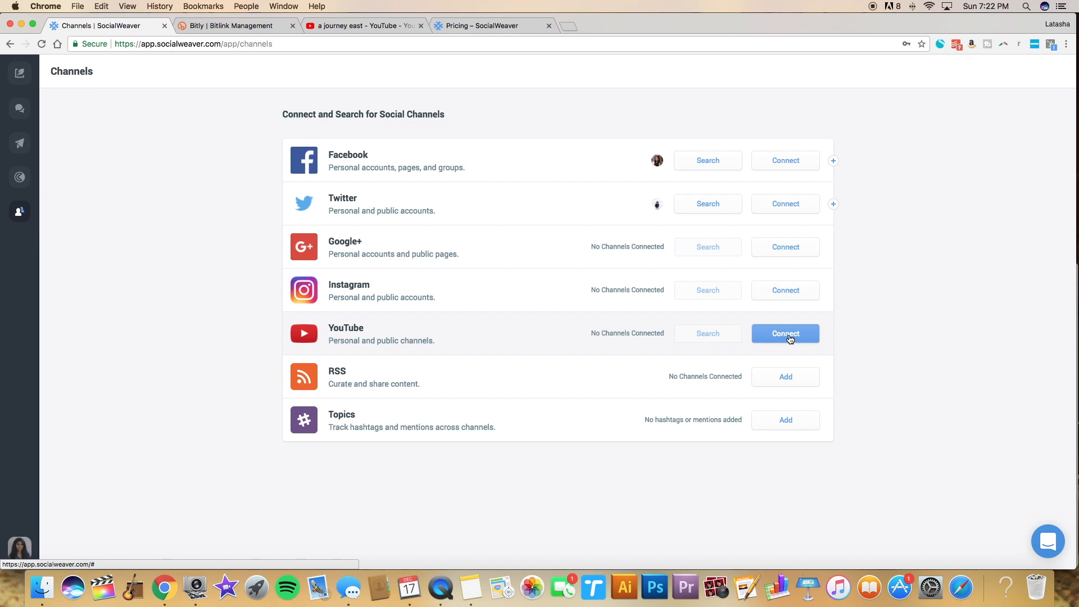
click(785, 333)
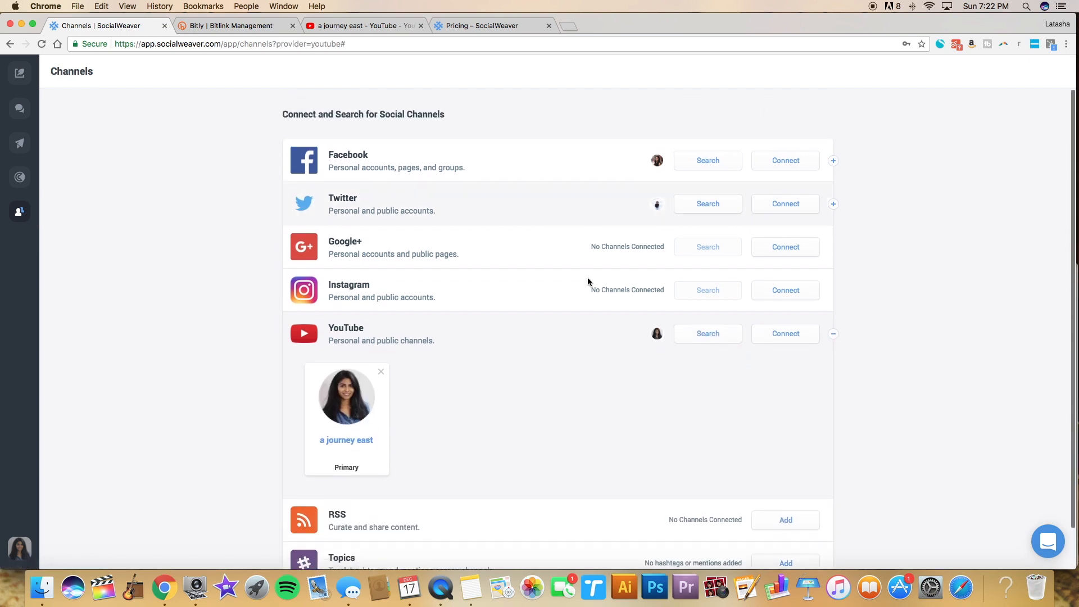
mouse_move(633, 290)
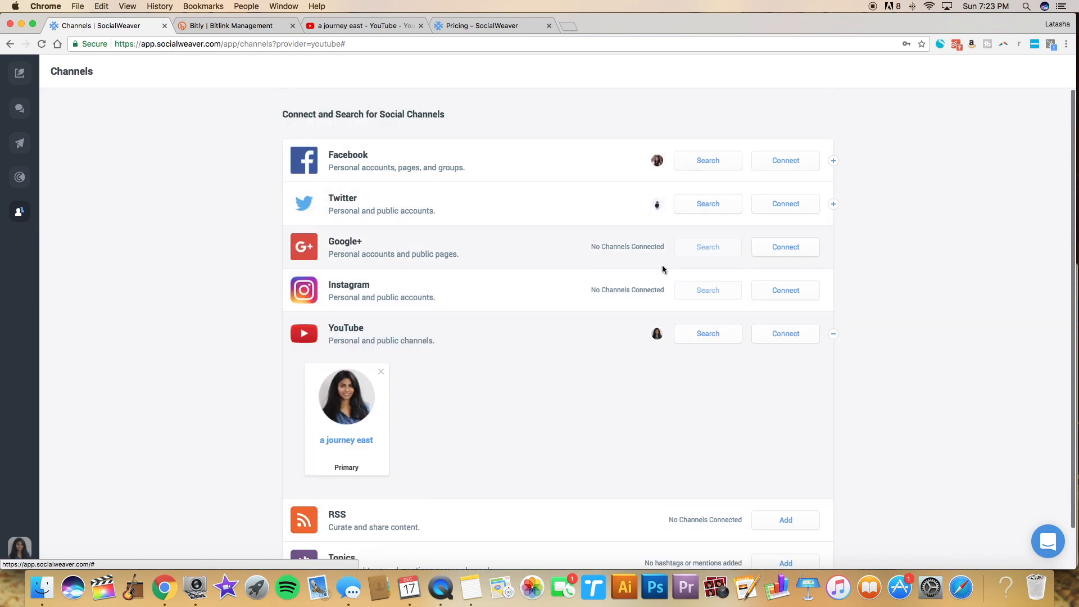
mouse_move(20, 144)
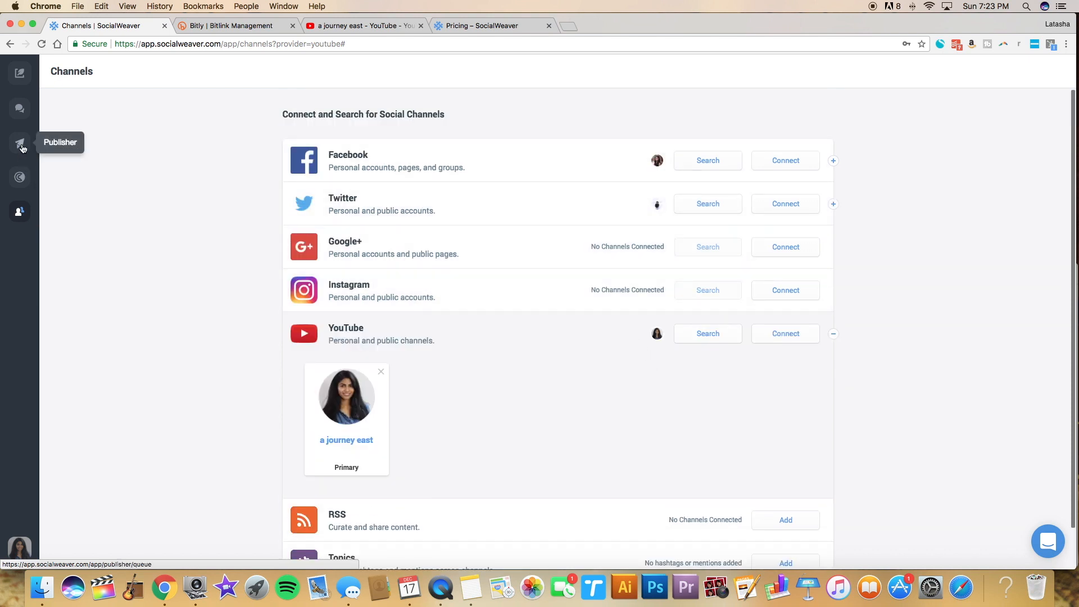
View the Publisher queue of scheduled posts for December 18th through 22nd.
click(19, 142)
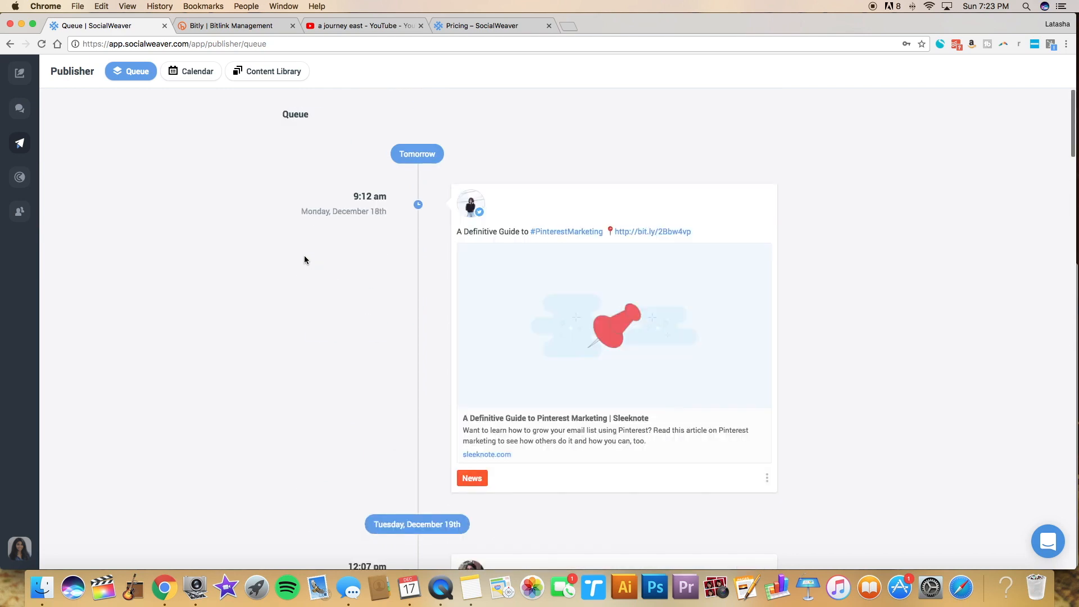
scroll(down, 3)
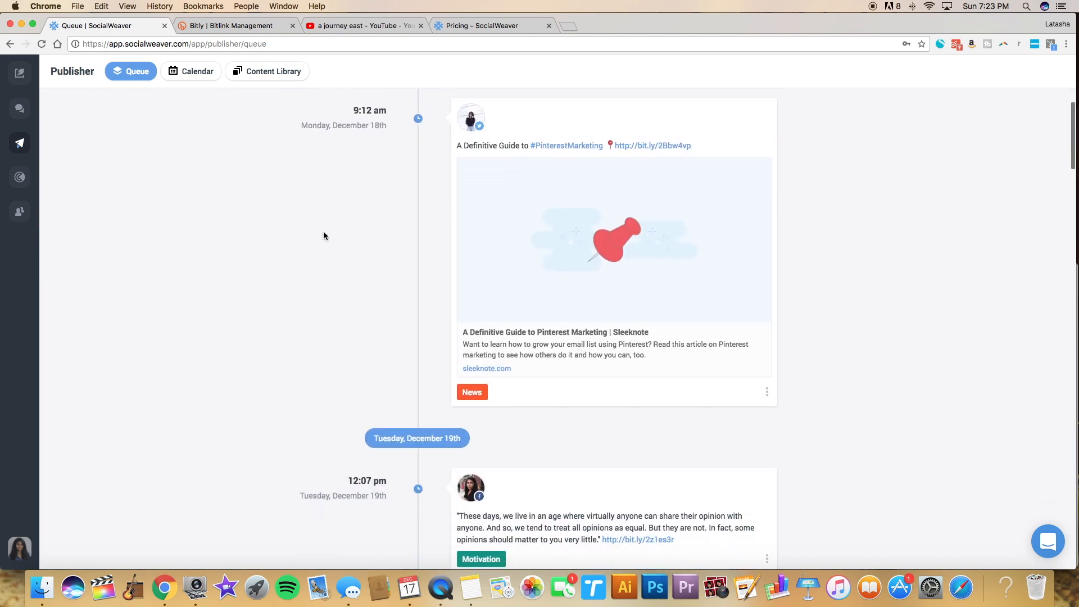
scroll(down, 3)
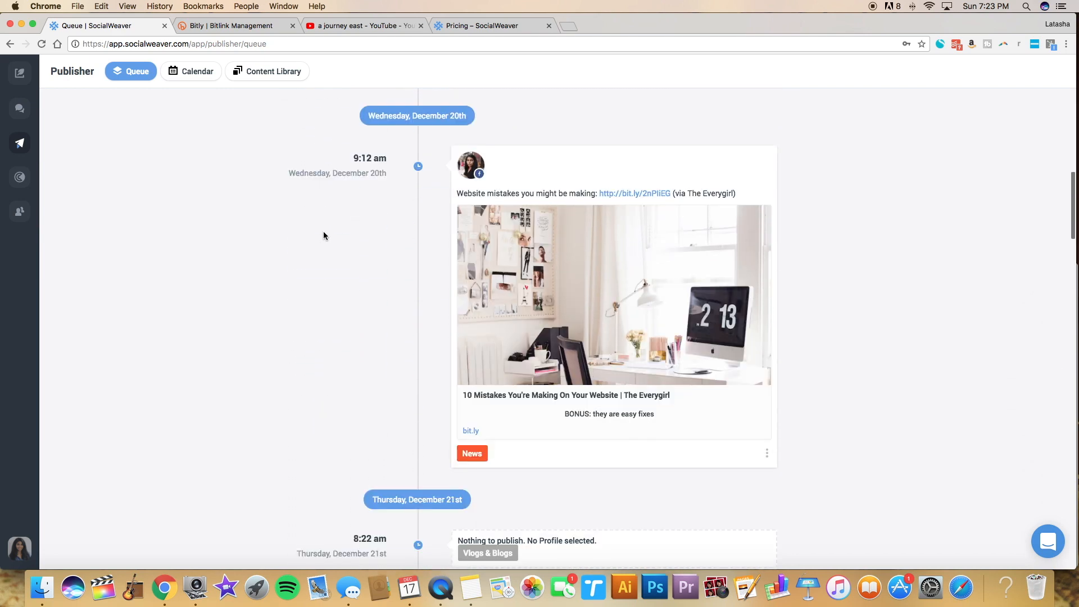
scroll(down, 3)
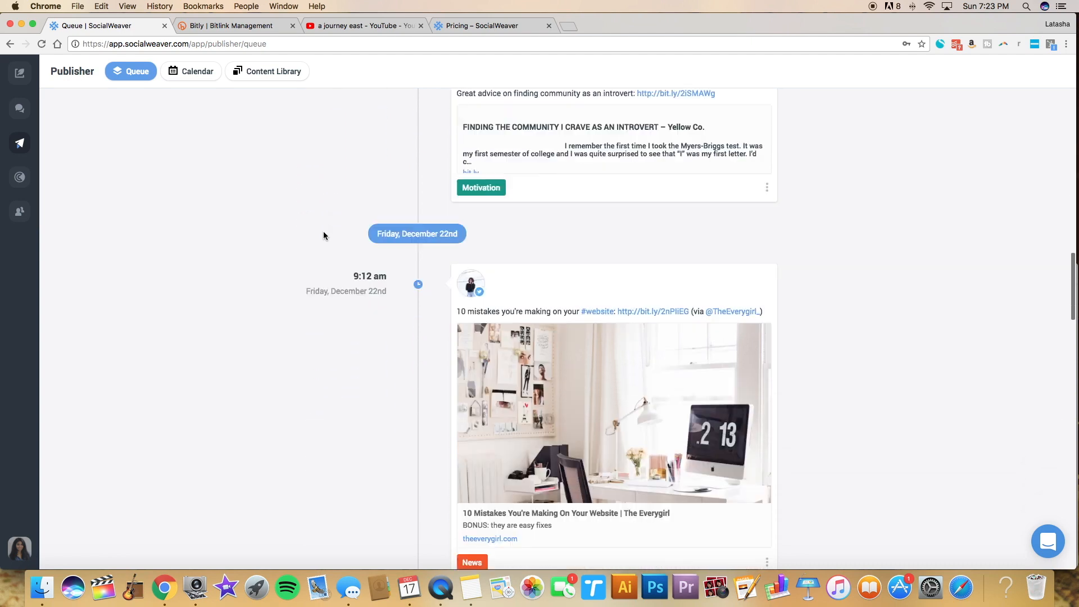
scroll(down, 3)
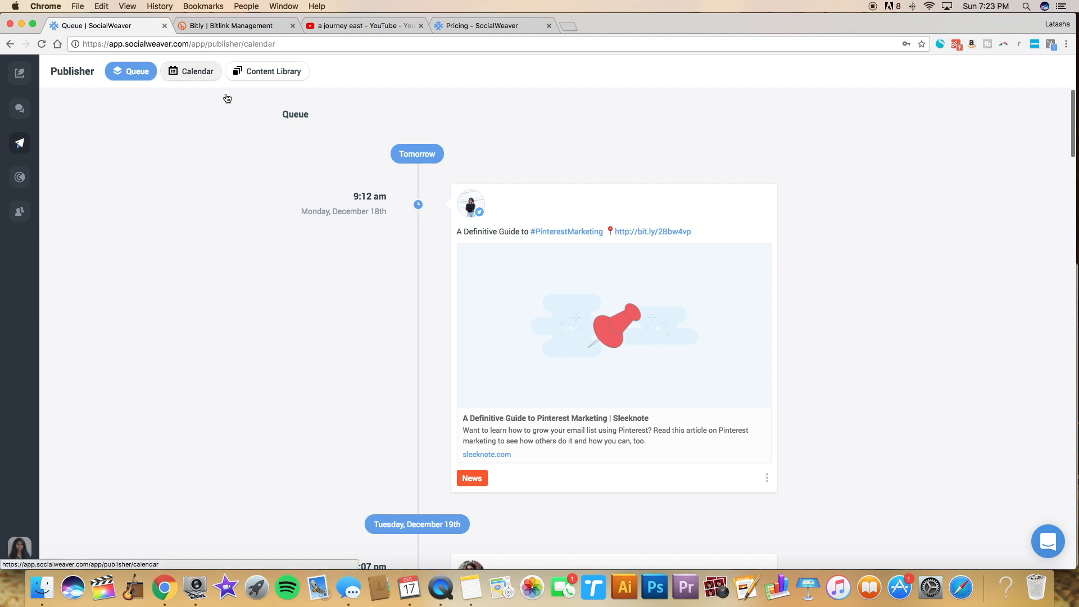
Show the publishing calendar and advance it to the December 24–30, 2017 week.
click(198, 71)
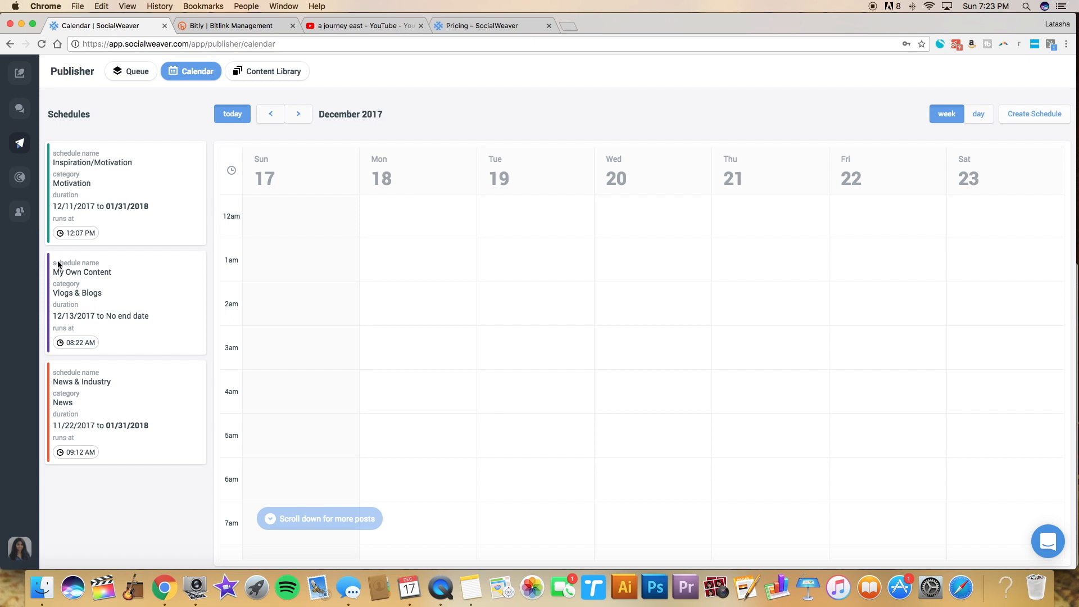
mouse_move(77, 402)
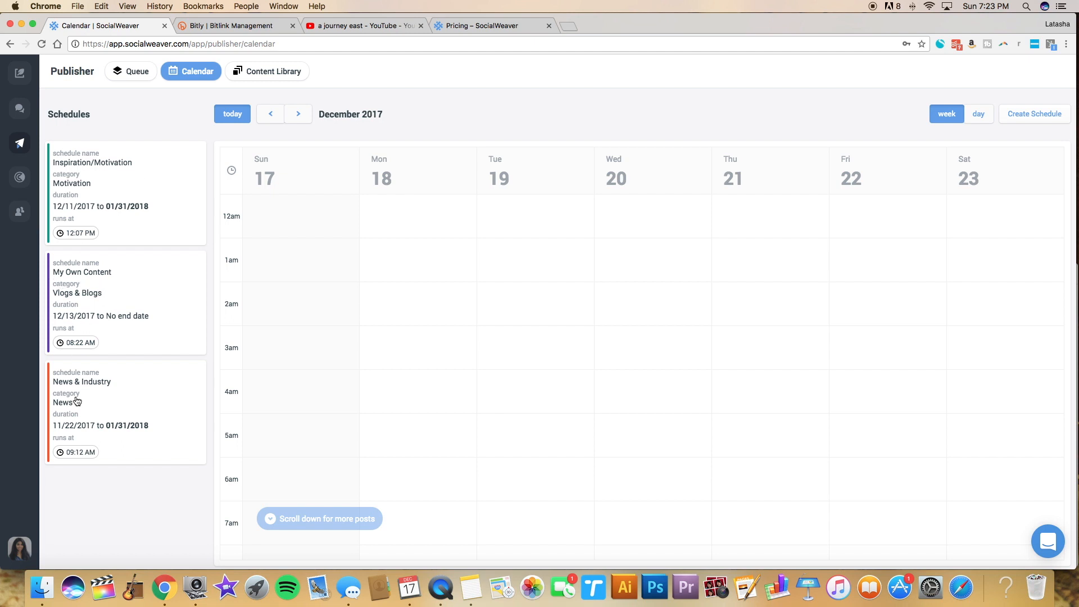
scroll(down, 3)
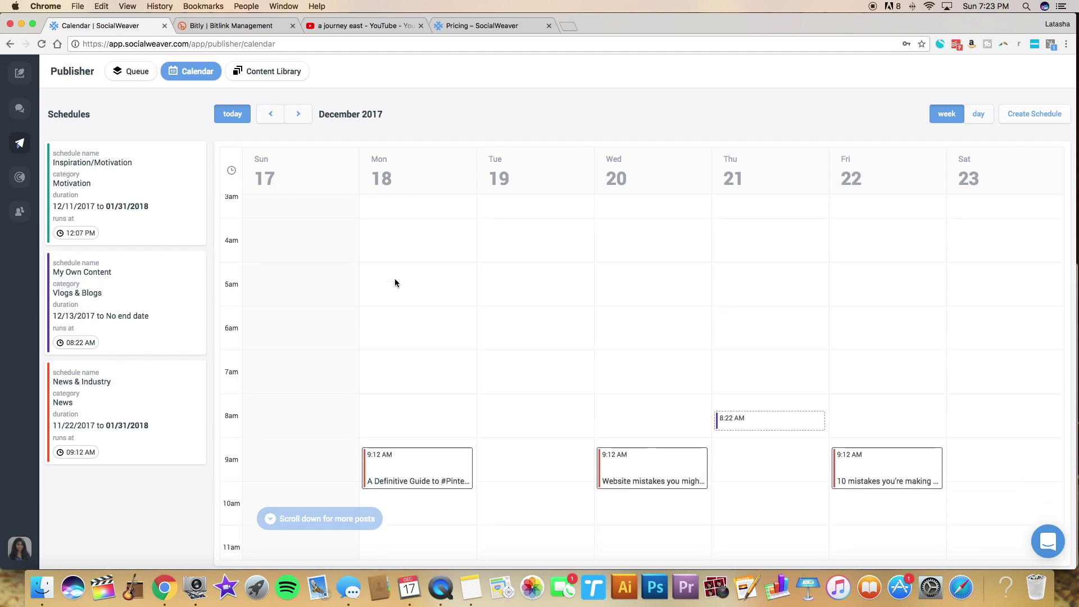
scroll(down, 3)
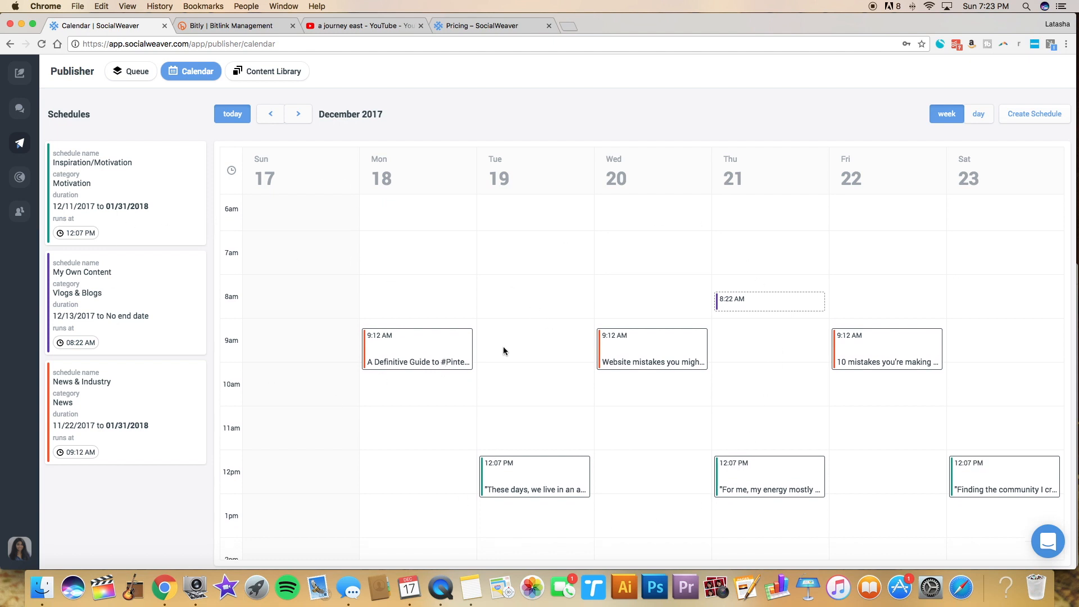
click(298, 114)
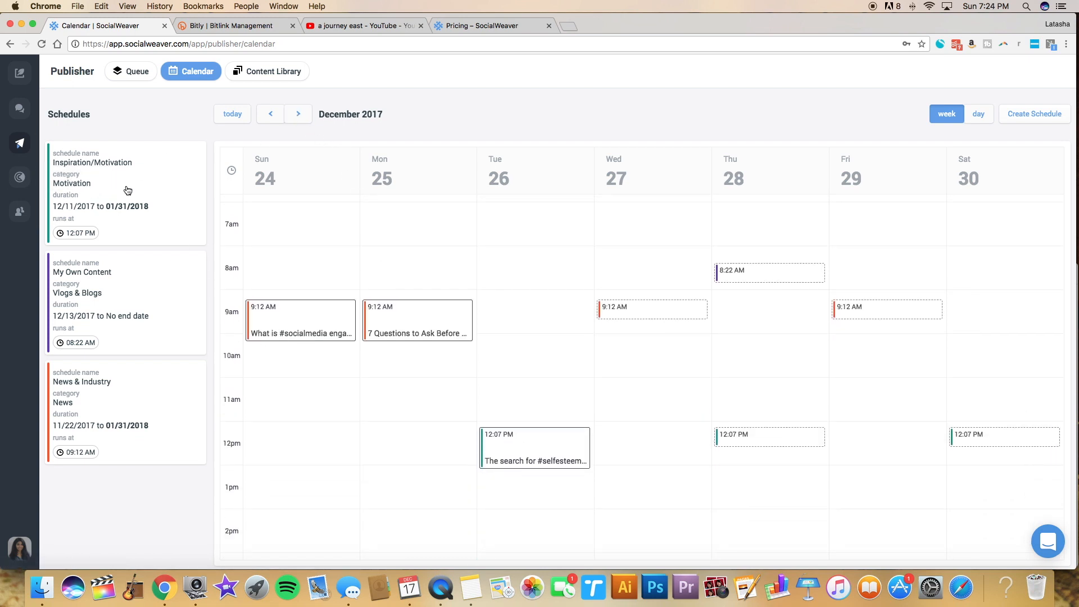
mouse_move(113, 185)
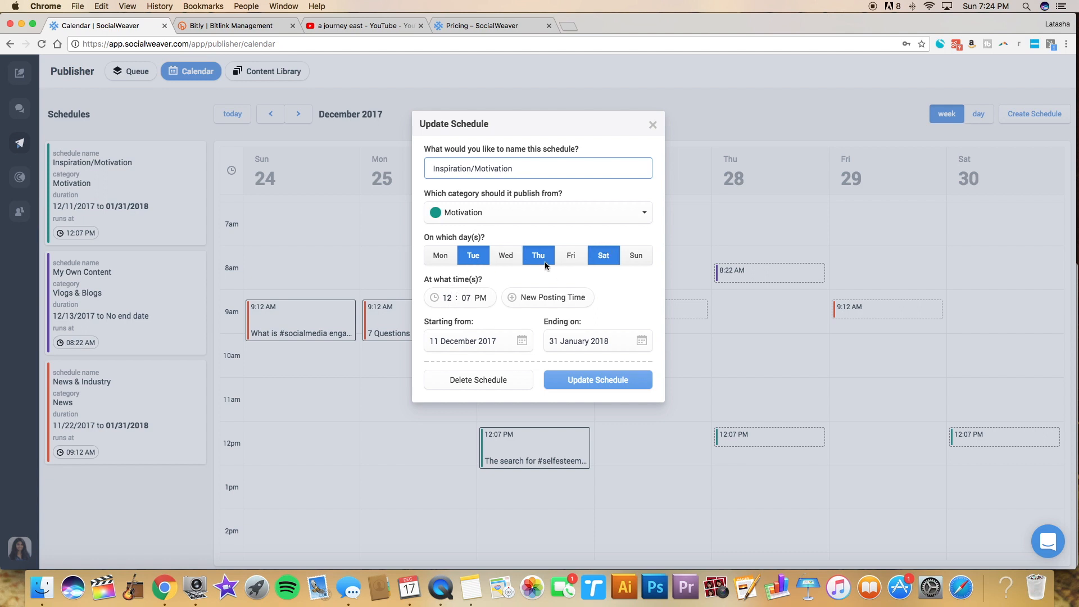
mouse_move(531, 337)
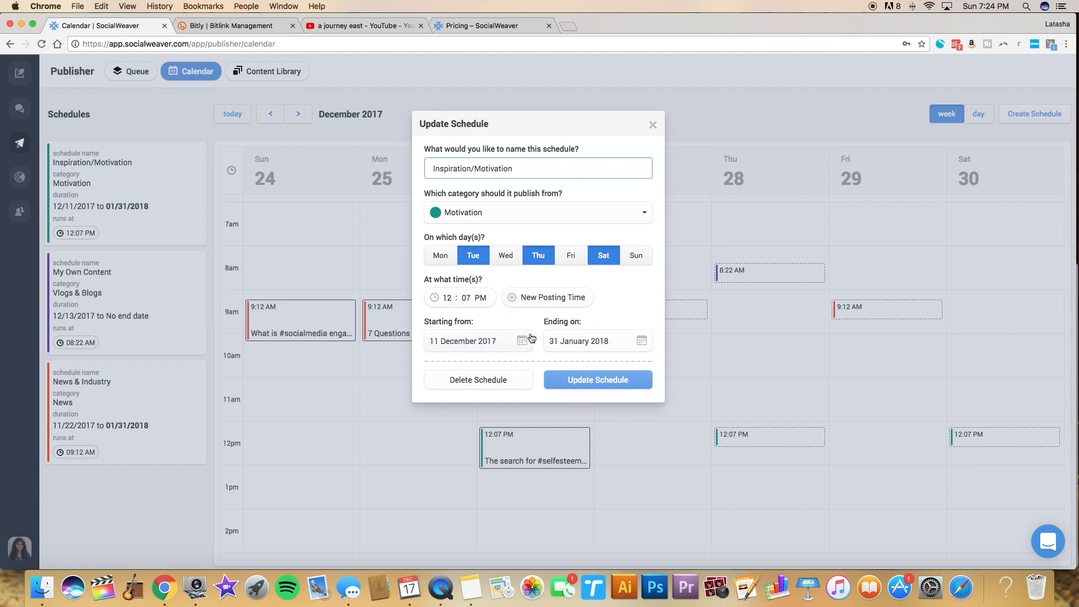
mouse_move(567, 341)
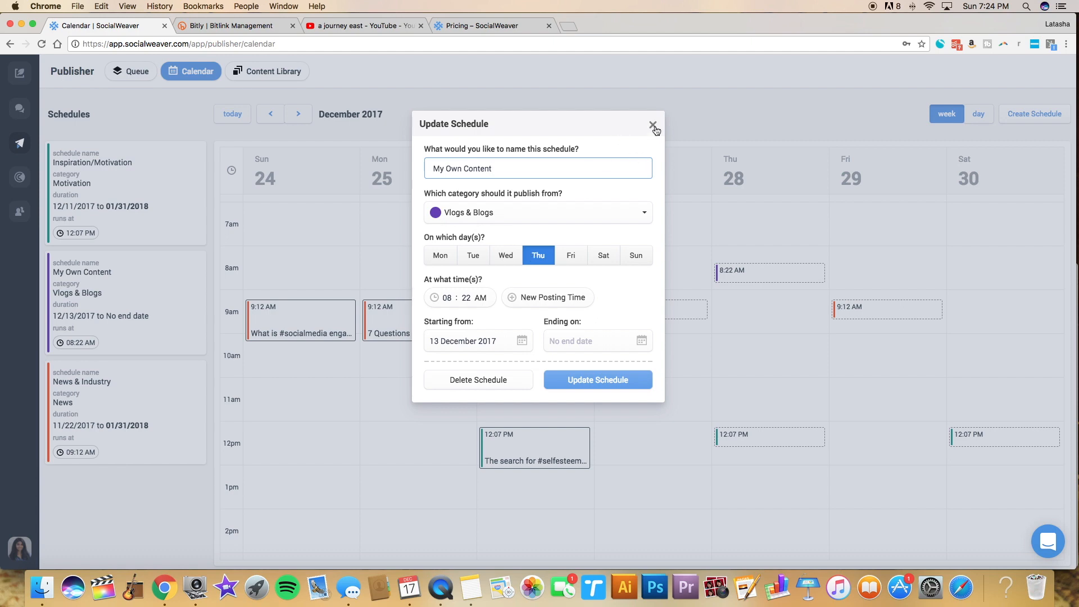
click(653, 125)
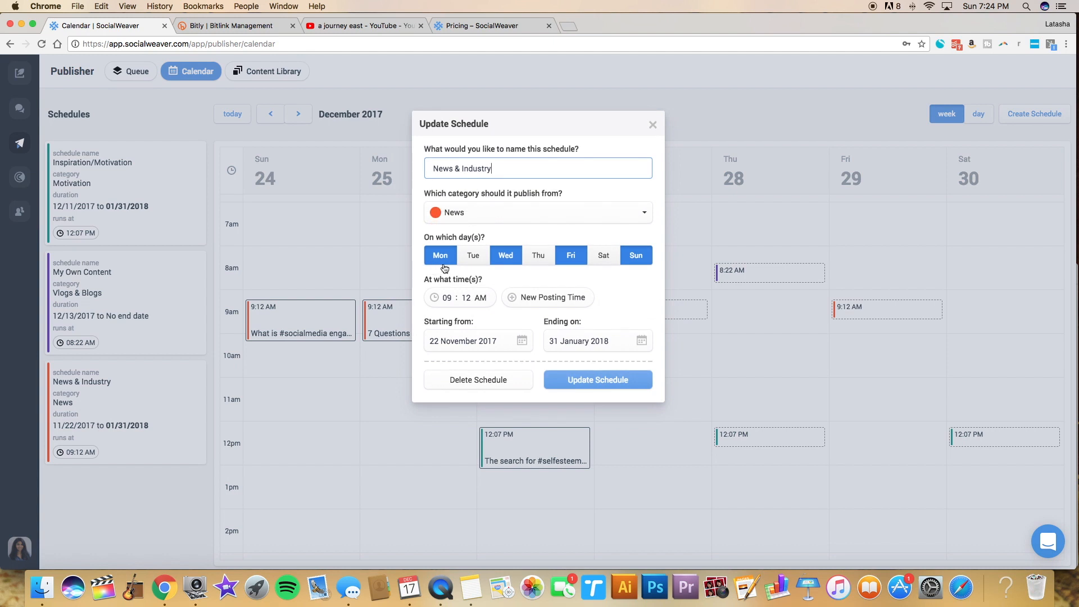
mouse_move(653, 124)
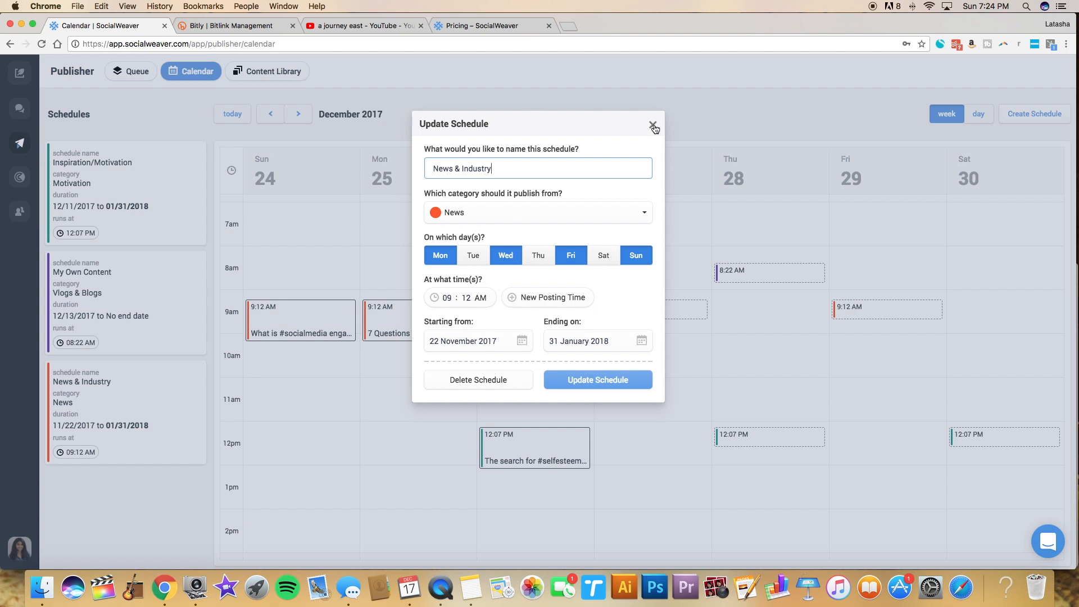
click(652, 125)
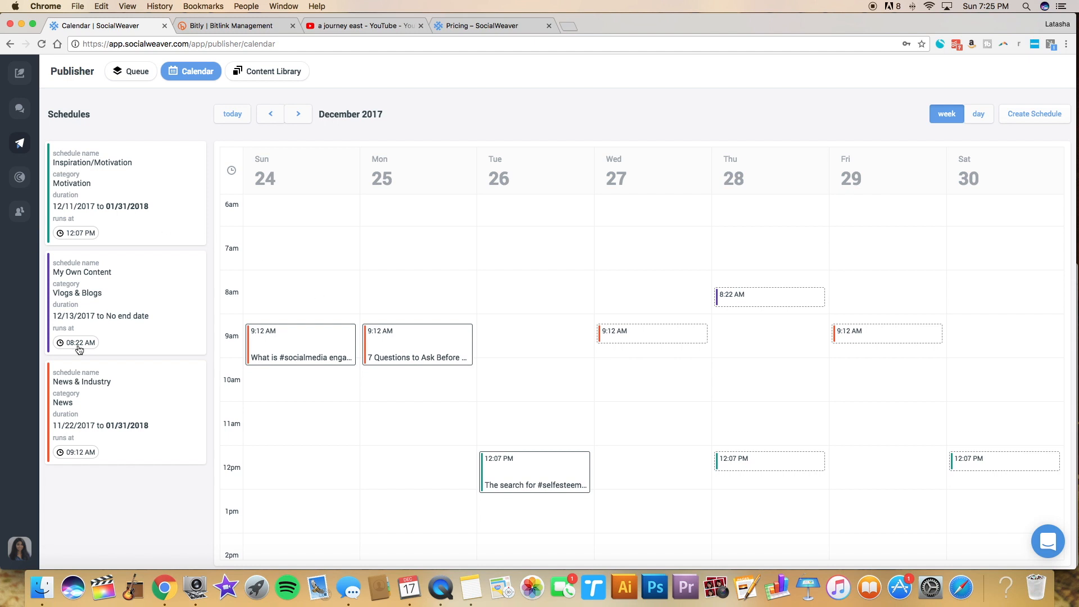
mouse_move(144, 281)
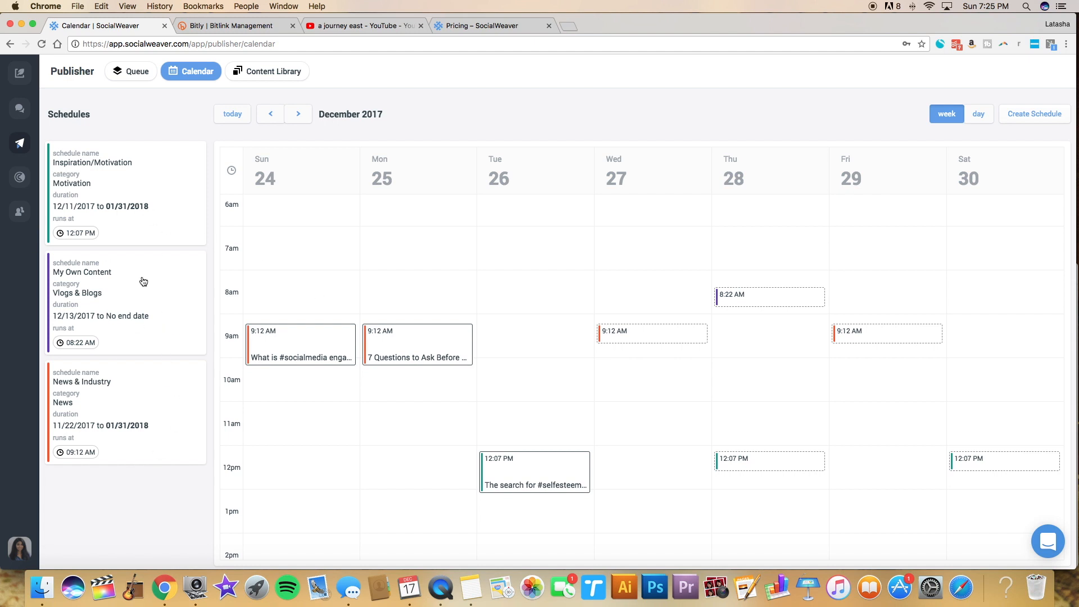
mouse_move(474, 366)
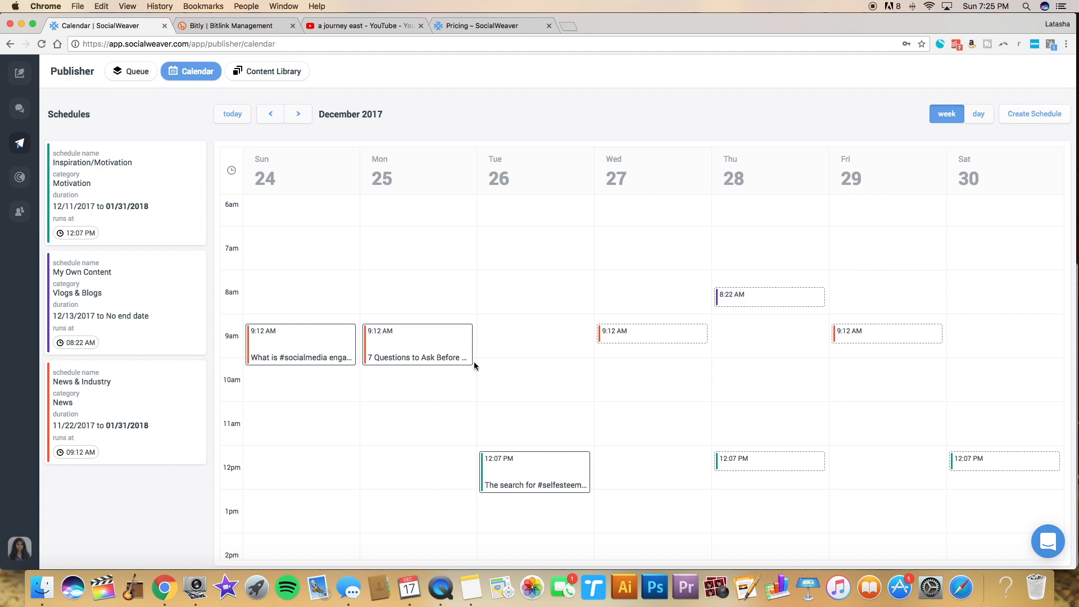
mouse_move(148, 292)
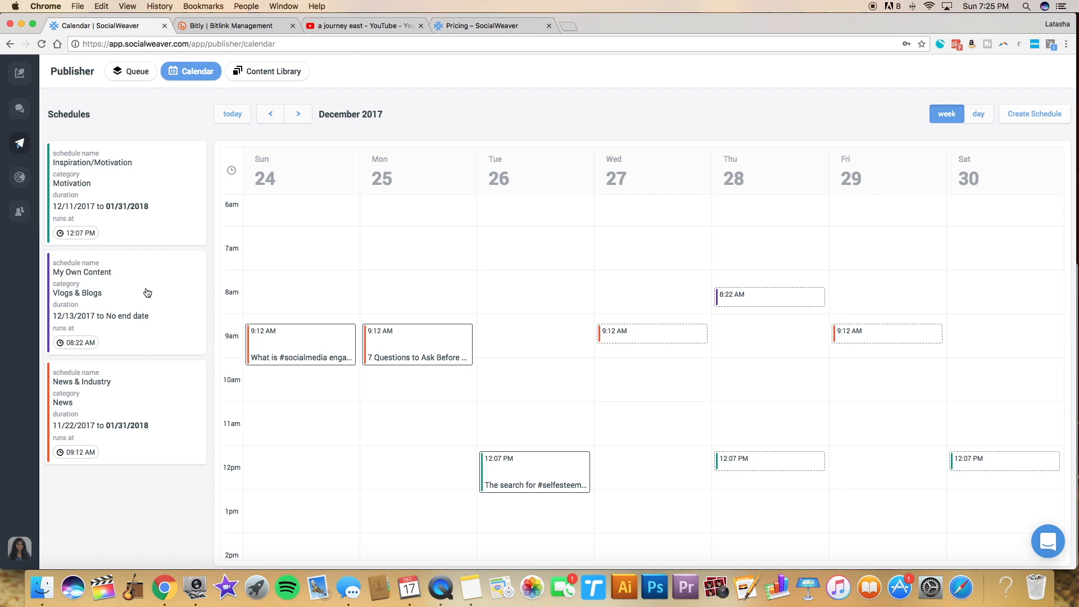
mouse_move(100, 298)
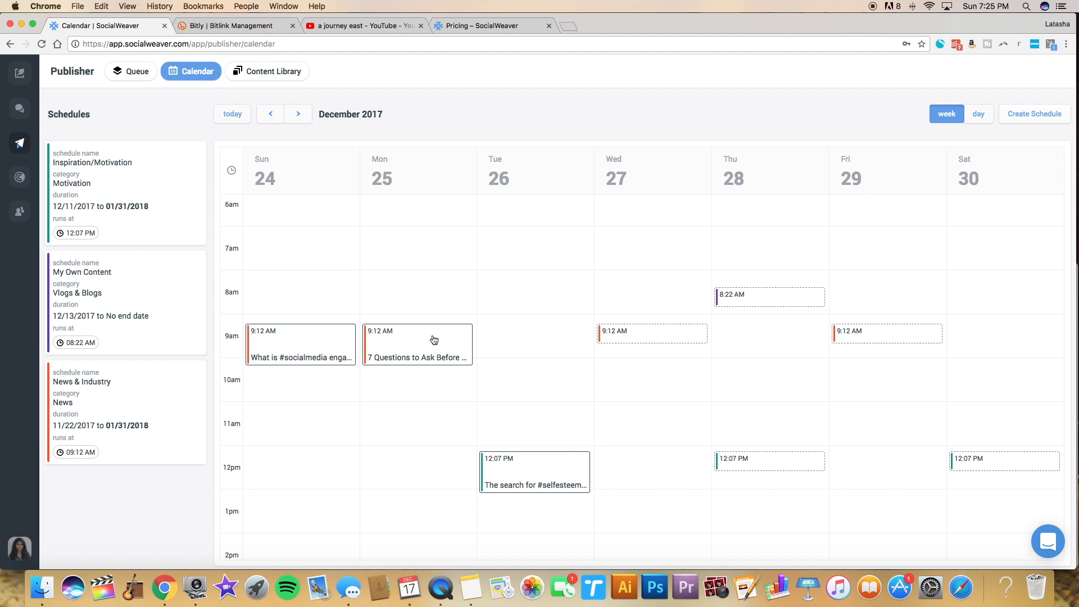
Switch from the week calendar to the Content Library's Motivation category.
scroll(down, 3)
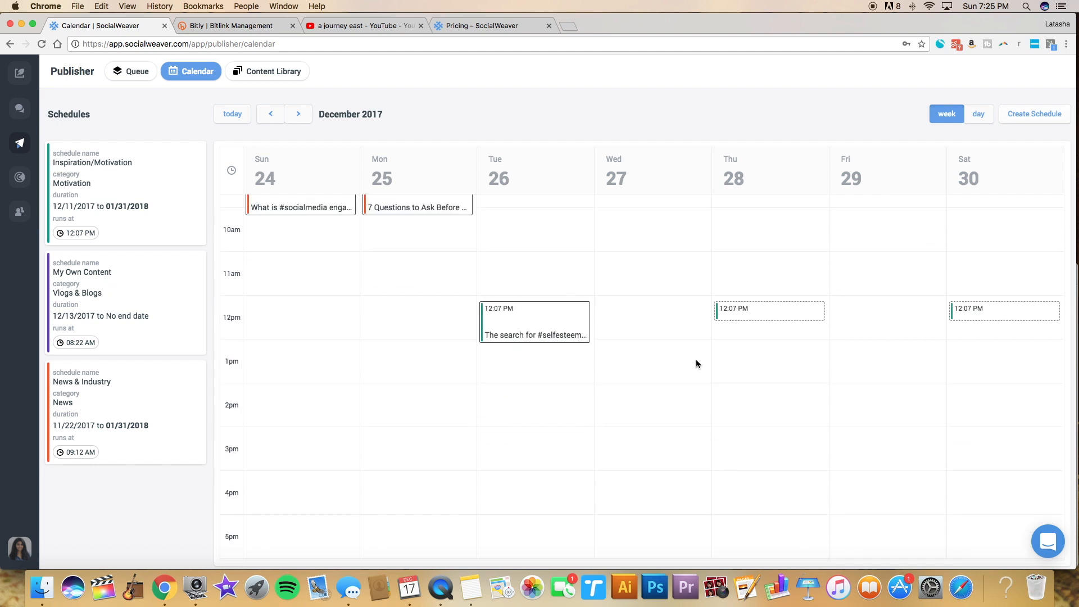
scroll(up, 3)
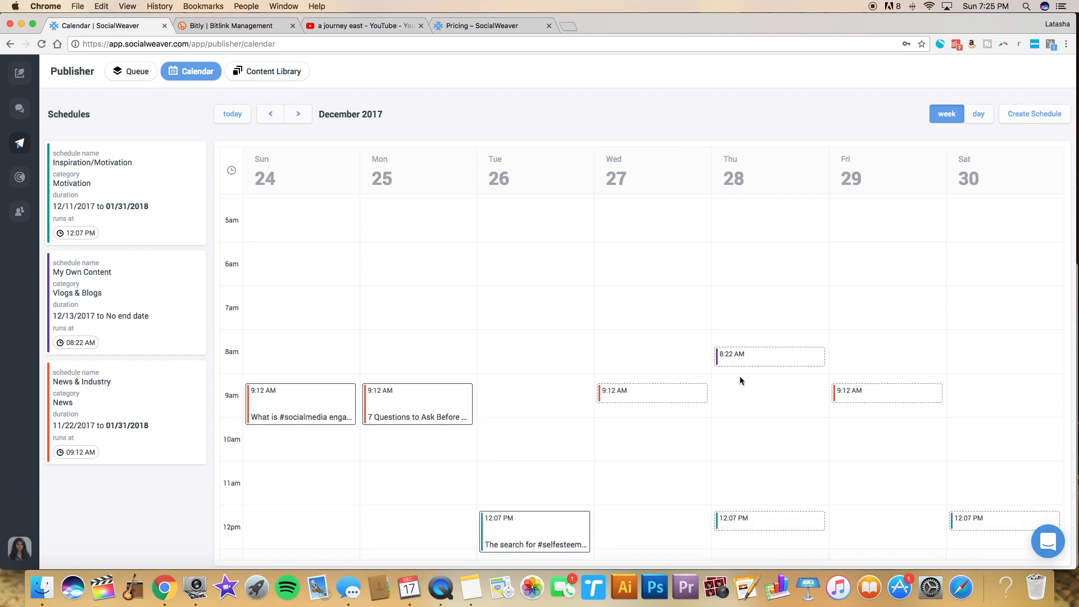
mouse_move(736, 363)
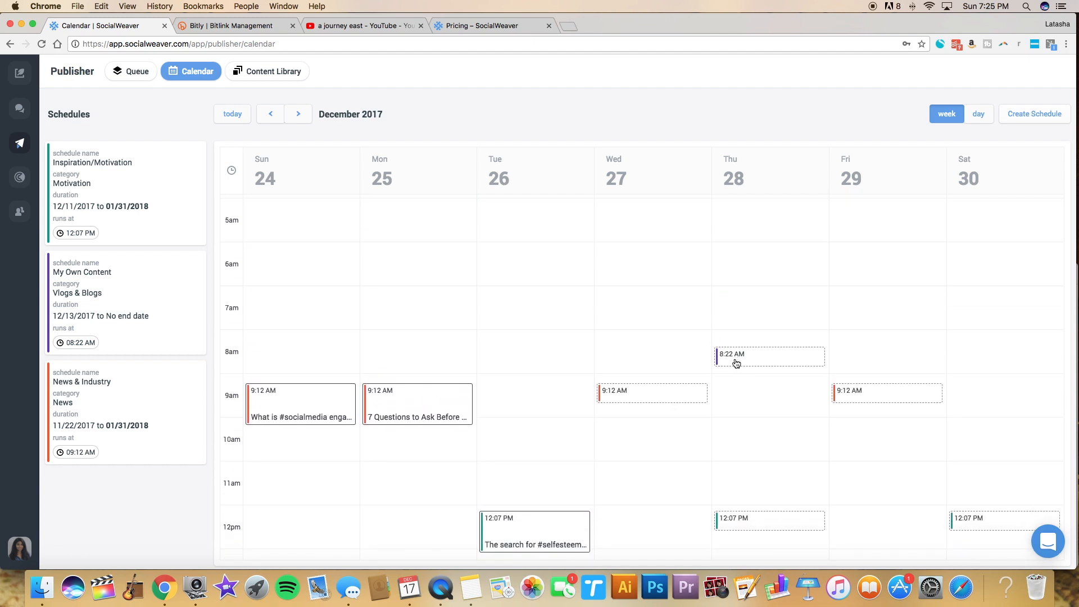
mouse_move(730, 366)
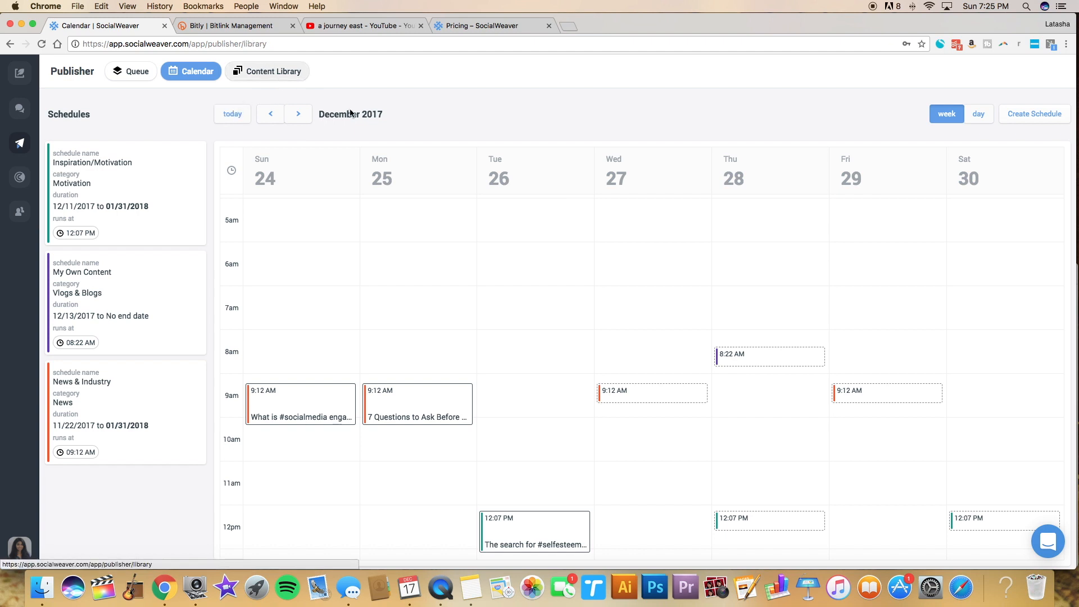
click(267, 71)
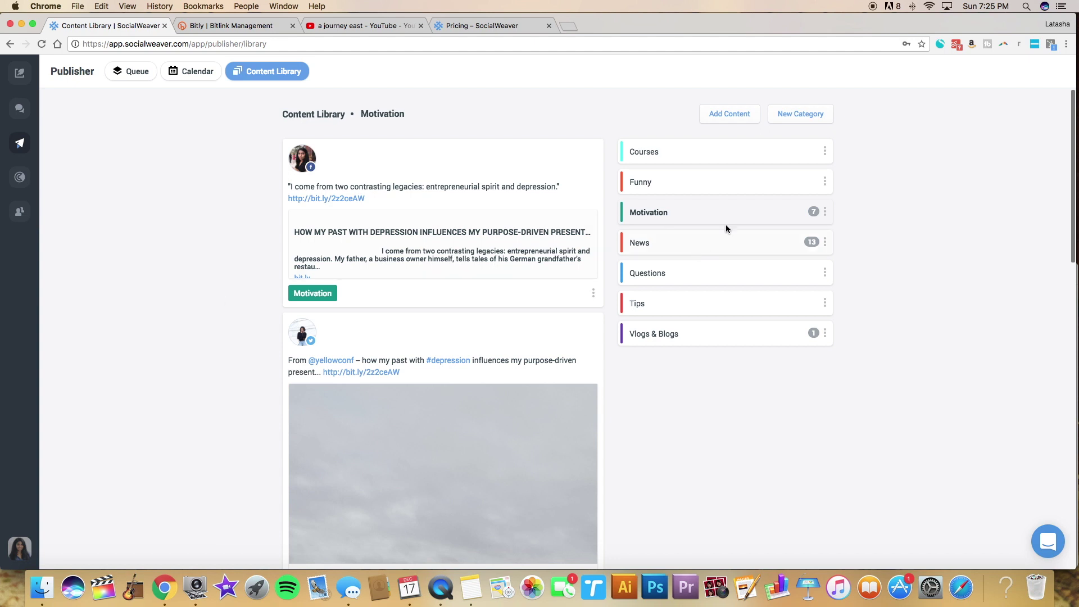
mouse_move(740, 263)
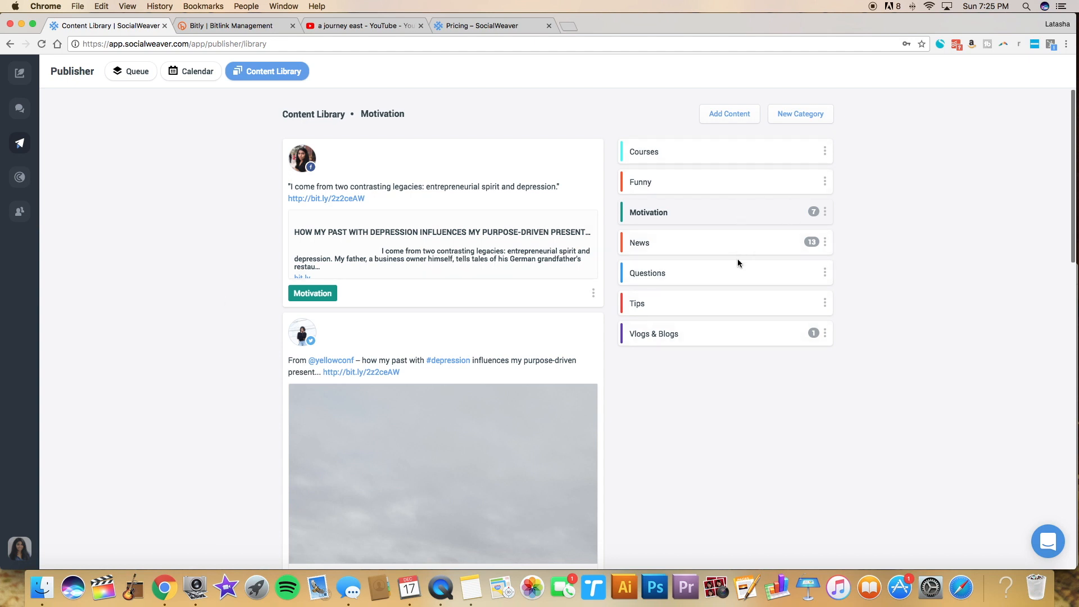
mouse_move(822, 181)
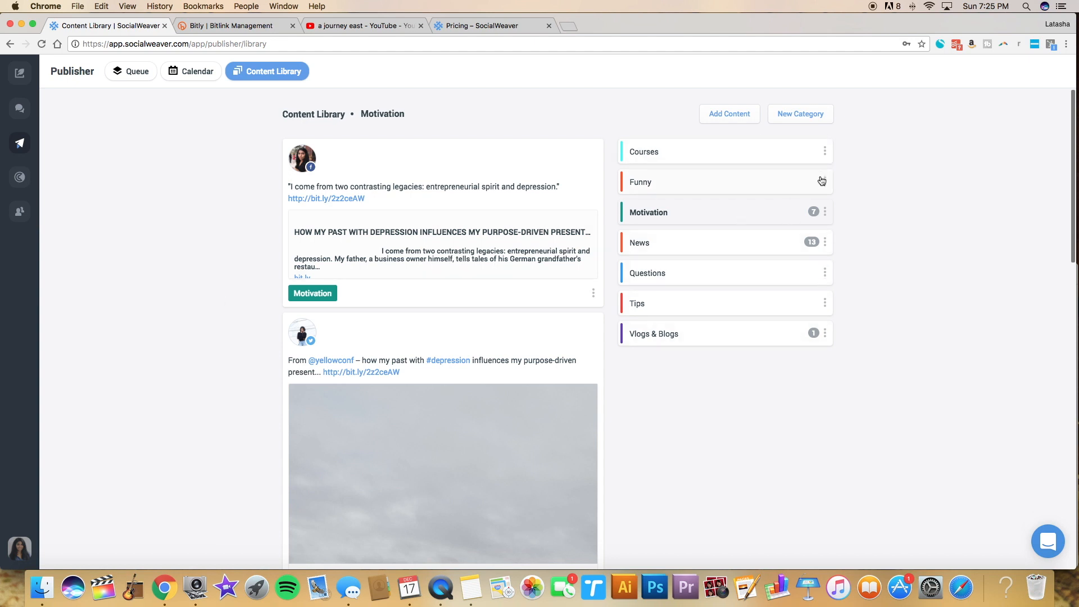
mouse_move(676, 158)
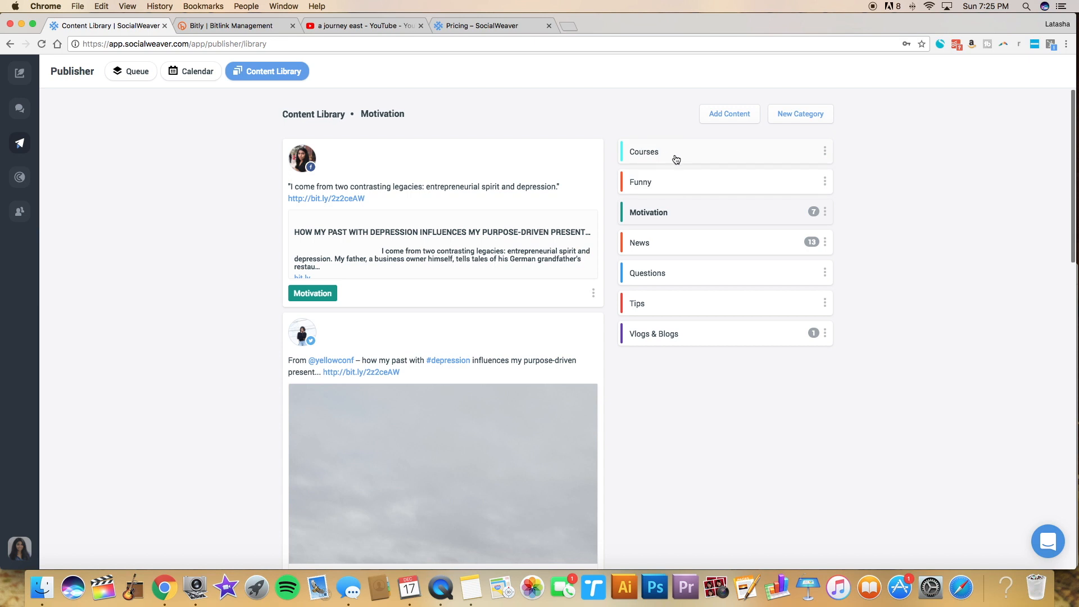
mouse_move(663, 193)
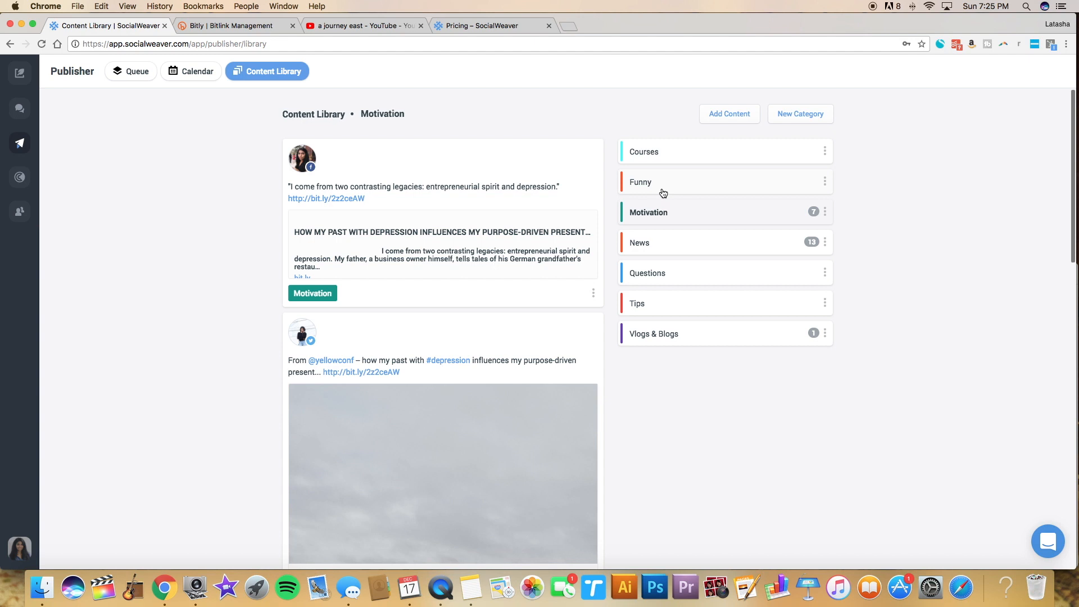
mouse_move(668, 193)
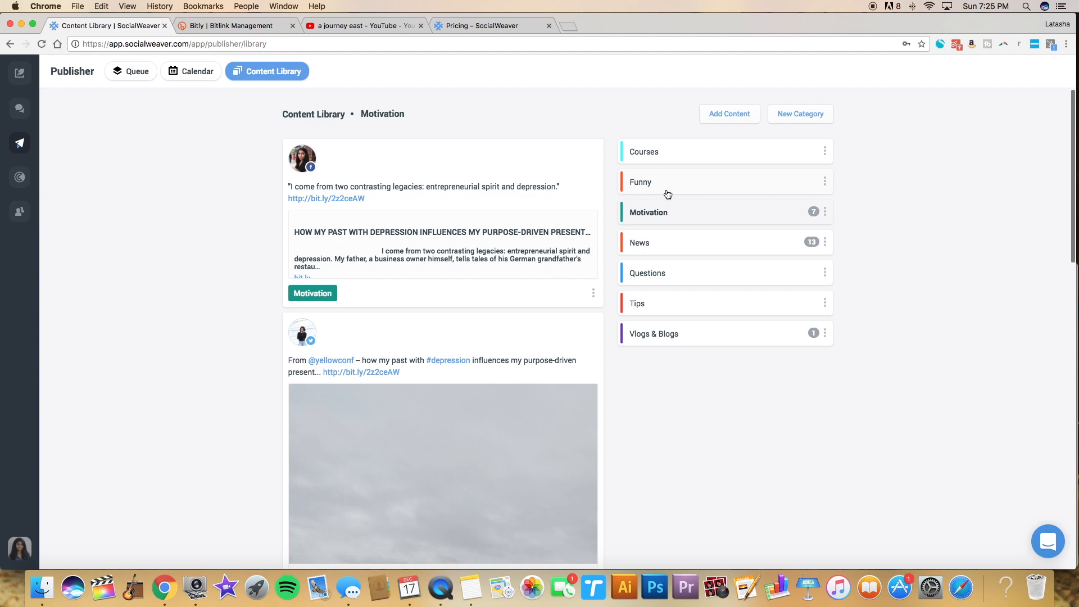
mouse_move(756, 249)
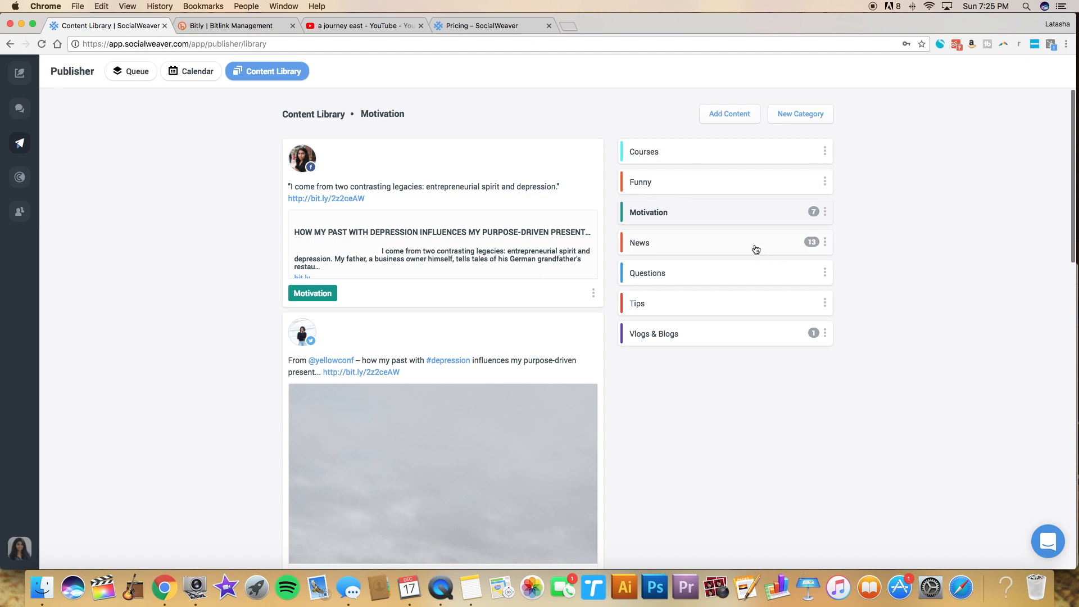
mouse_move(679, 342)
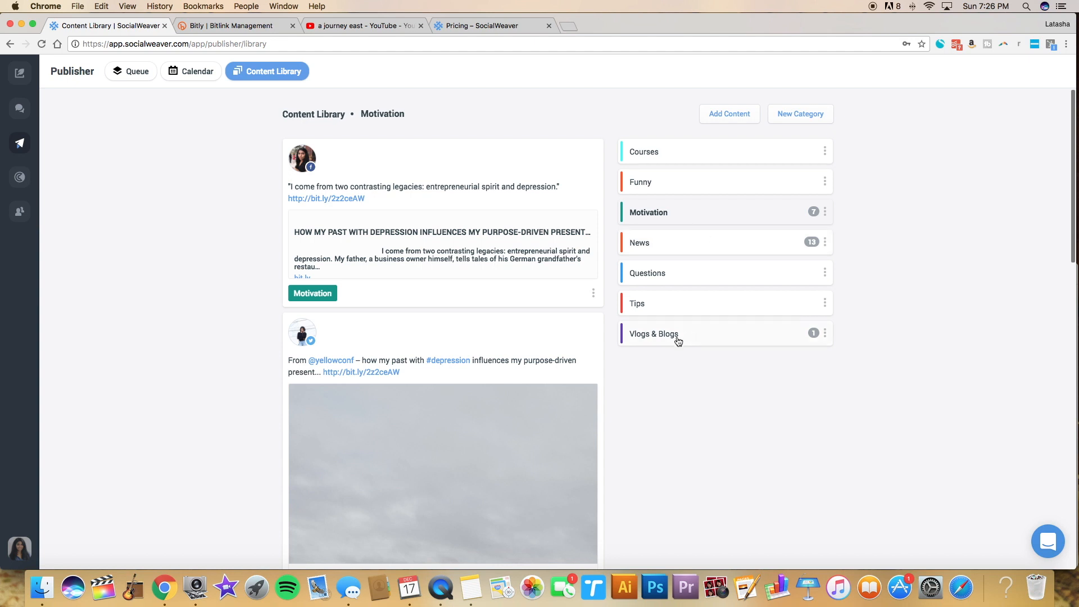
mouse_move(690, 210)
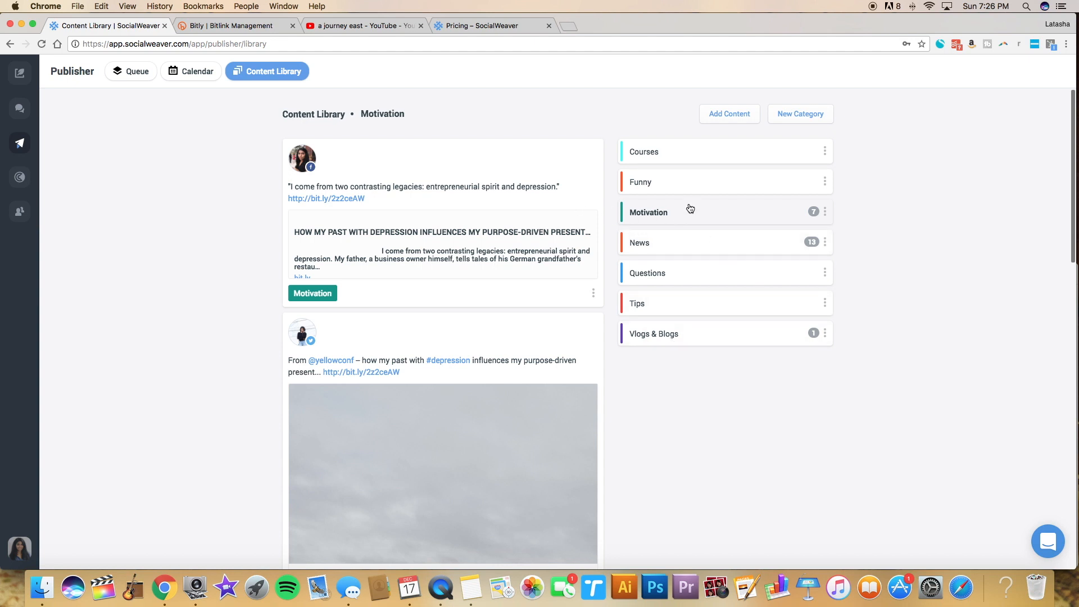
mouse_move(670, 216)
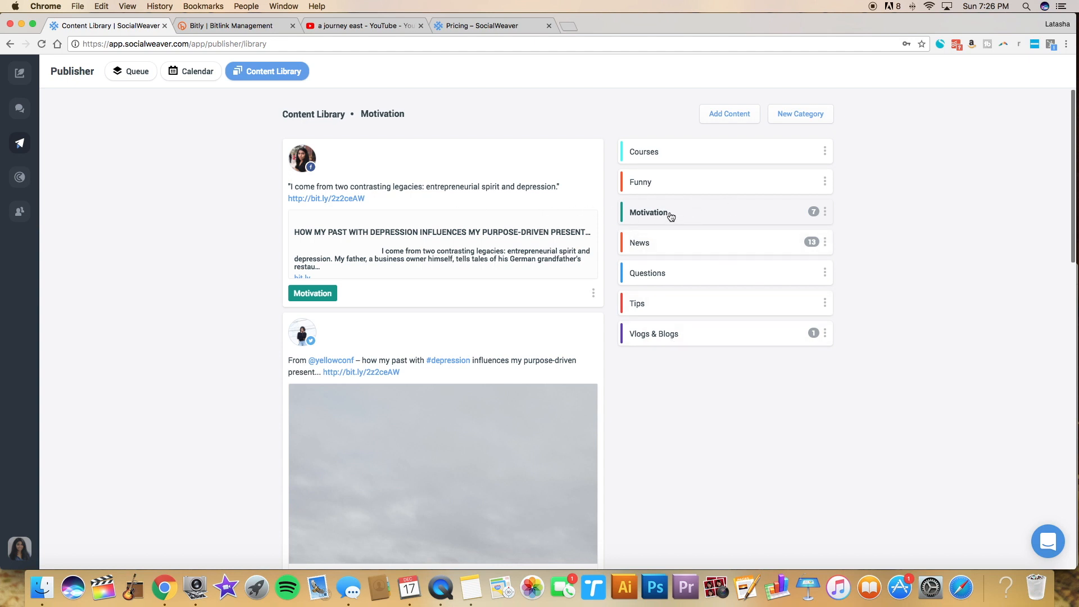
Scroll through the Motivation posts toward the Vlogs & Blogs category.
scroll(down, 3)
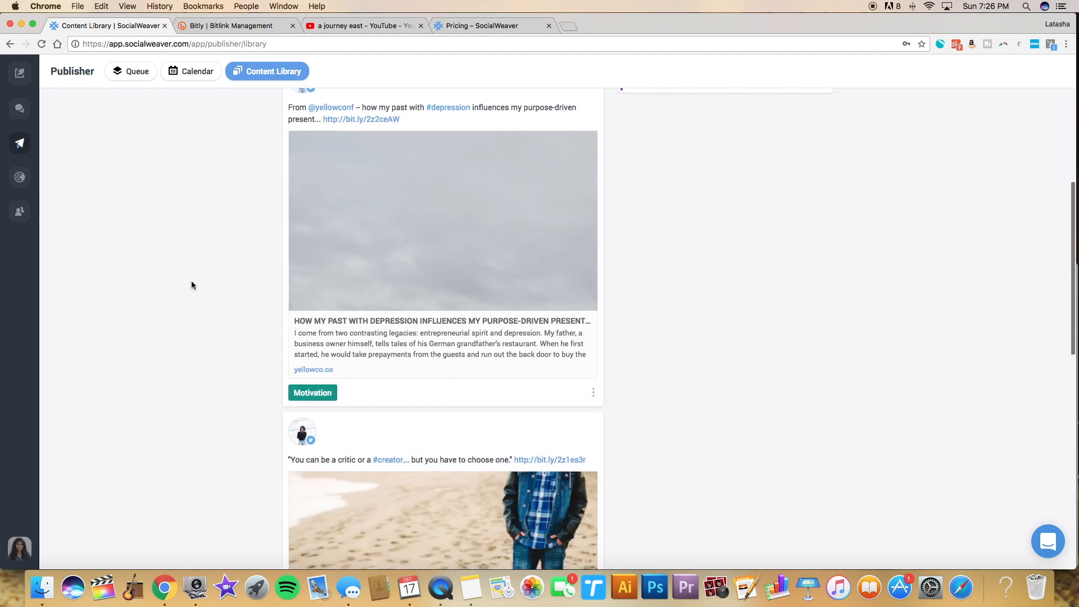
scroll(down, 3)
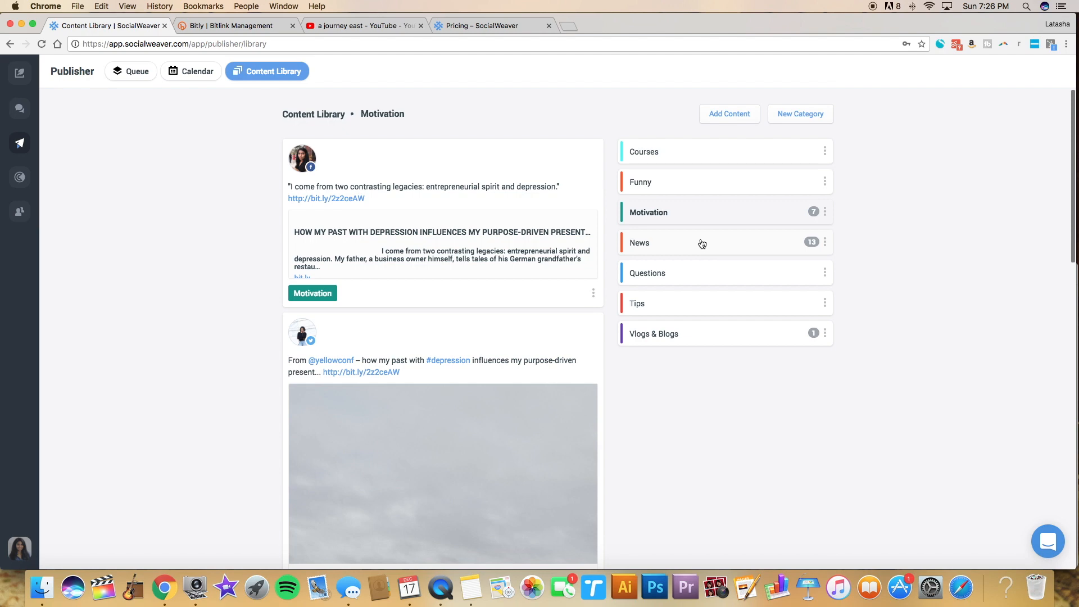
scroll(down, 3)
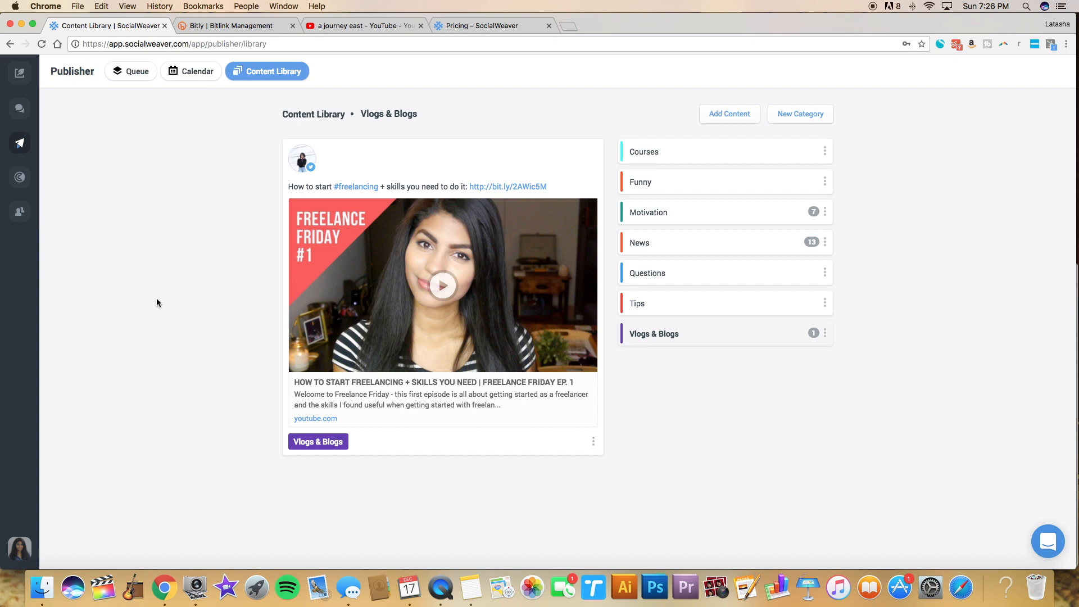
Edit the freelancing video post to add #SMM after its bit.ly link and save.
click(594, 441)
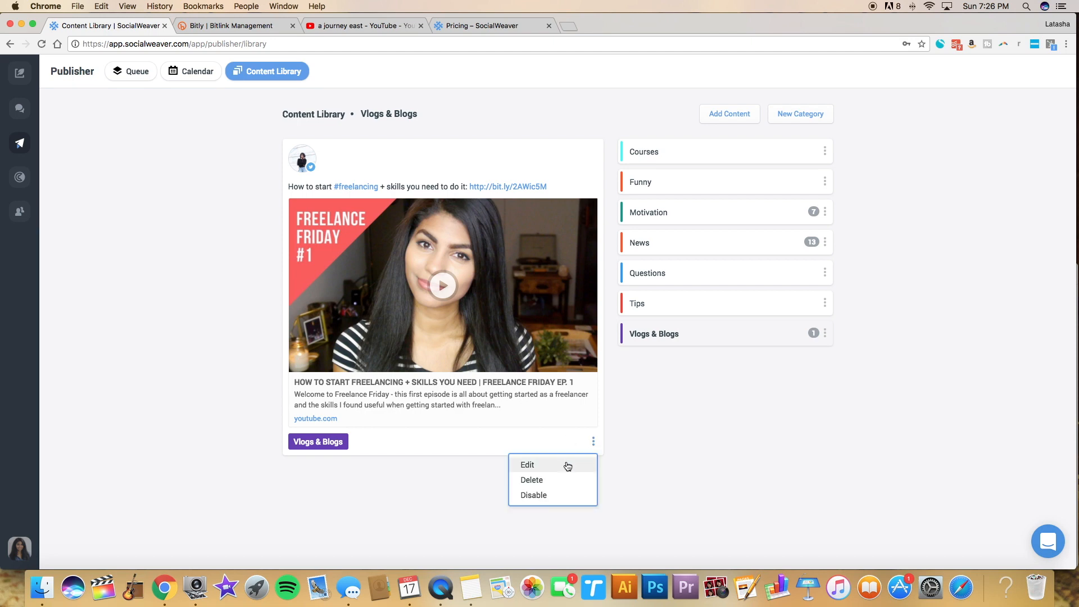
click(527, 466)
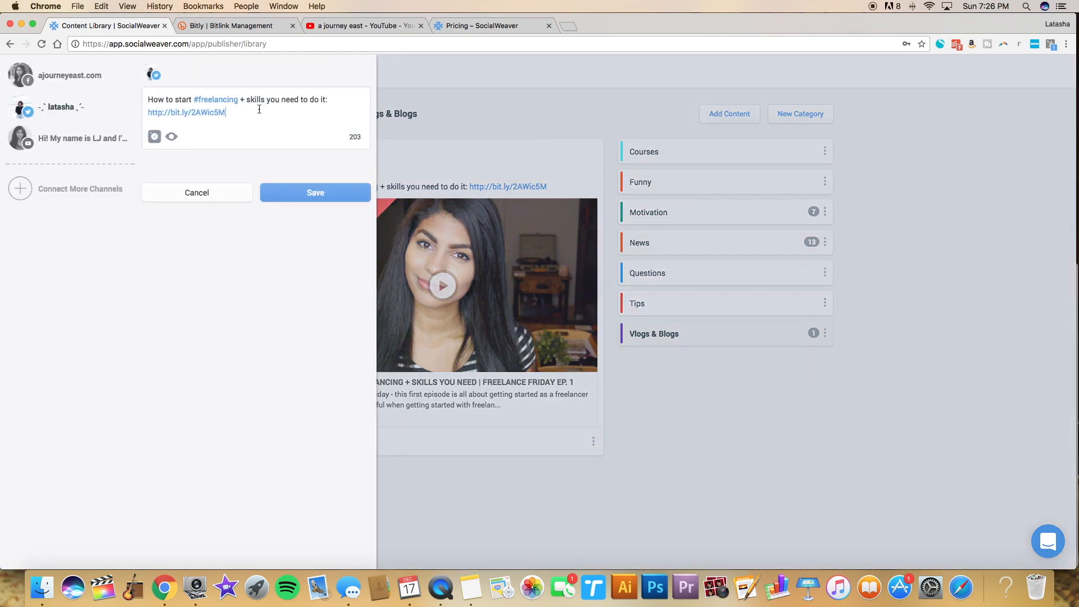
text(#SMM)
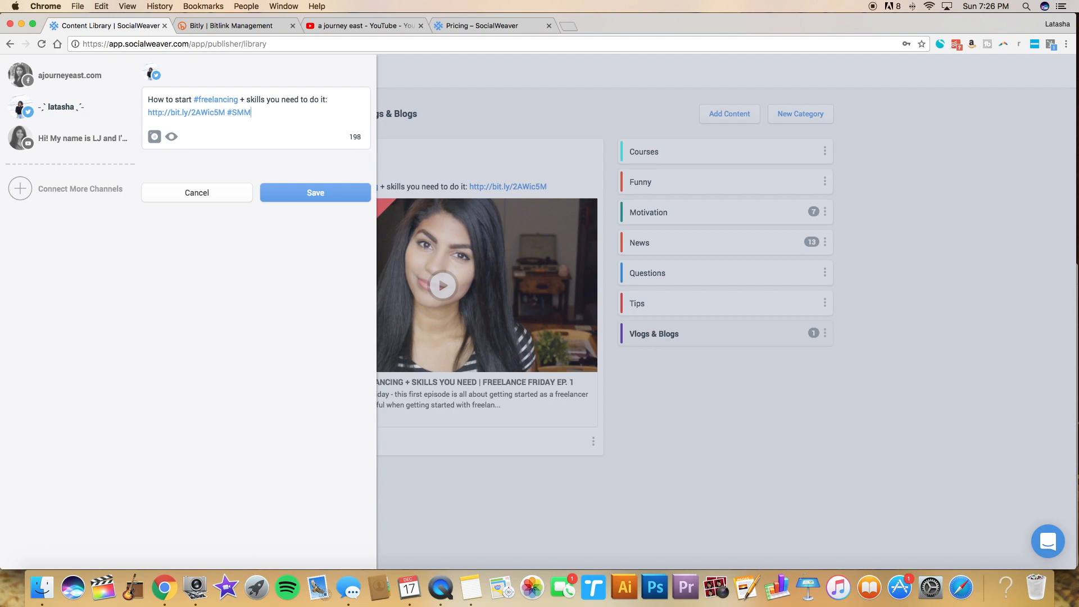
click(314, 192)
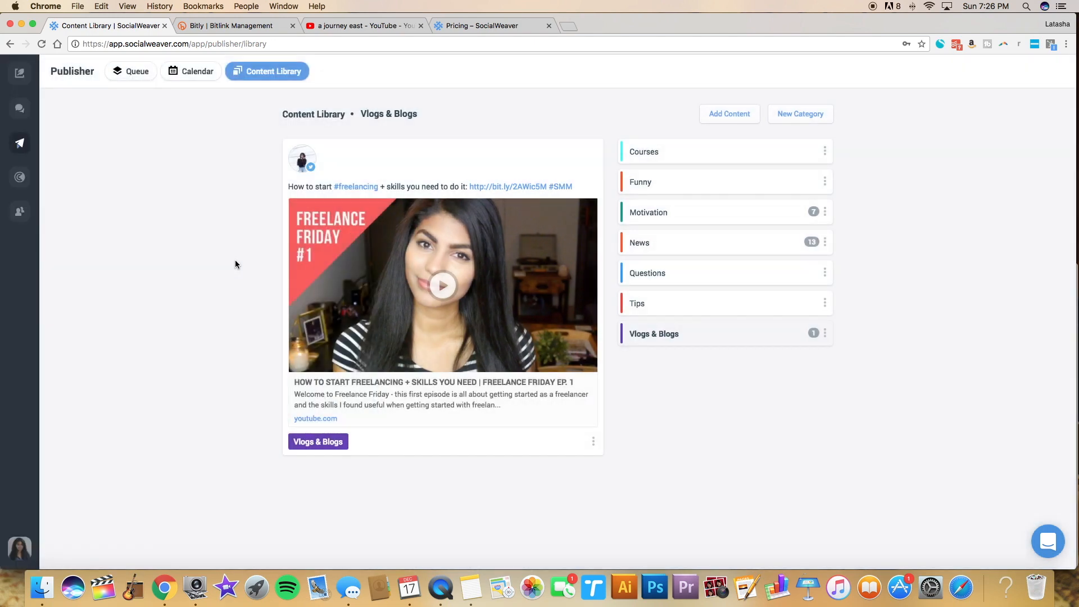
mouse_move(445, 69)
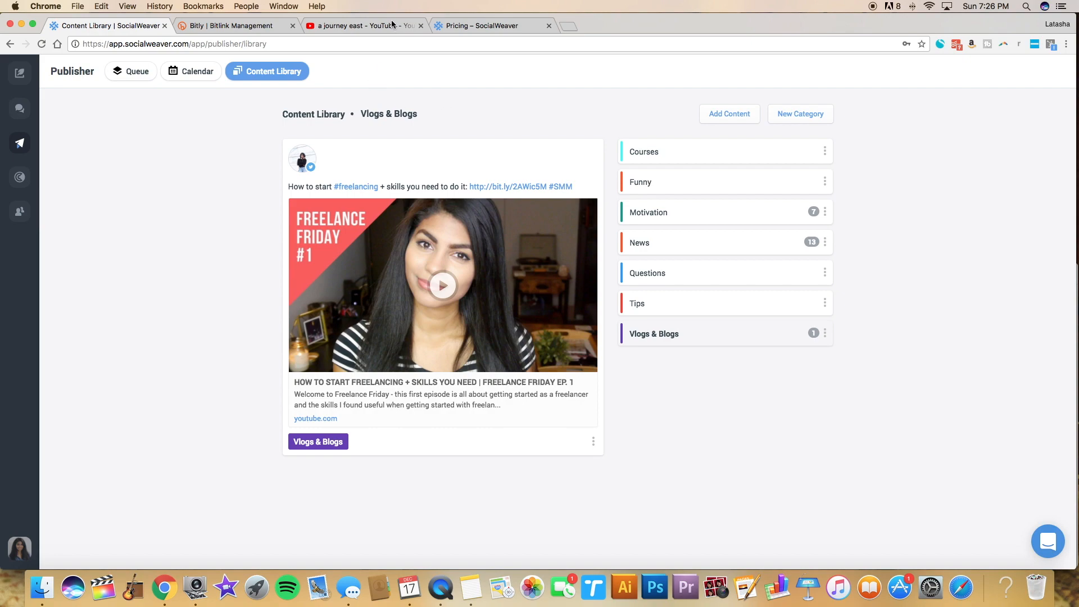
In YouTube, pause Freelance Friday episode 3 from Playlists and return to SocialWeaver.
click(366, 24)
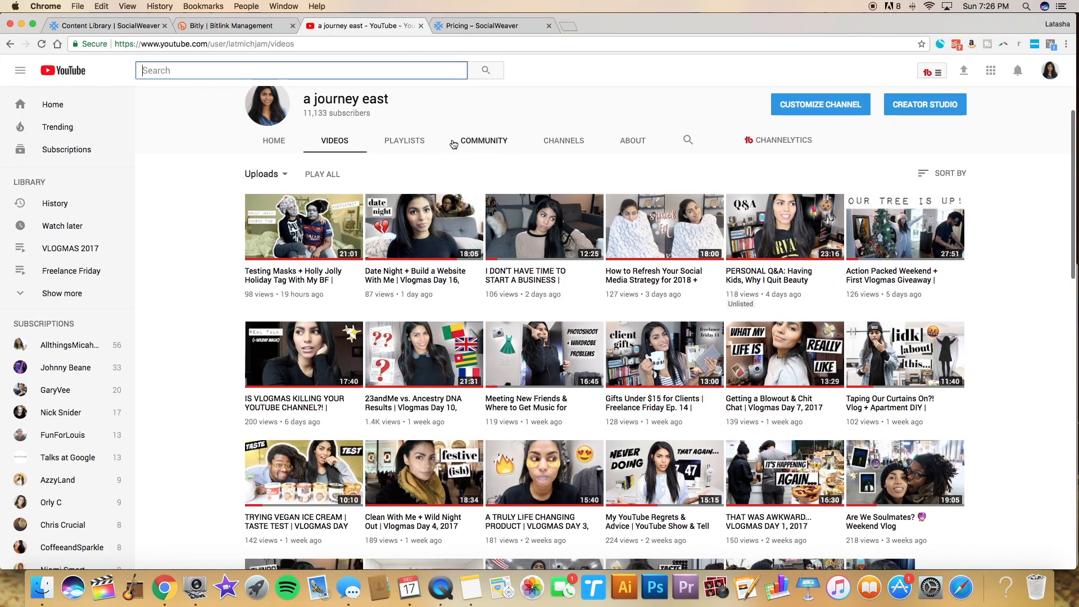
click(405, 140)
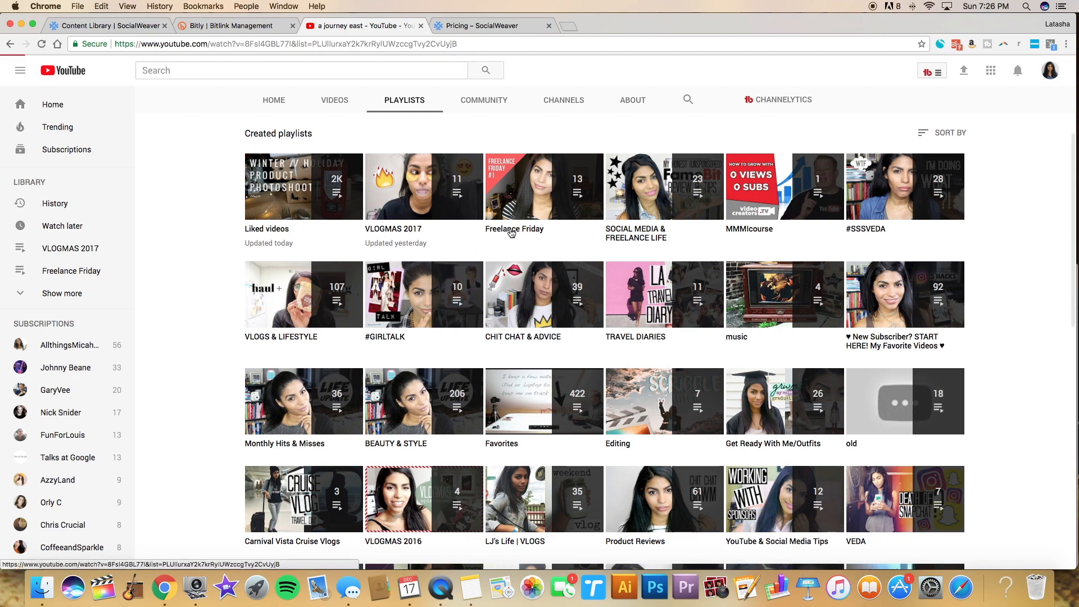
click(544, 187)
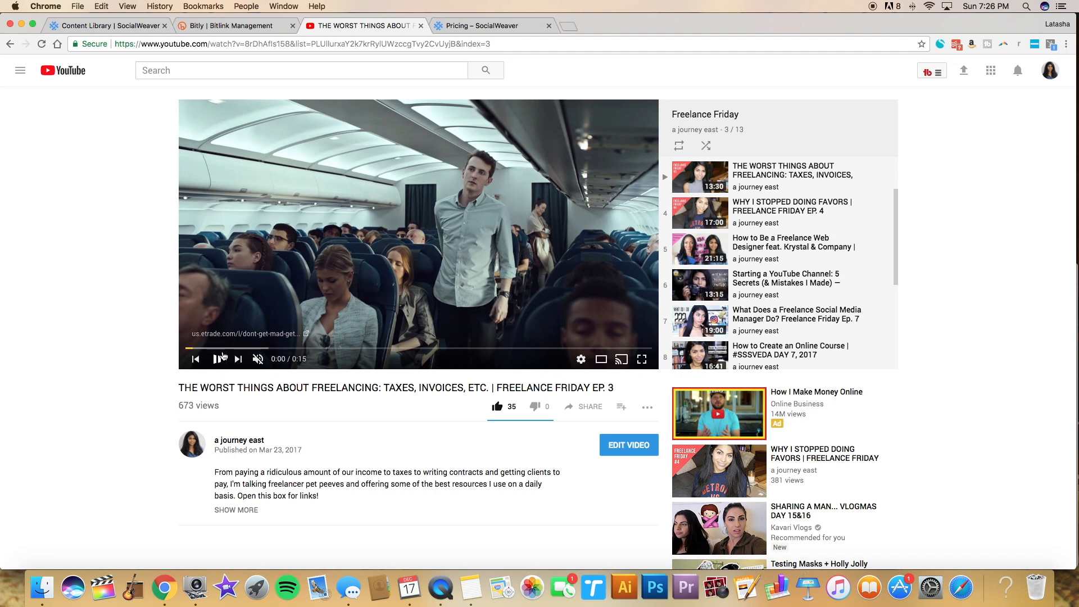
click(590, 407)
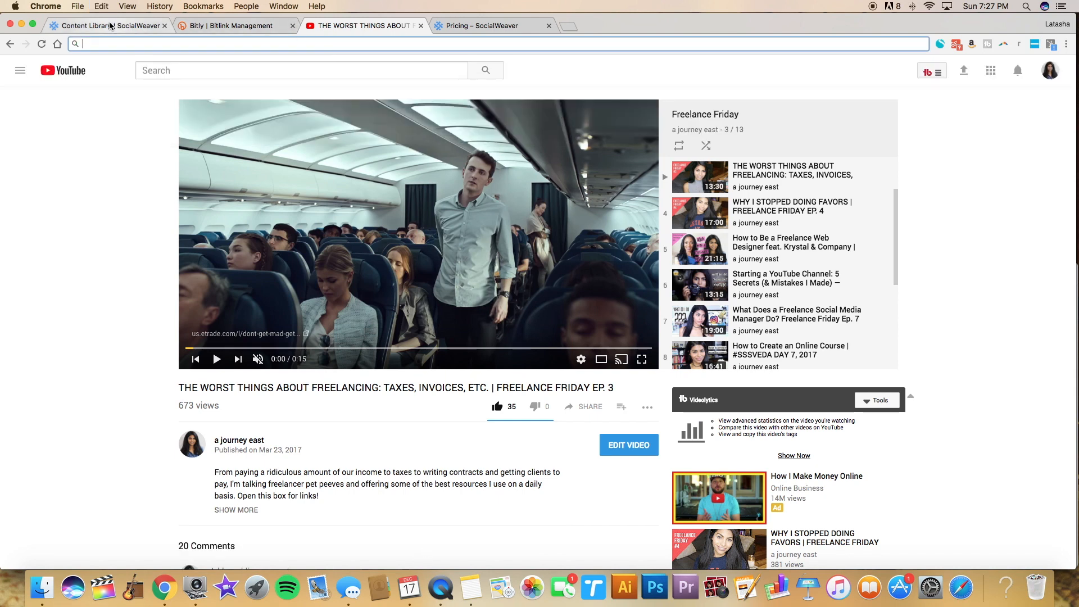
mouse_move(110, 26)
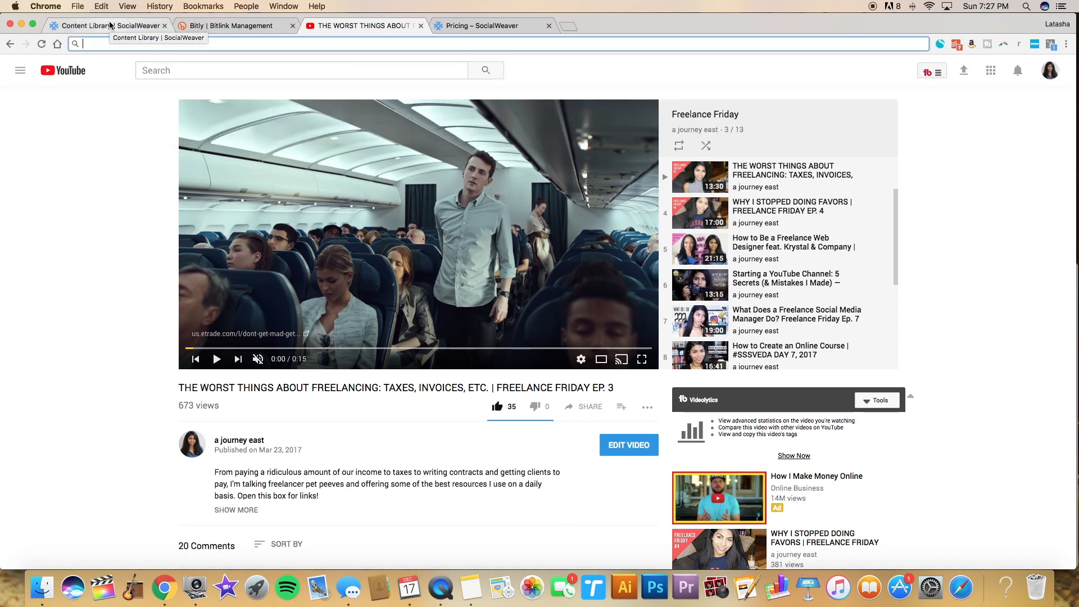
click(90, 25)
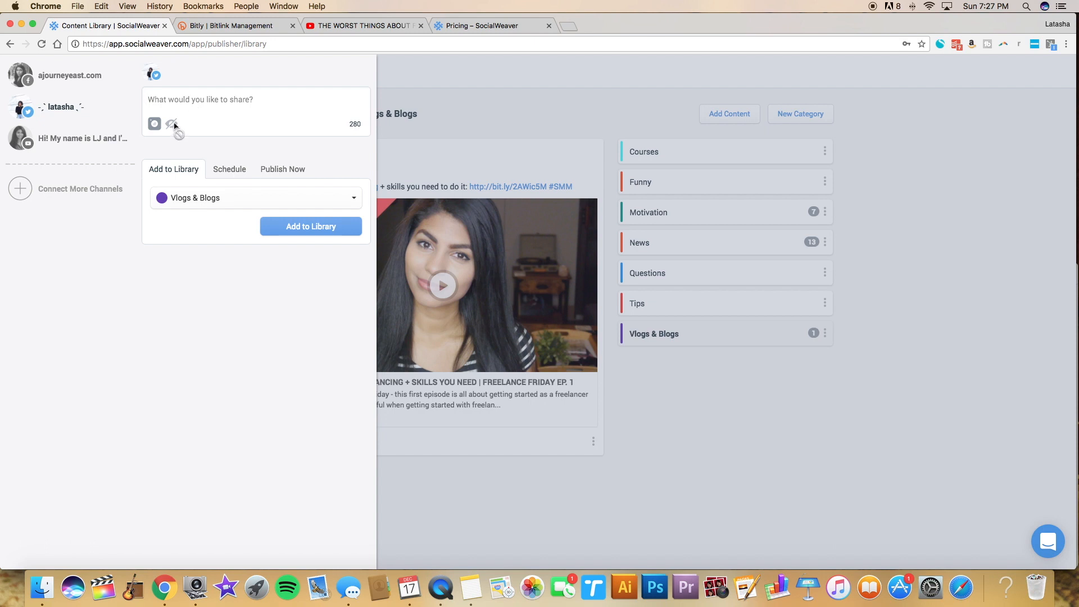
text(https://www.youtube.com/watch?v=8rDhAfIs158&list=PLUllurxaY2k7krRylUWzccgTvy2CvUyjB&index=3)
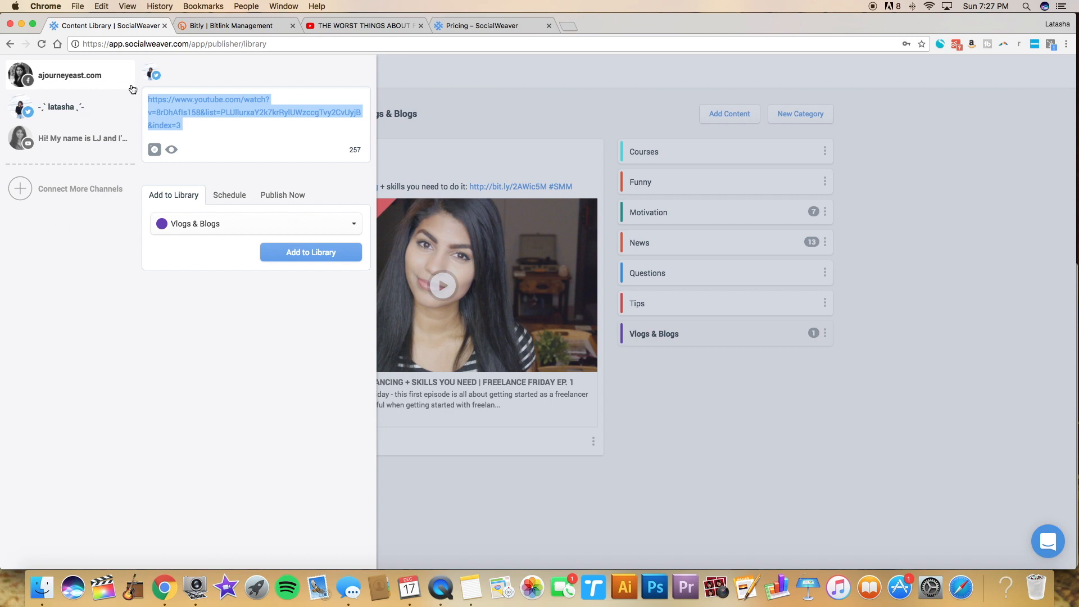
text(http://bit.ly/2kBkFuC [VIDEO)
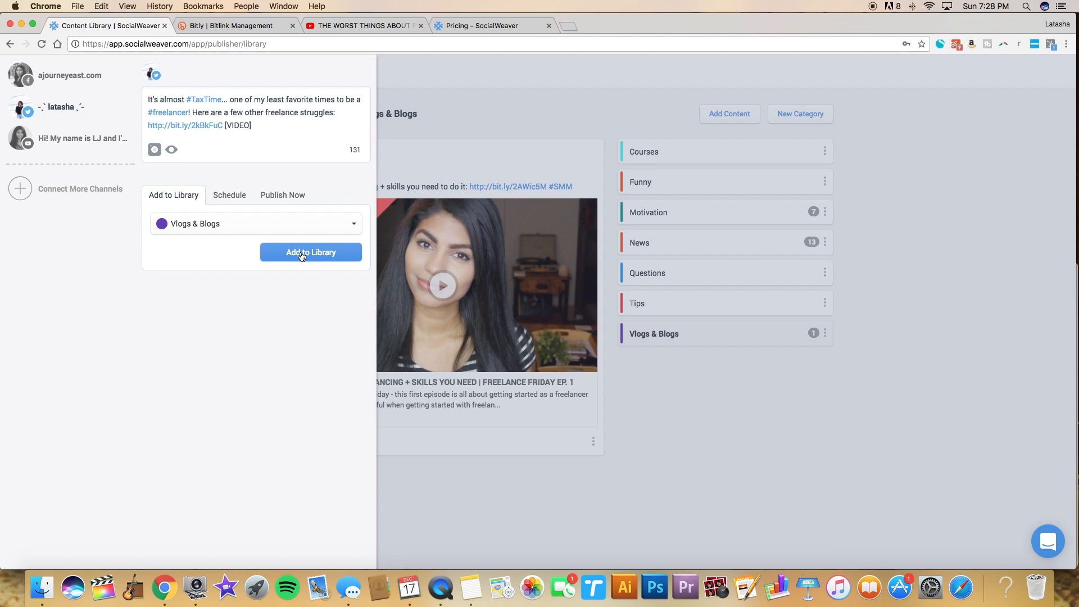
click(256, 223)
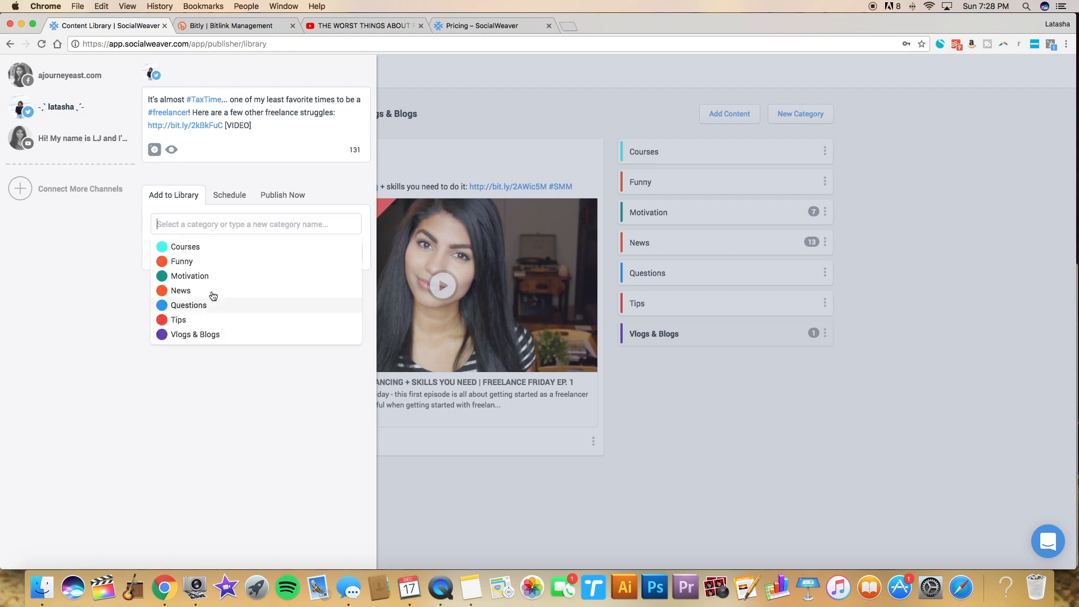
click(195, 335)
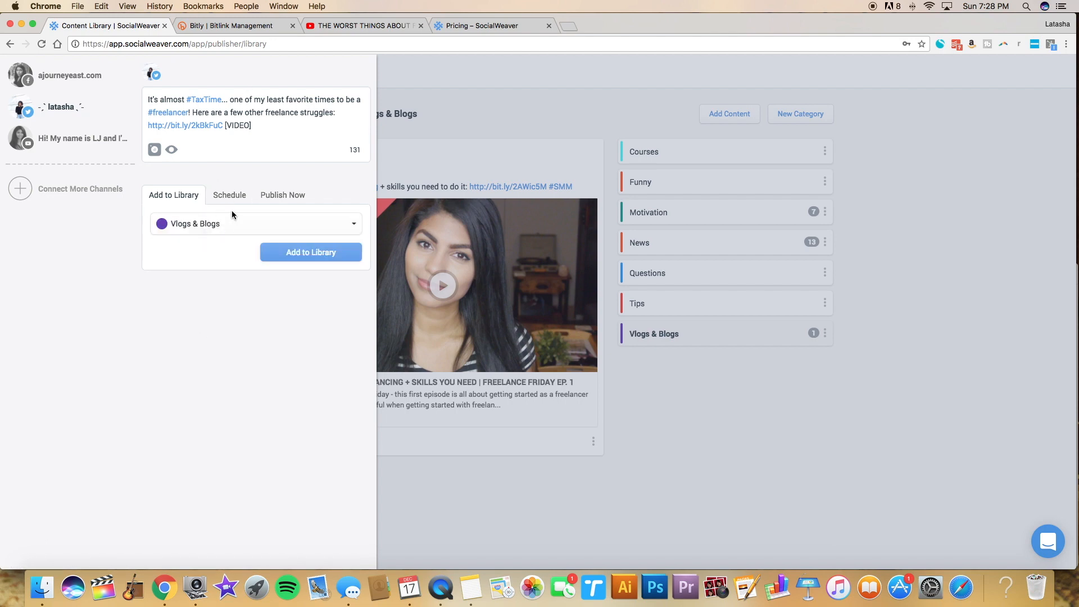
mouse_move(229, 199)
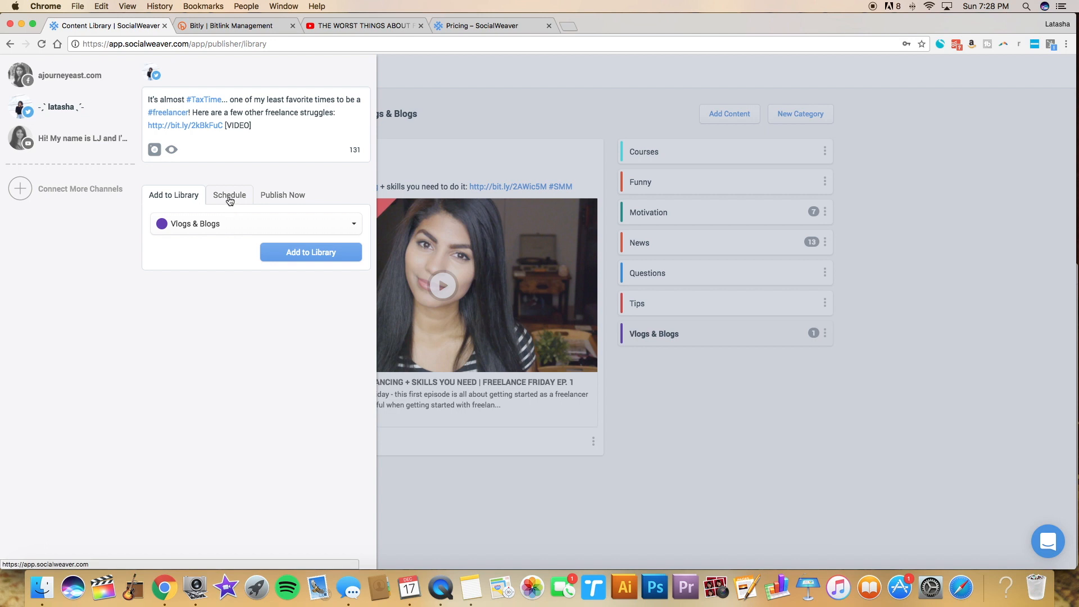
Review the Schedule and Publish Now options, then add the #TaxTime post to the library.
click(229, 195)
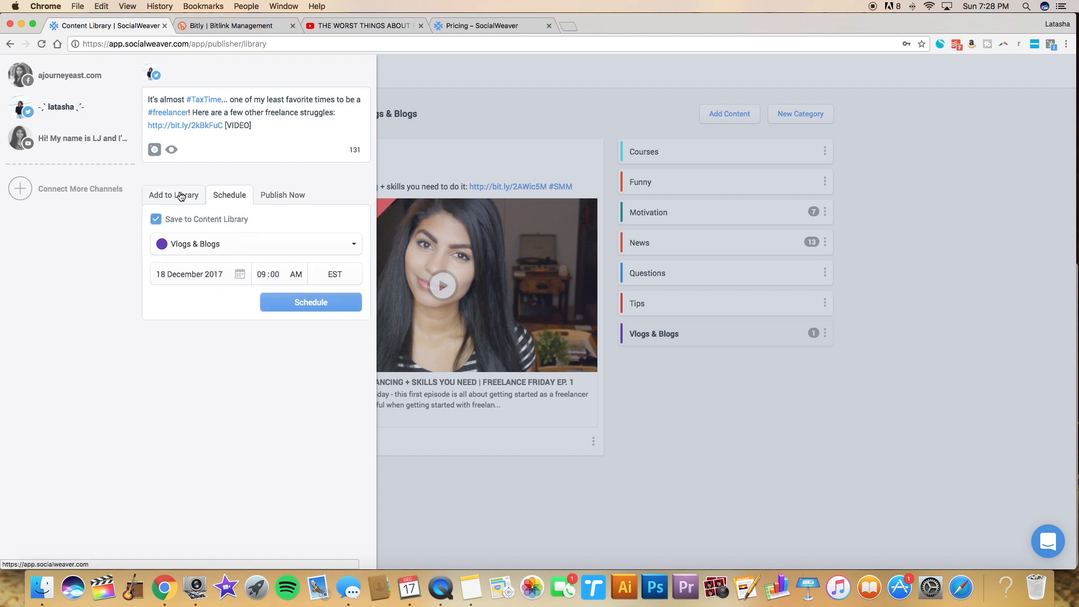
click(282, 196)
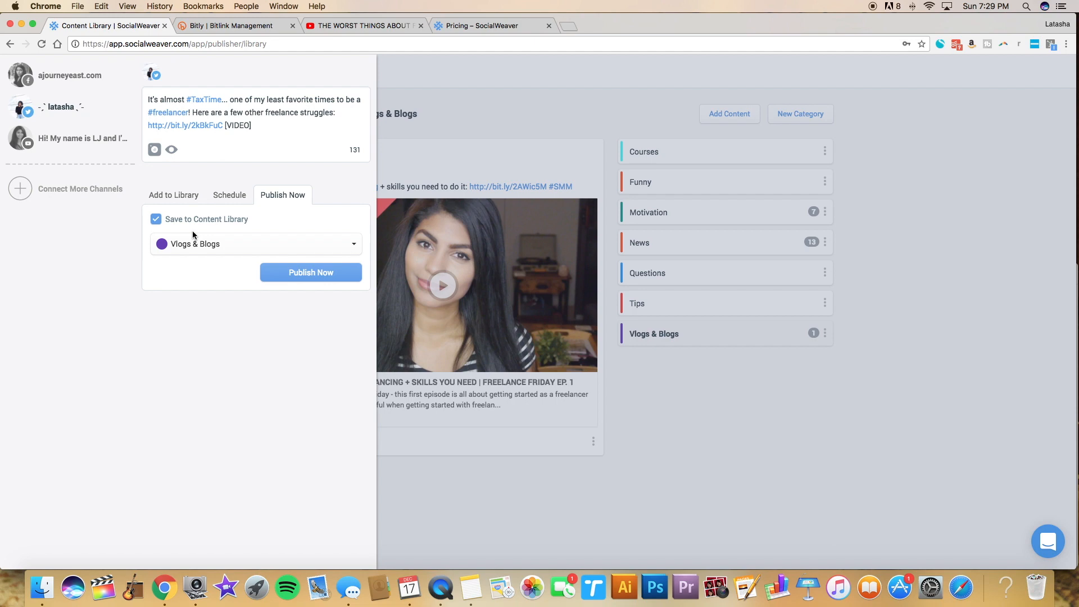
click(173, 195)
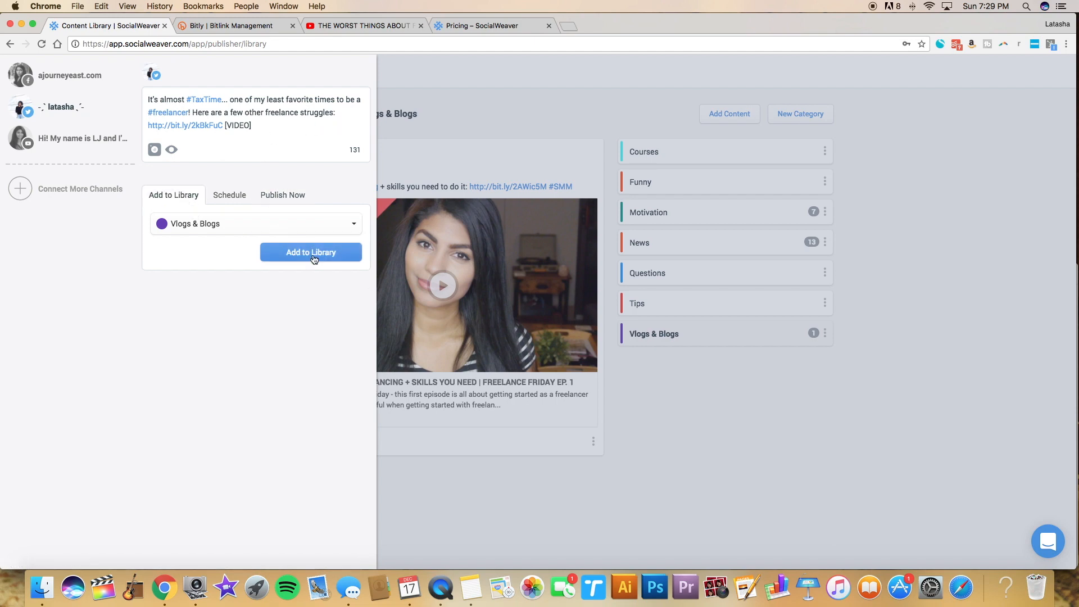
click(310, 252)
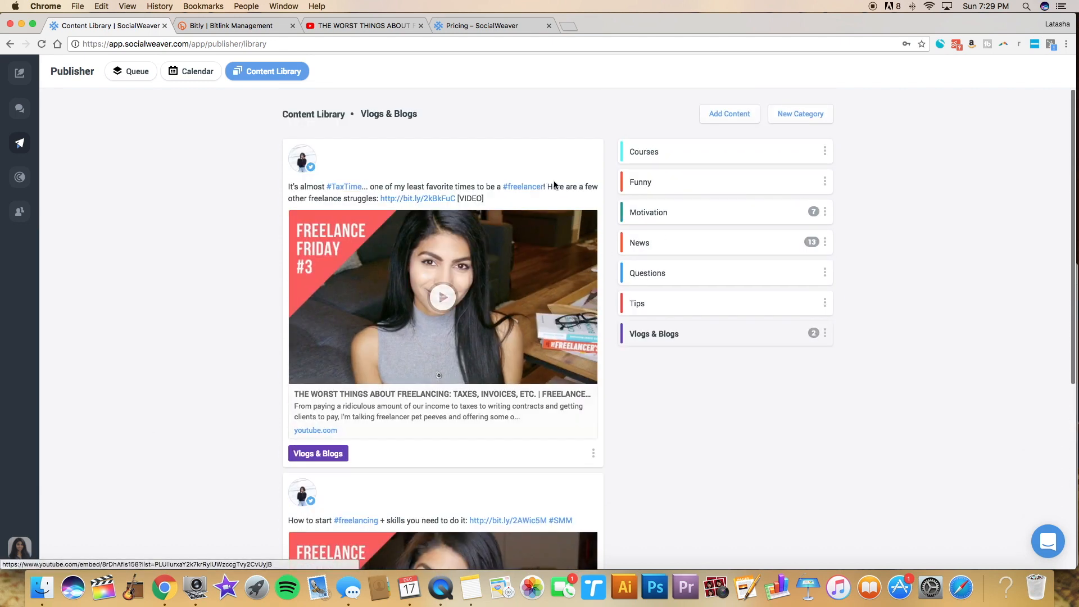
mouse_move(427, 231)
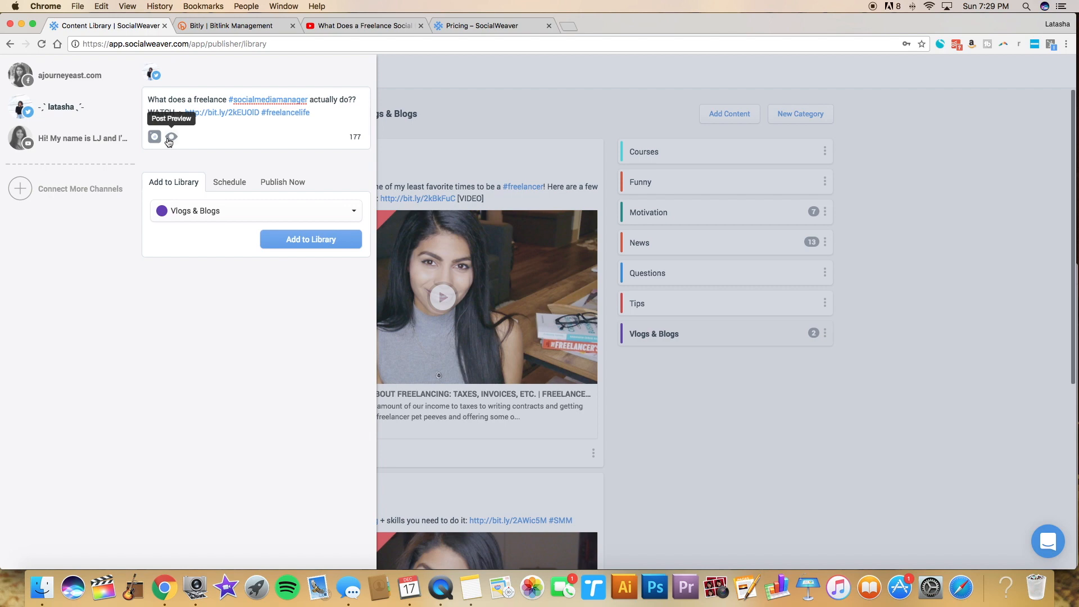
Preview the social media manager post, skip attaching media, add it to Vlogs & Blogs, then show the queue.
click(171, 135)
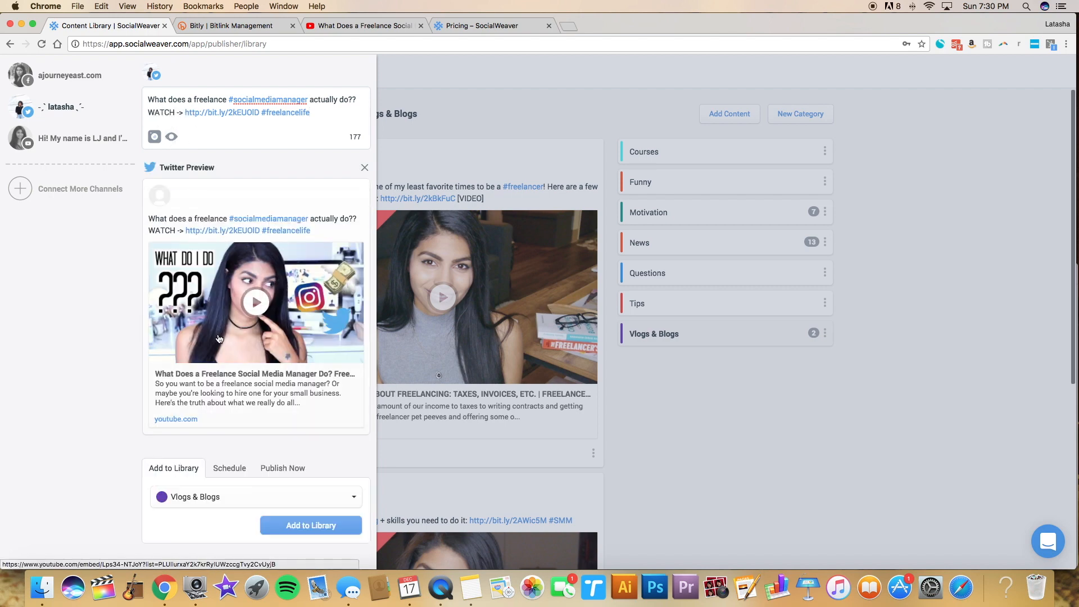
mouse_move(155, 137)
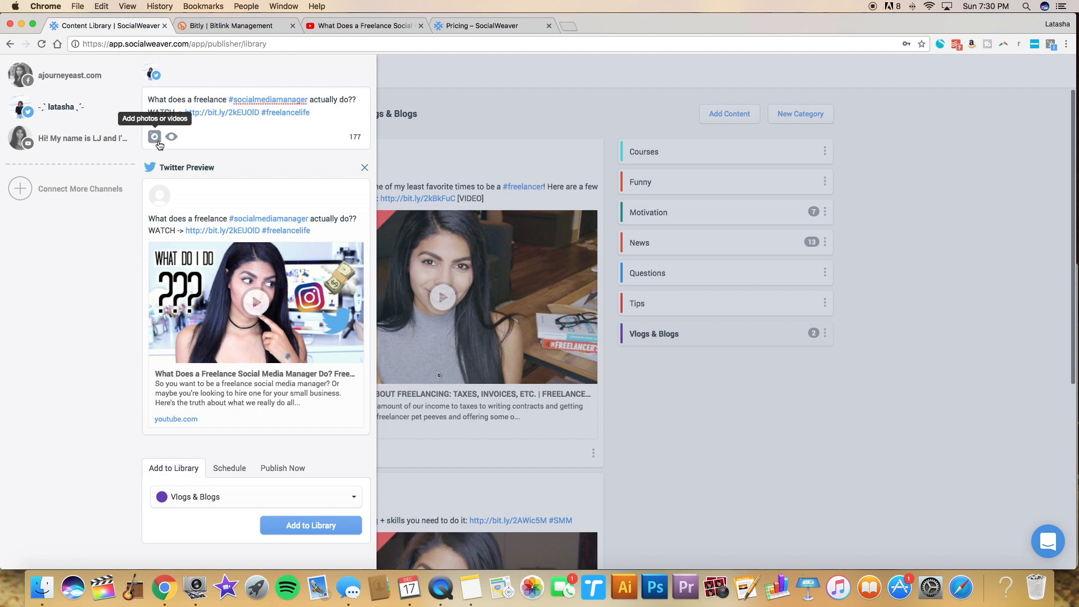
click(154, 136)
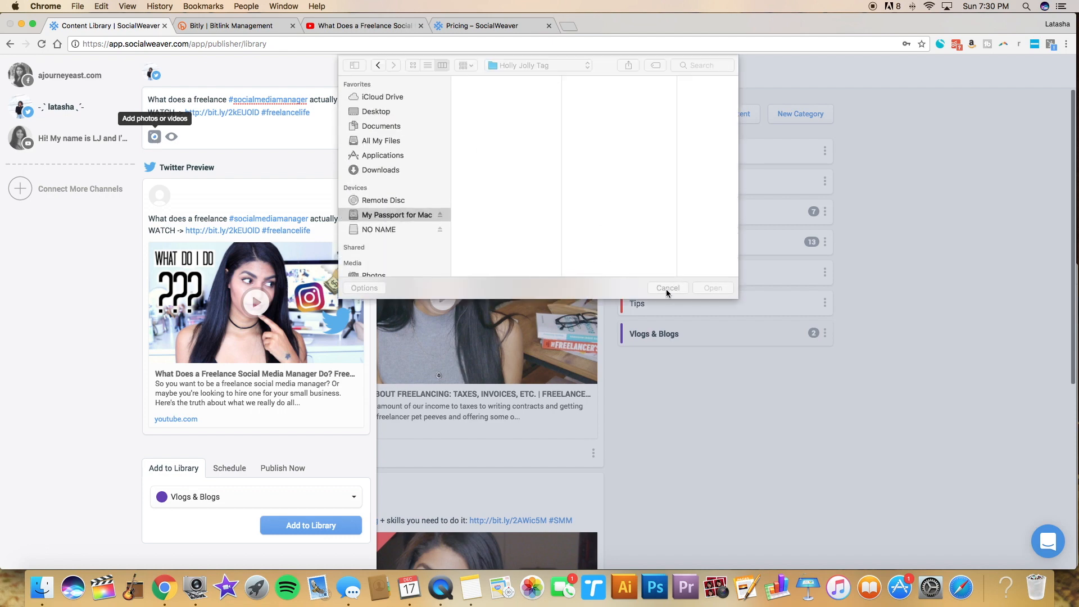
click(668, 287)
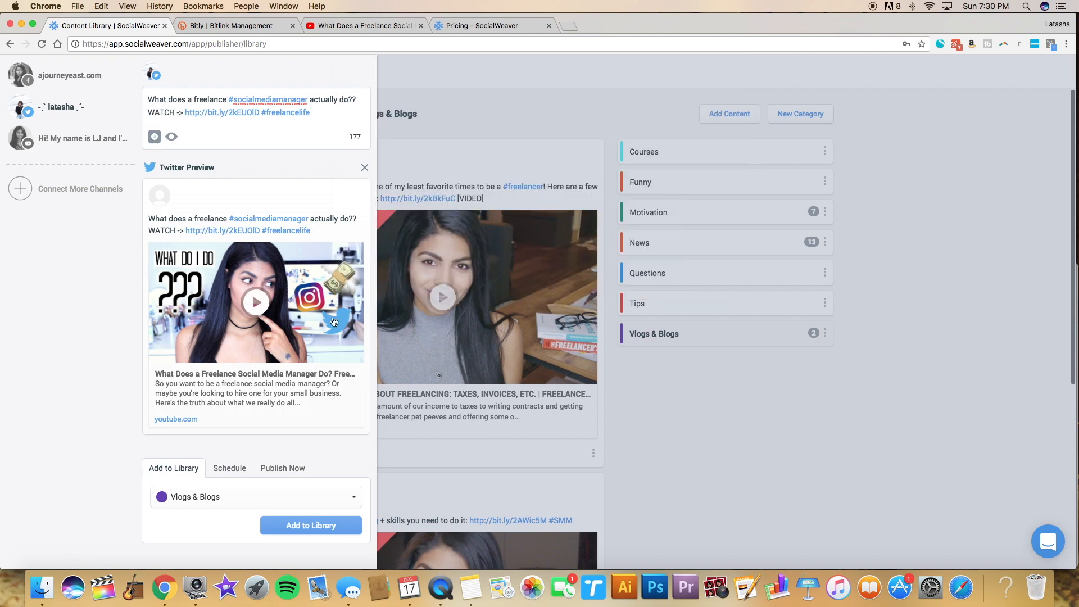
mouse_move(281, 305)
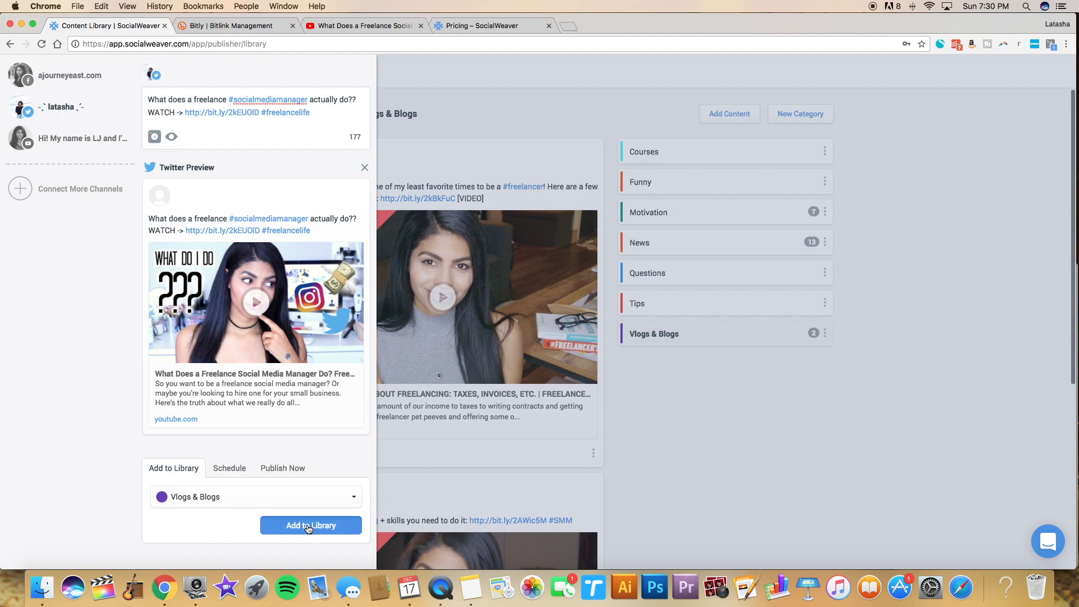
click(311, 526)
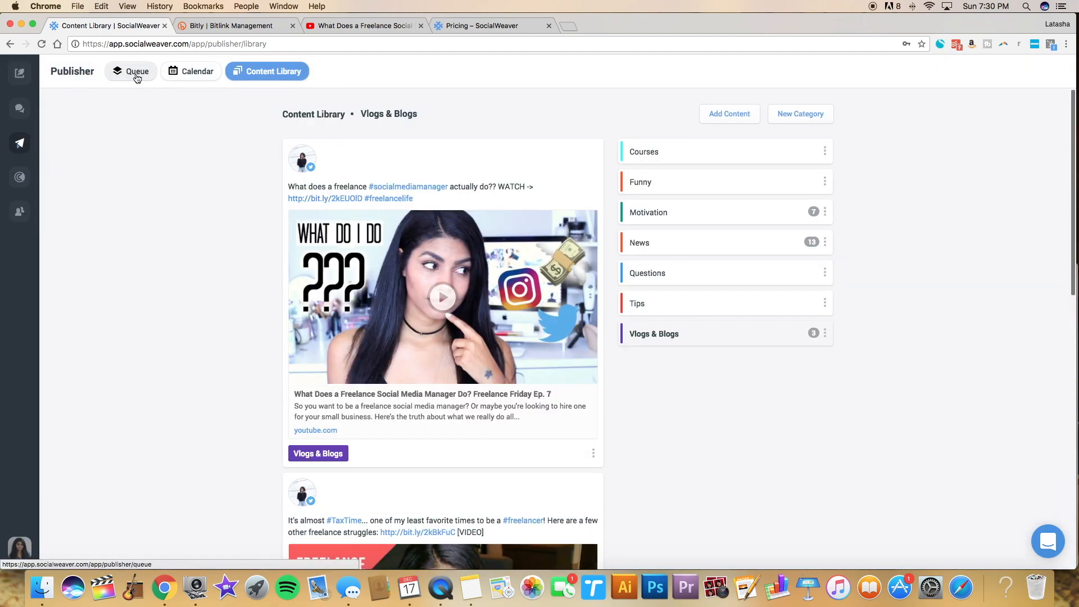
click(130, 72)
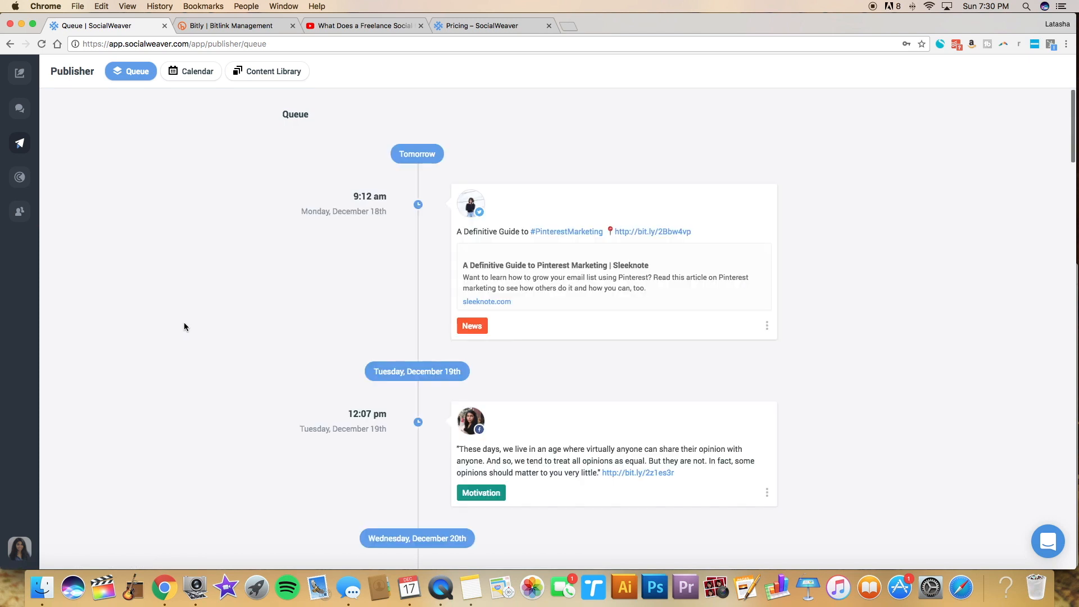
scroll(down, 3)
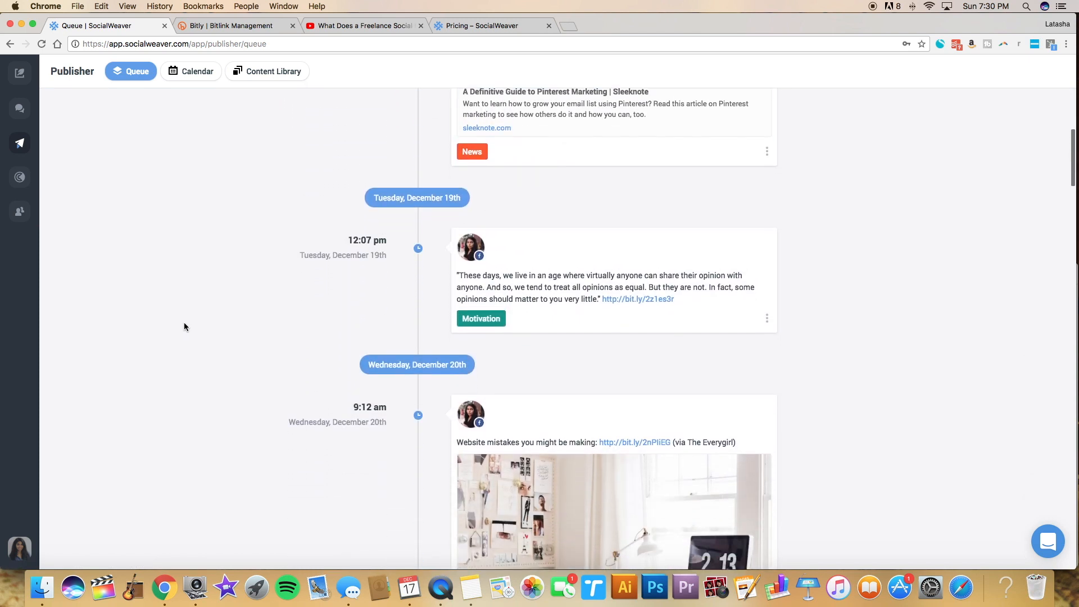
scroll(down, 3)
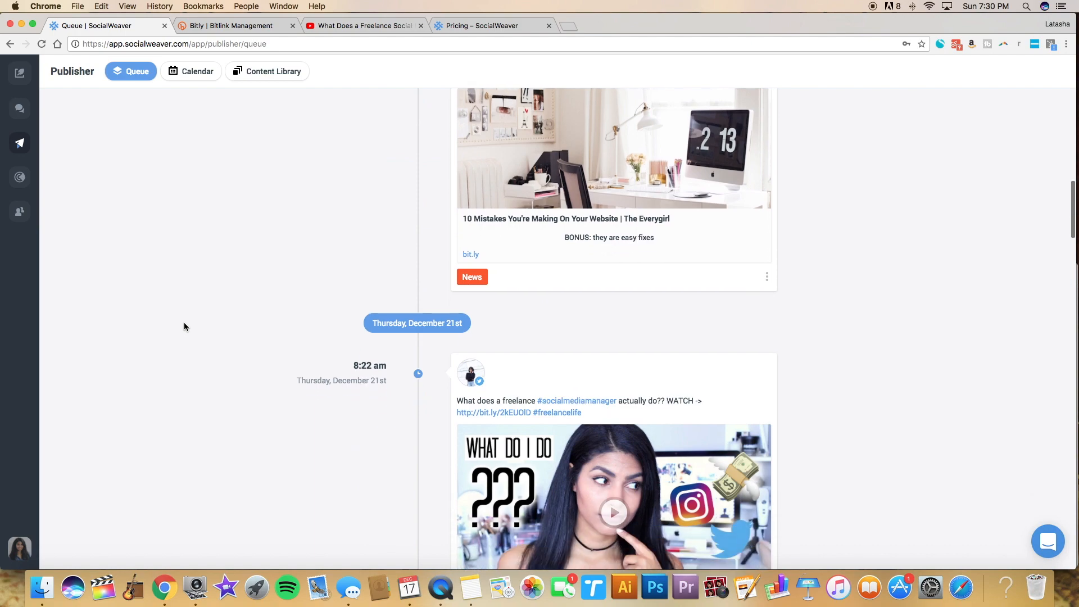
scroll(down, 3)
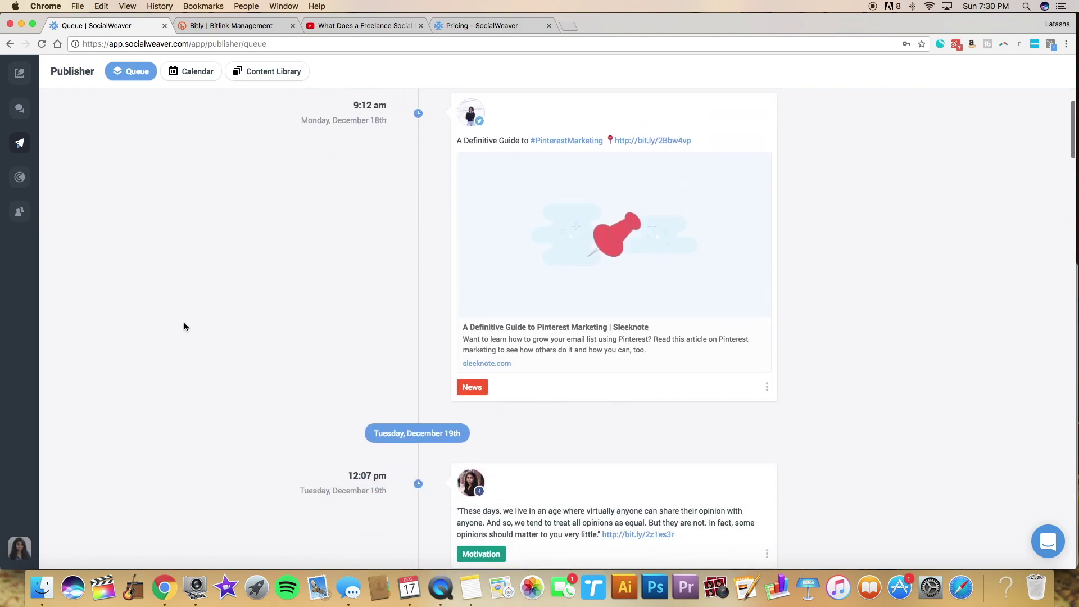
scroll(down, 3)
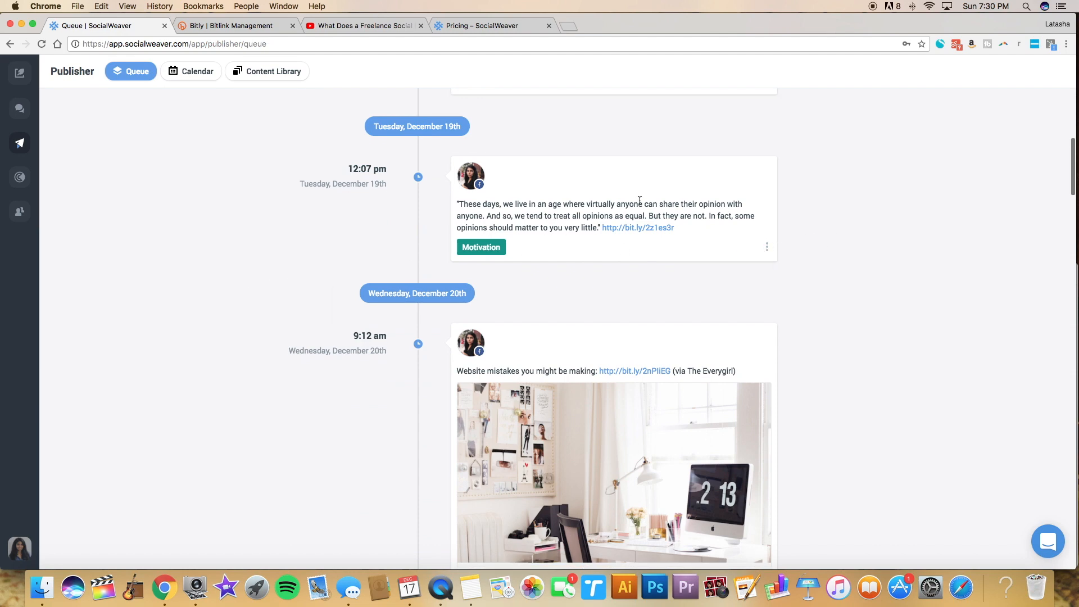
scroll(down, 3)
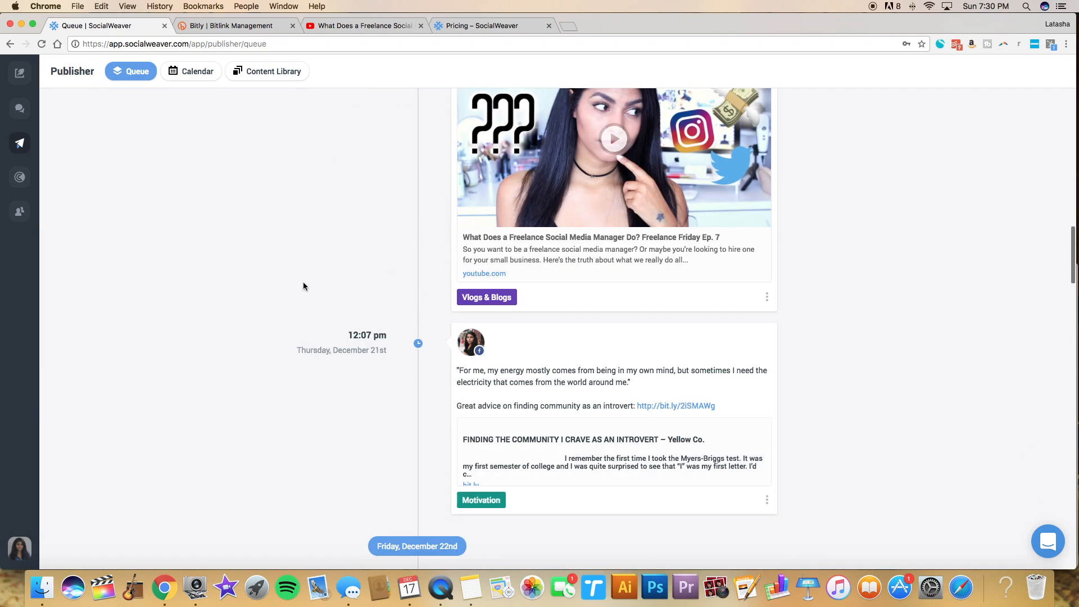
scroll(down, 3)
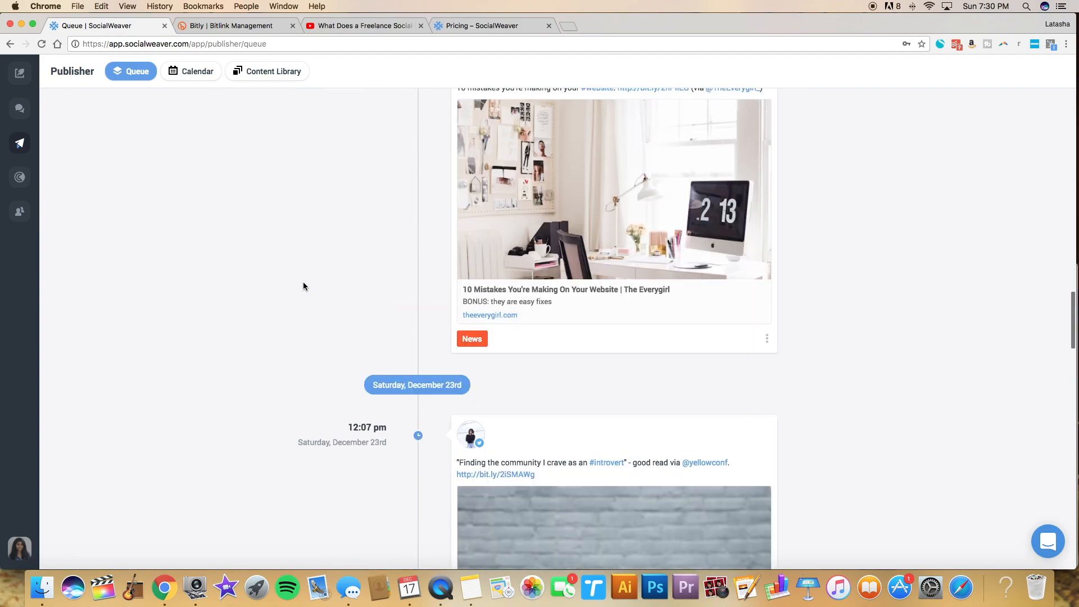
scroll(down, 3)
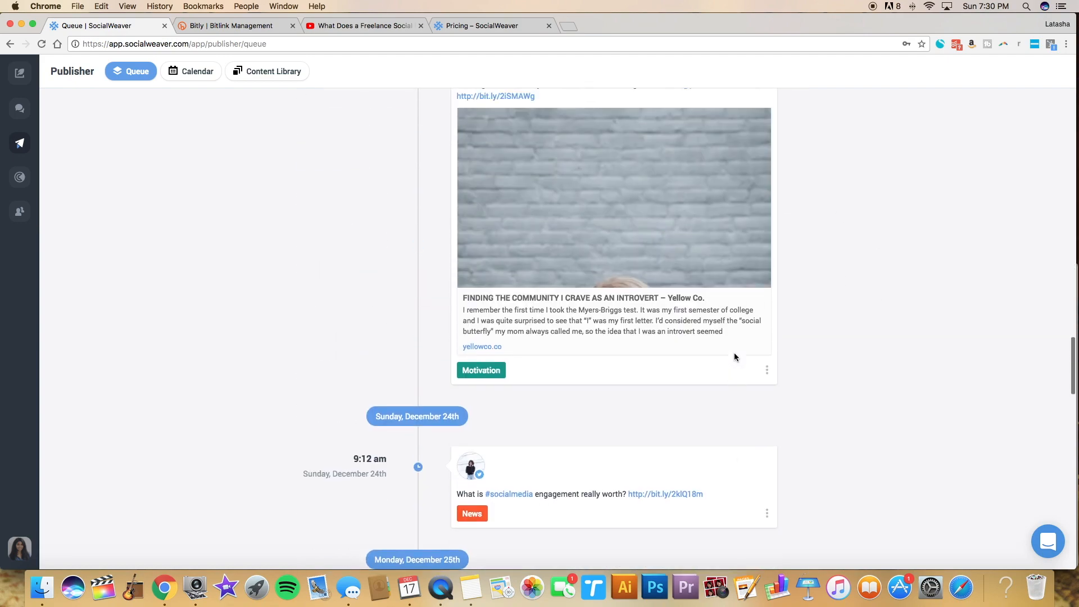
scroll(up, 3)
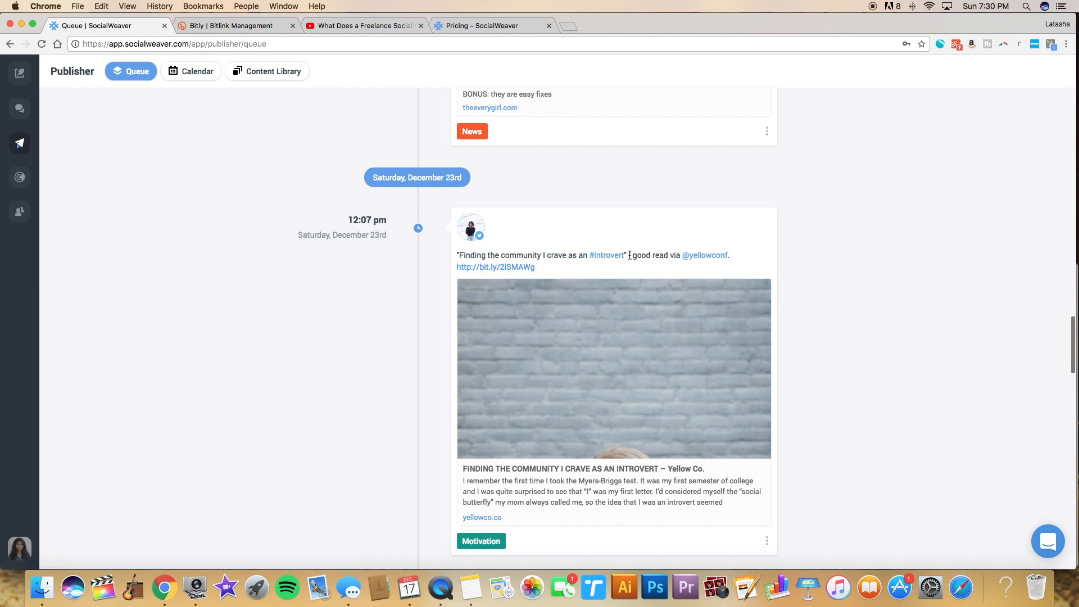
scroll(down, 3)
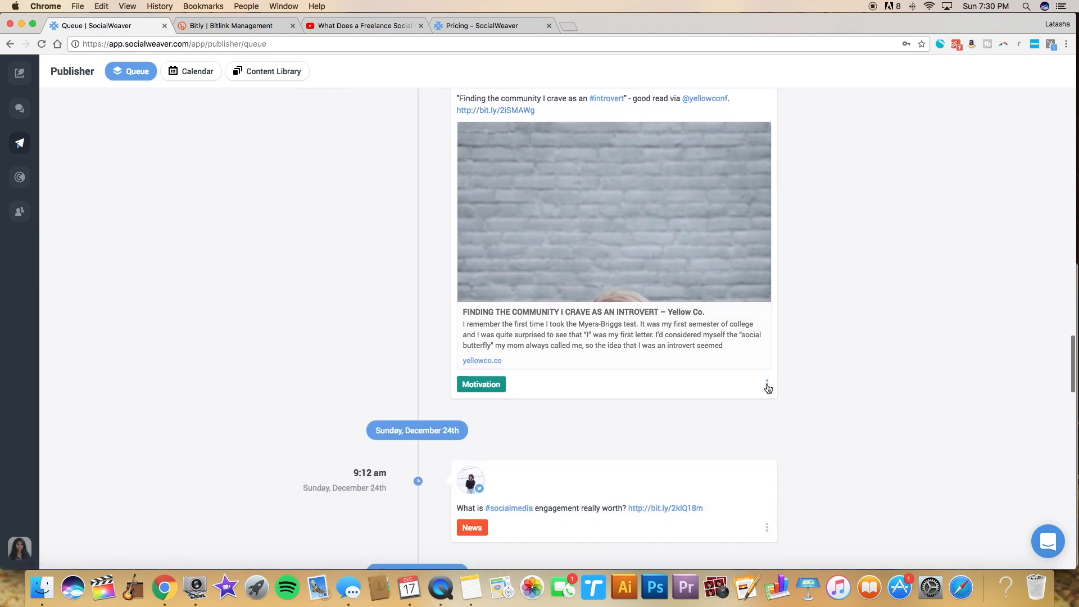
scroll(down, 3)
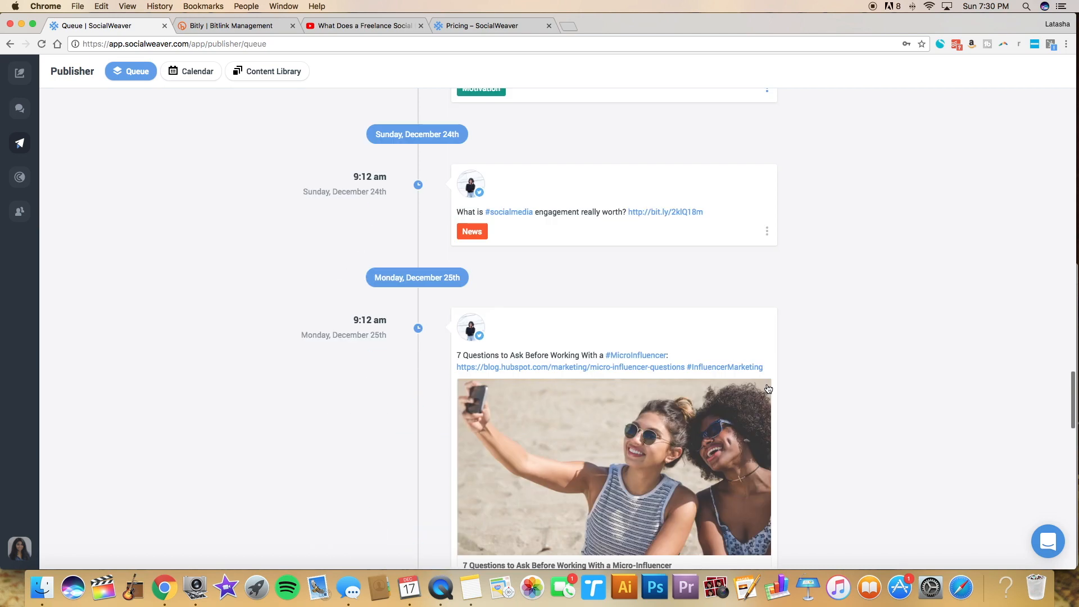
Show the calendar, step back a week, then return to the current December 17–23 week.
click(190, 71)
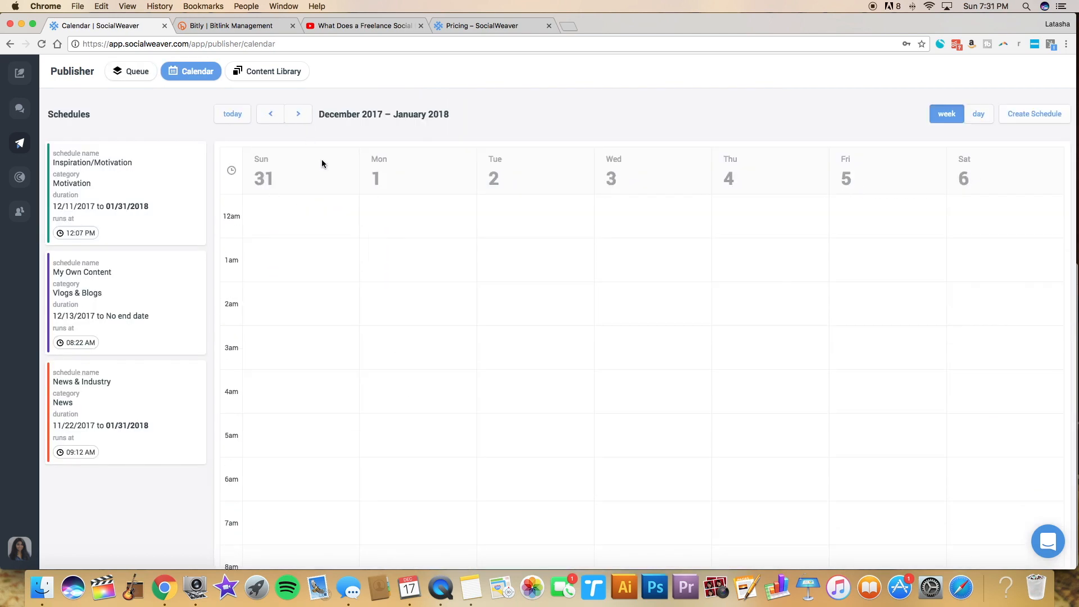
scroll(down, 3)
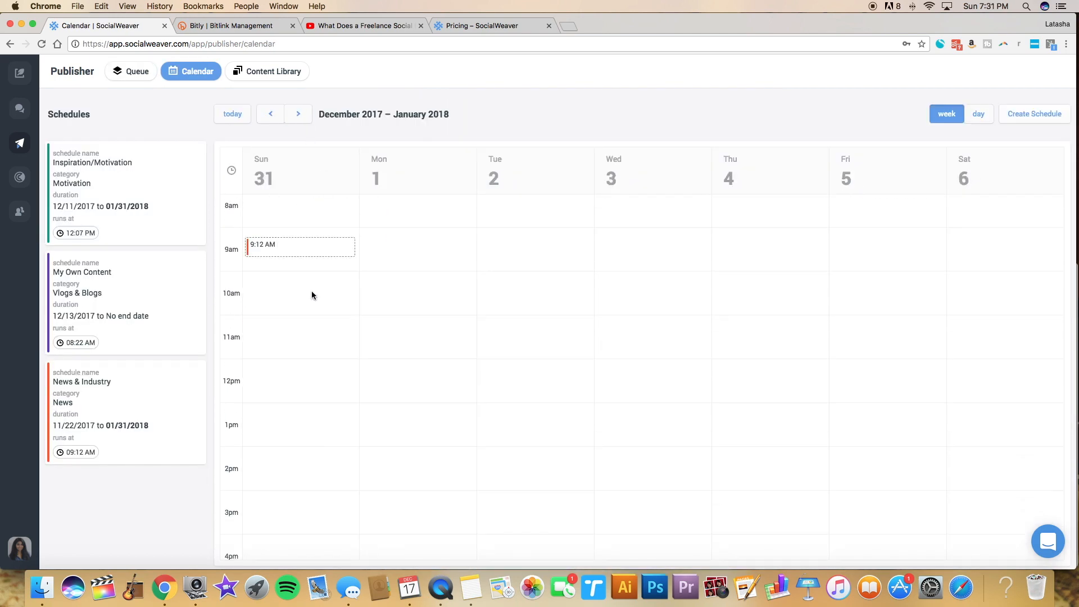
click(270, 113)
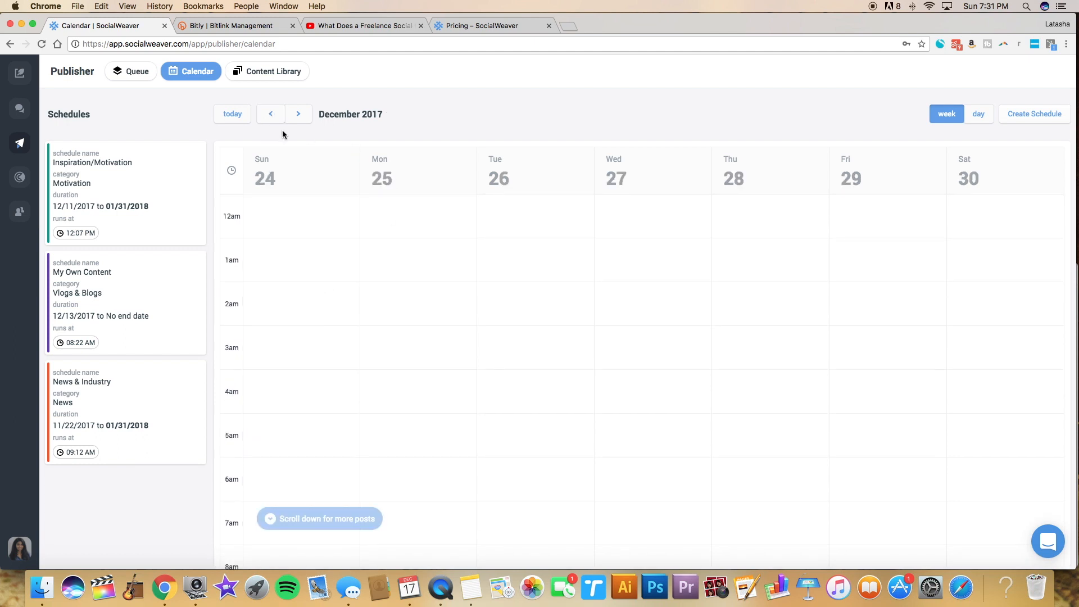
click(232, 114)
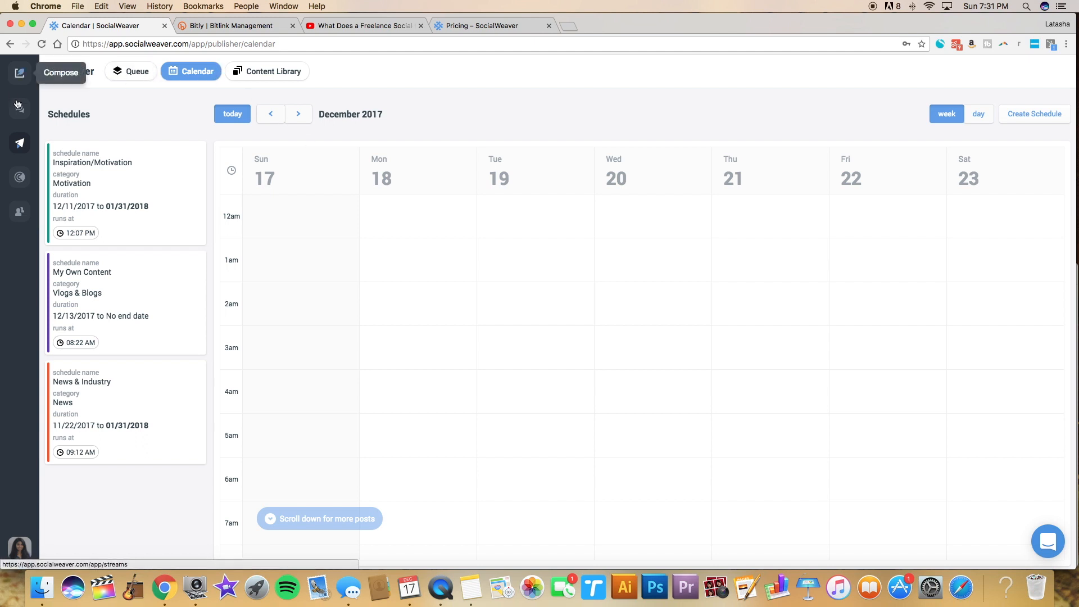
mouse_move(20, 180)
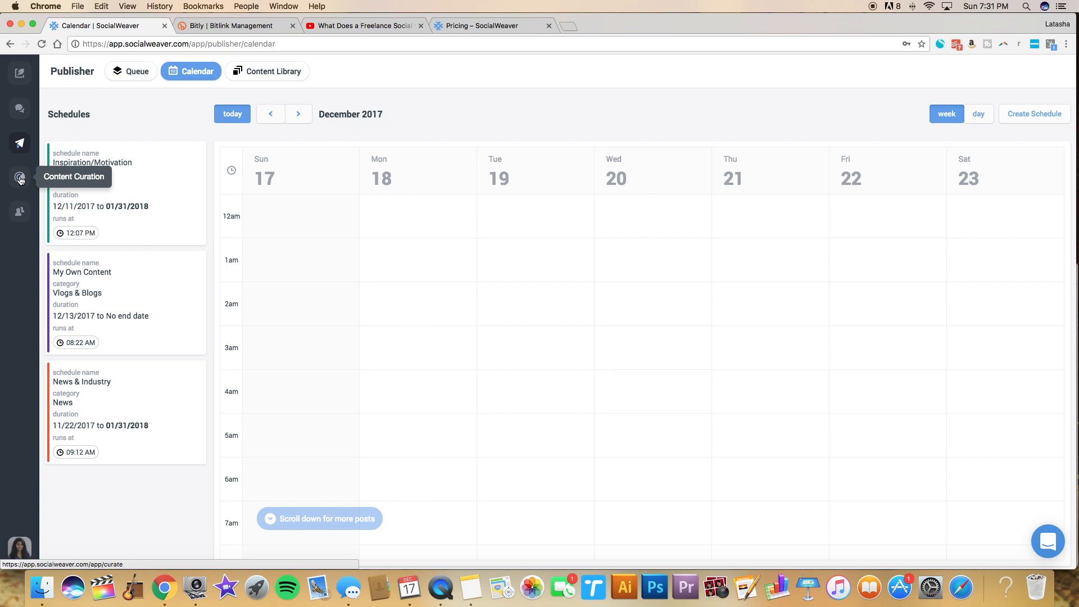
Search content curation for 'social media' and browse the article results with their share counts.
click(19, 177)
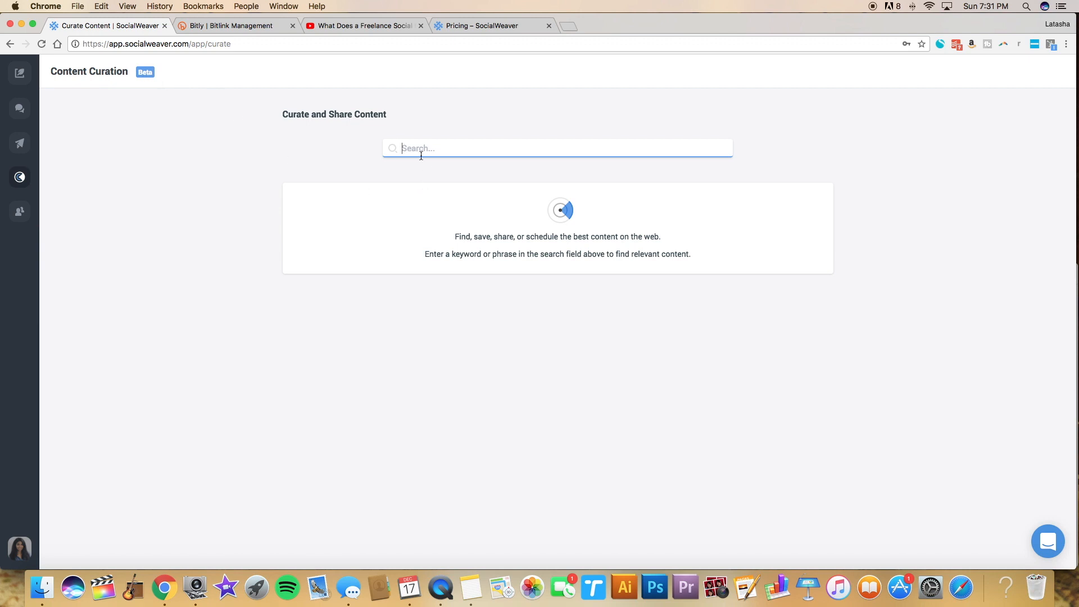
text(social media)
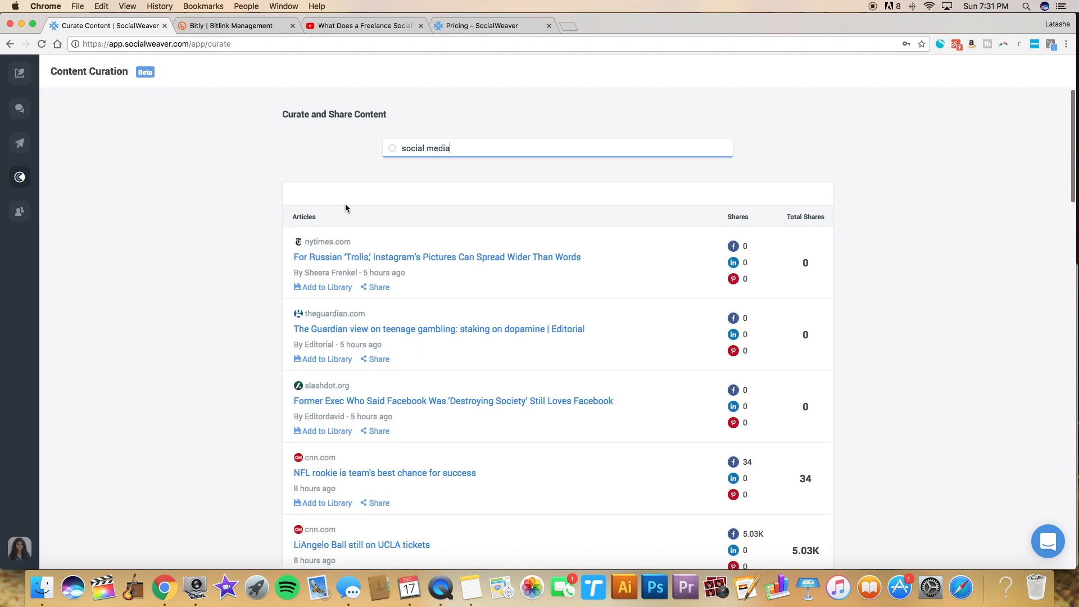
scroll(down, 3)
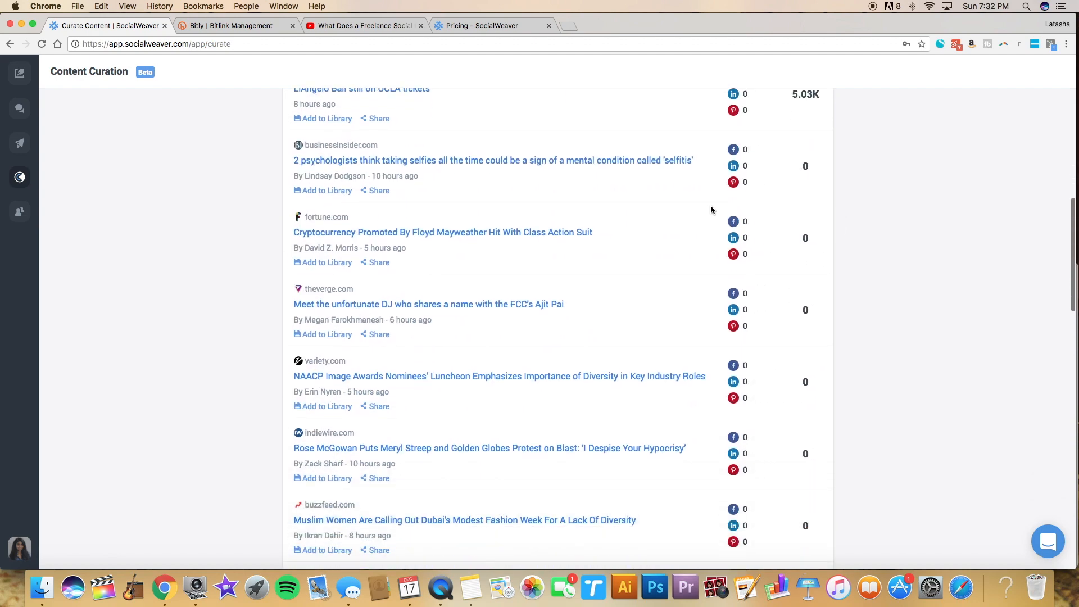
scroll(down, 3)
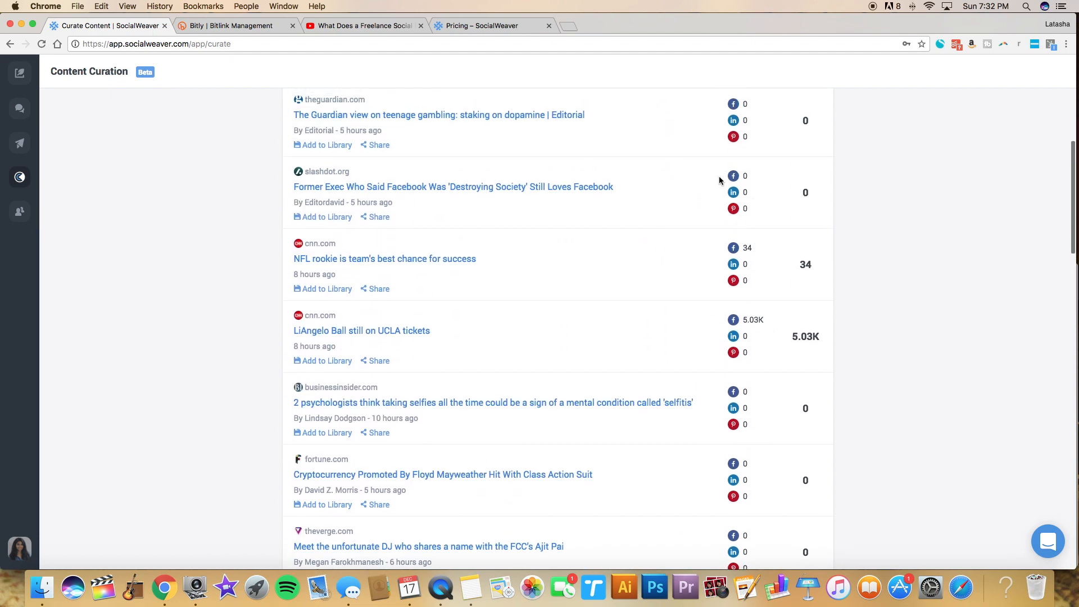
scroll(up, 3)
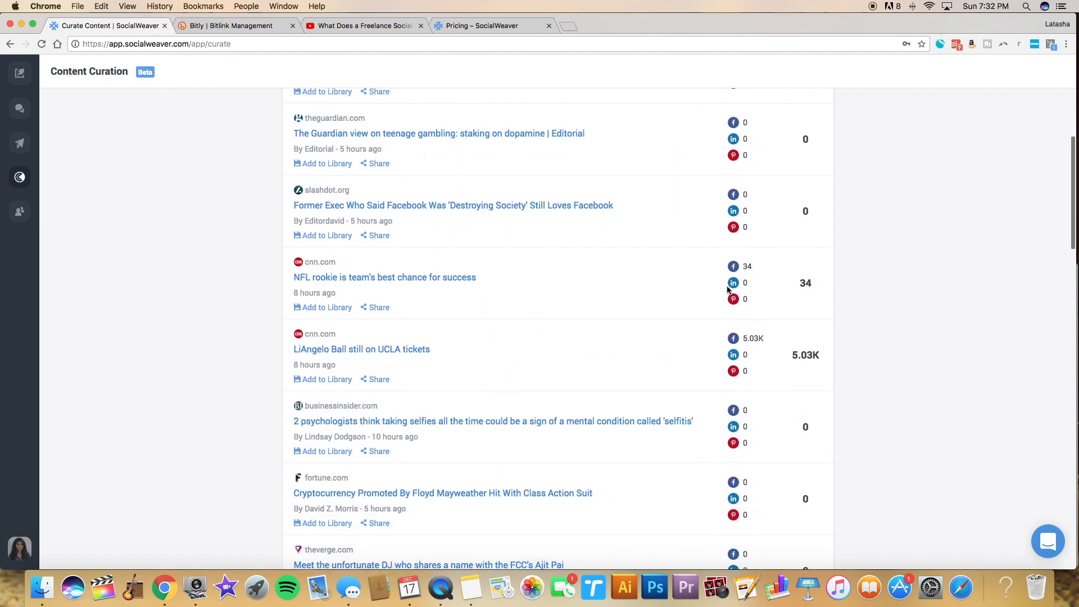
scroll(down, 3)
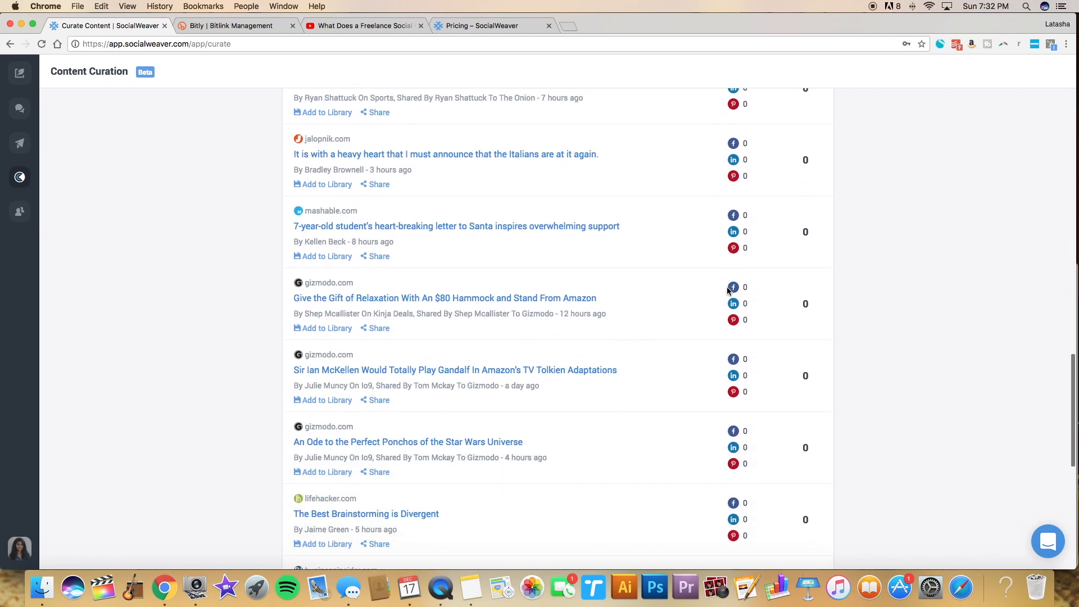
scroll(down, 3)
text(social media)
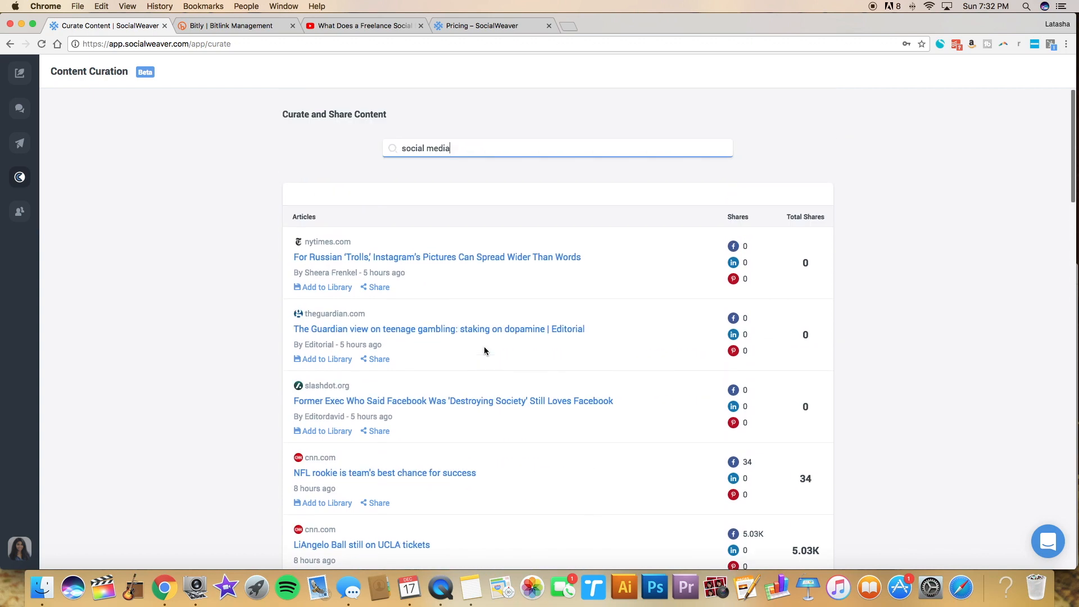
scroll(down, 3)
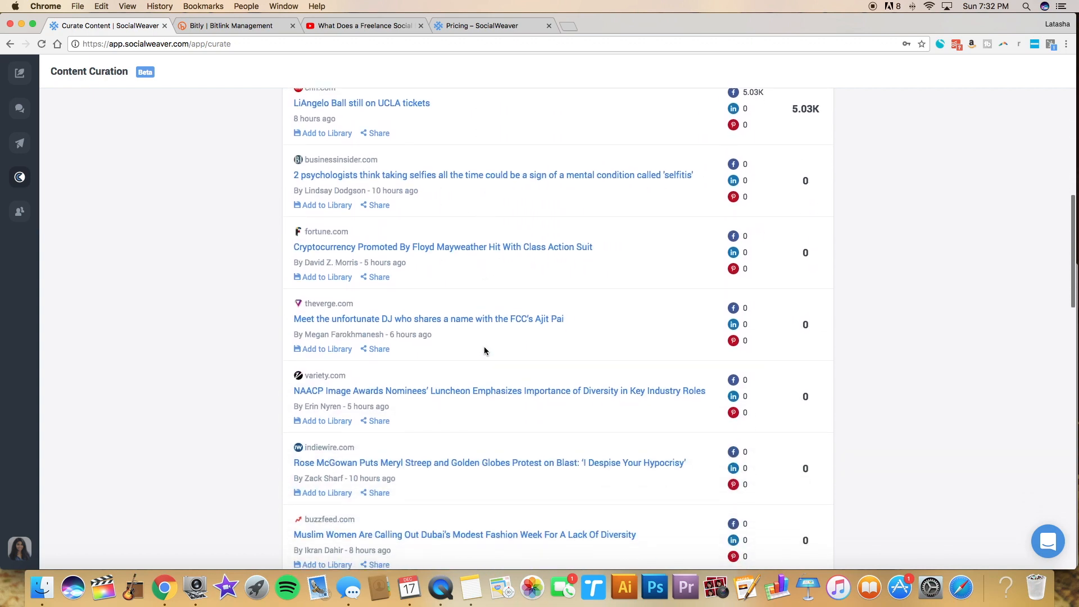
scroll(down, 3)
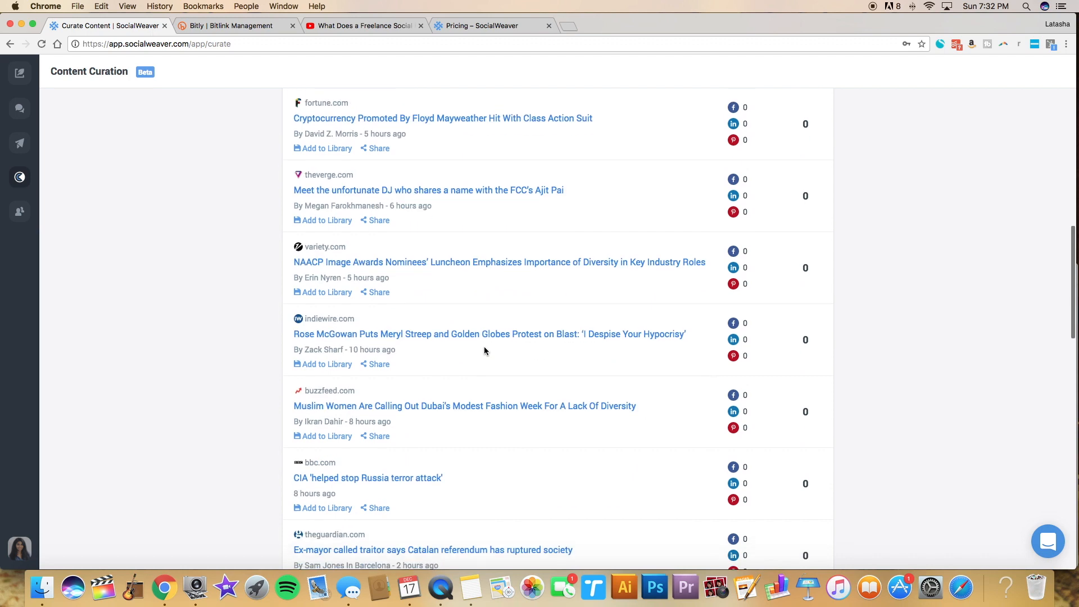
scroll(down, 3)
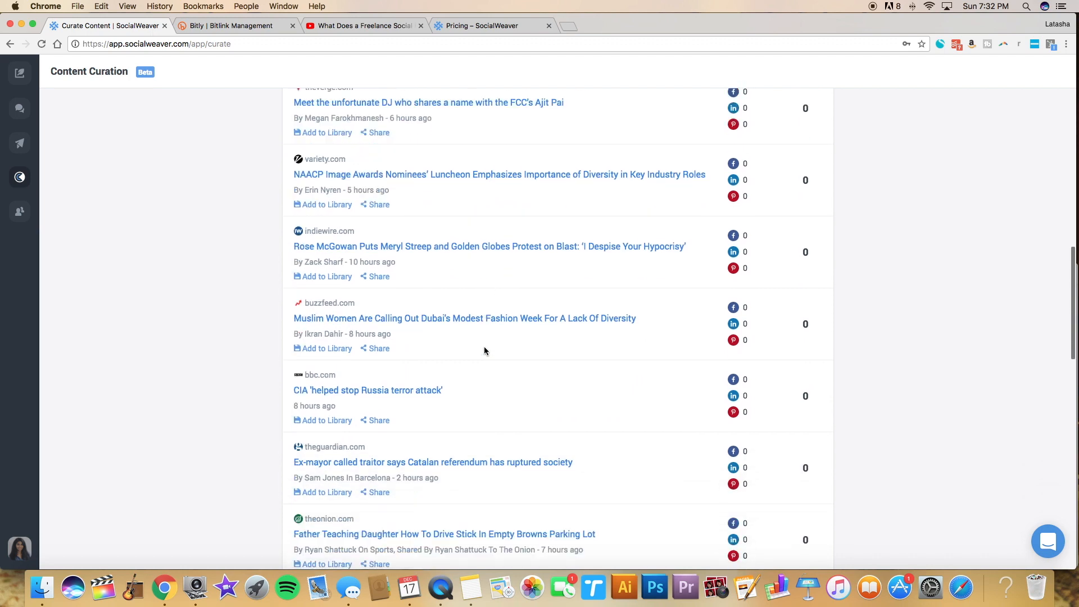
scroll(down, 3)
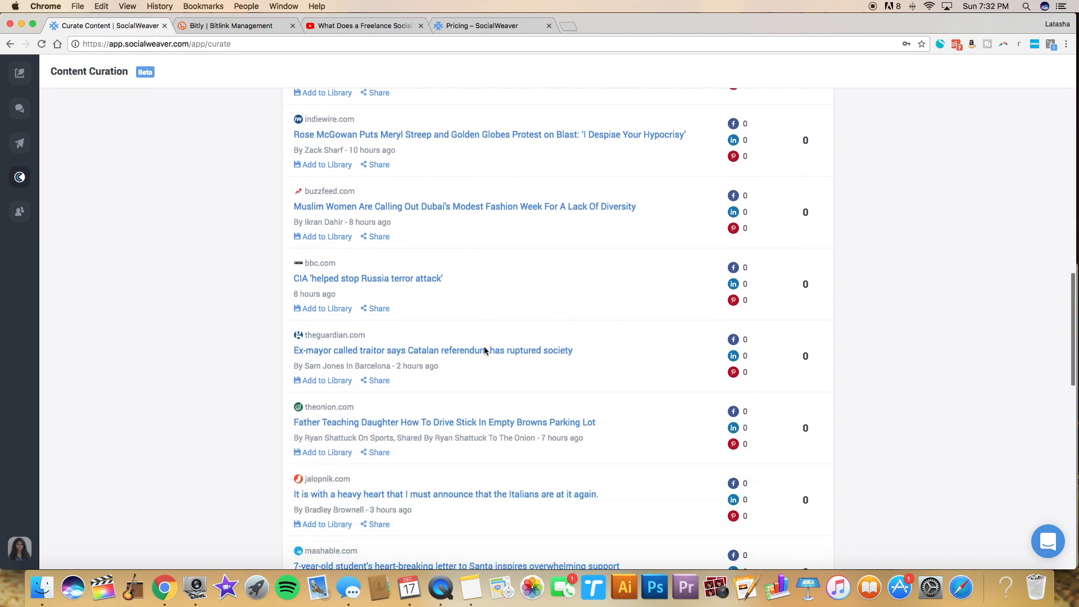
scroll(down, 3)
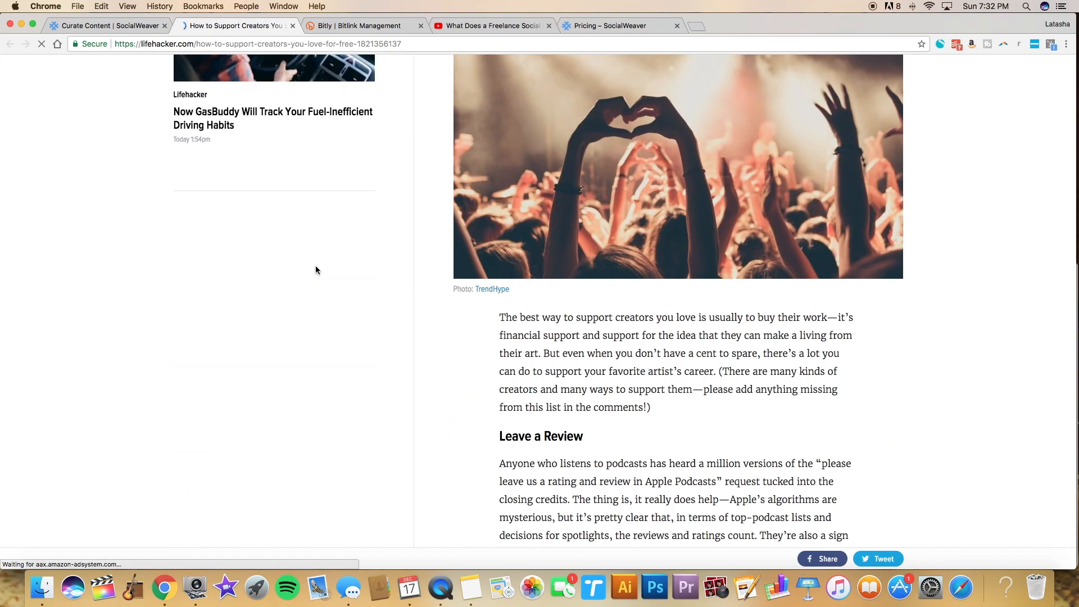
Skim the Lifehacker 'How to Support Creators You Love' article before closing its tab.
scroll(down, 3)
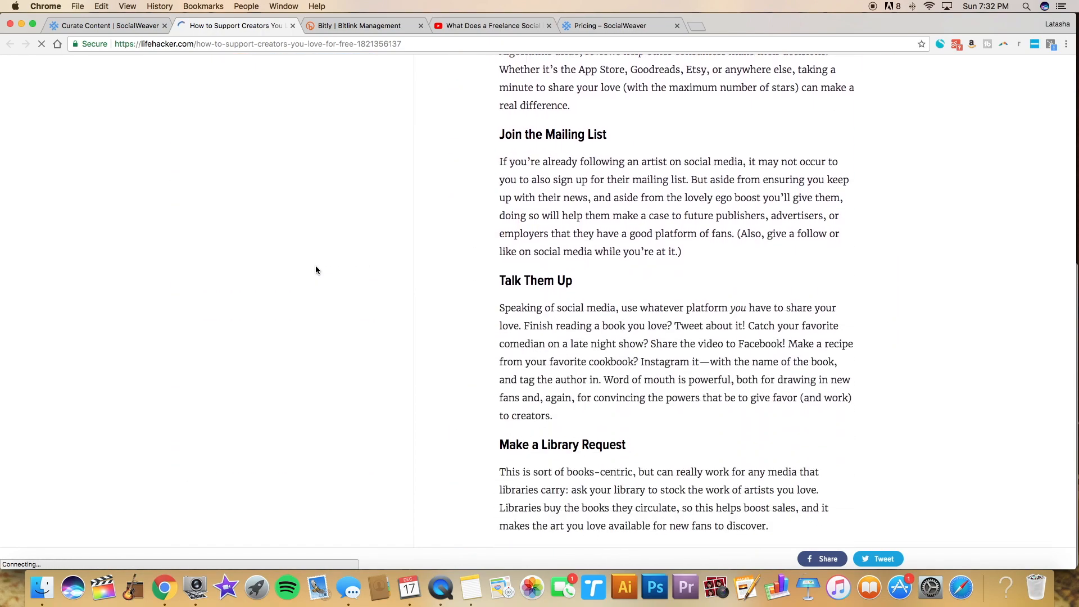
scroll(down, 3)
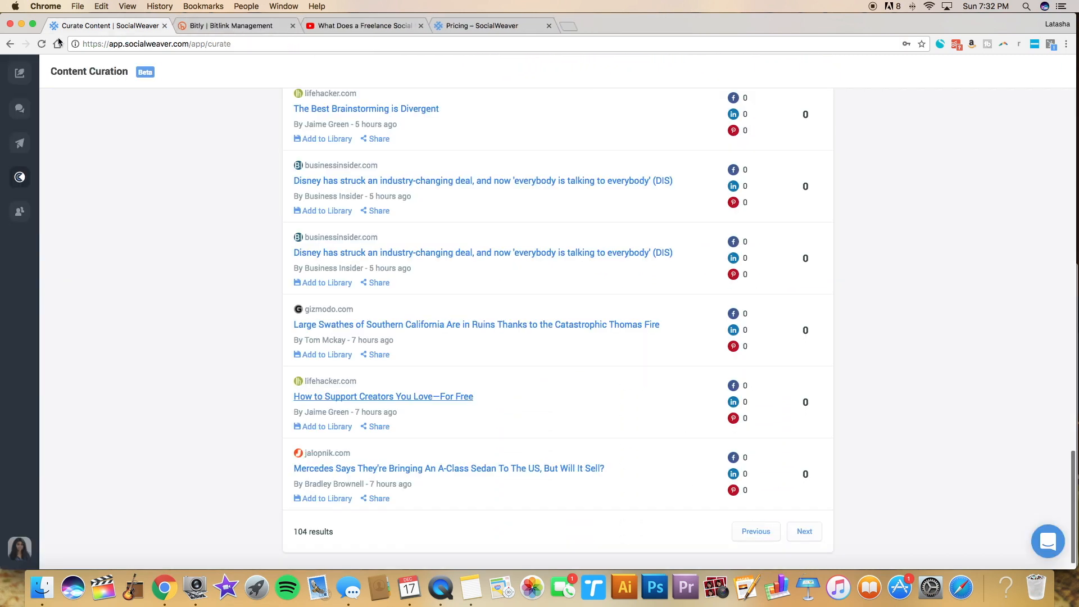
mouse_move(325, 430)
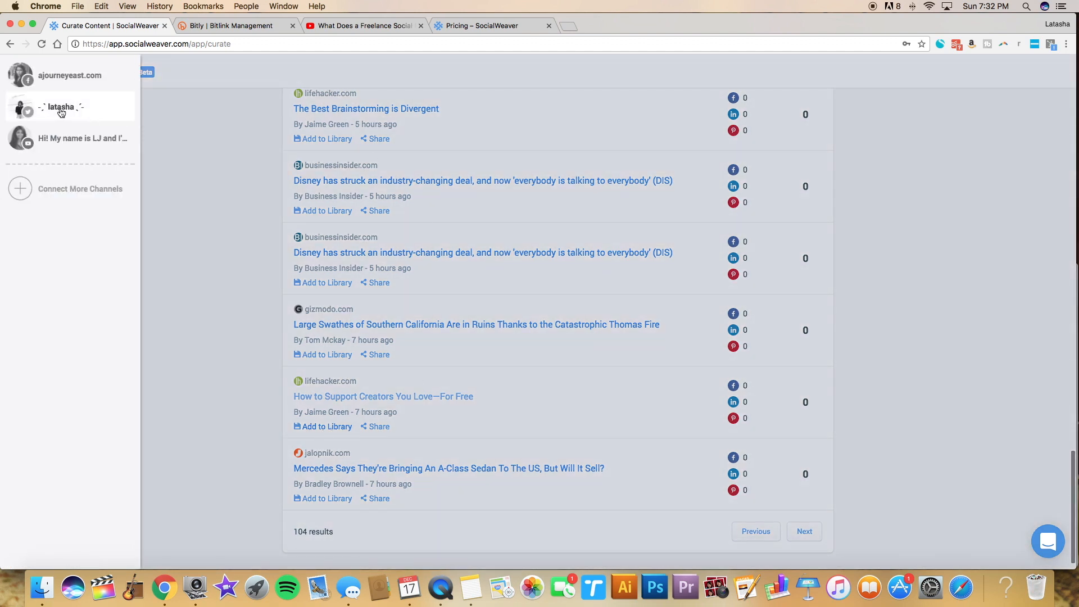
mouse_move(60, 111)
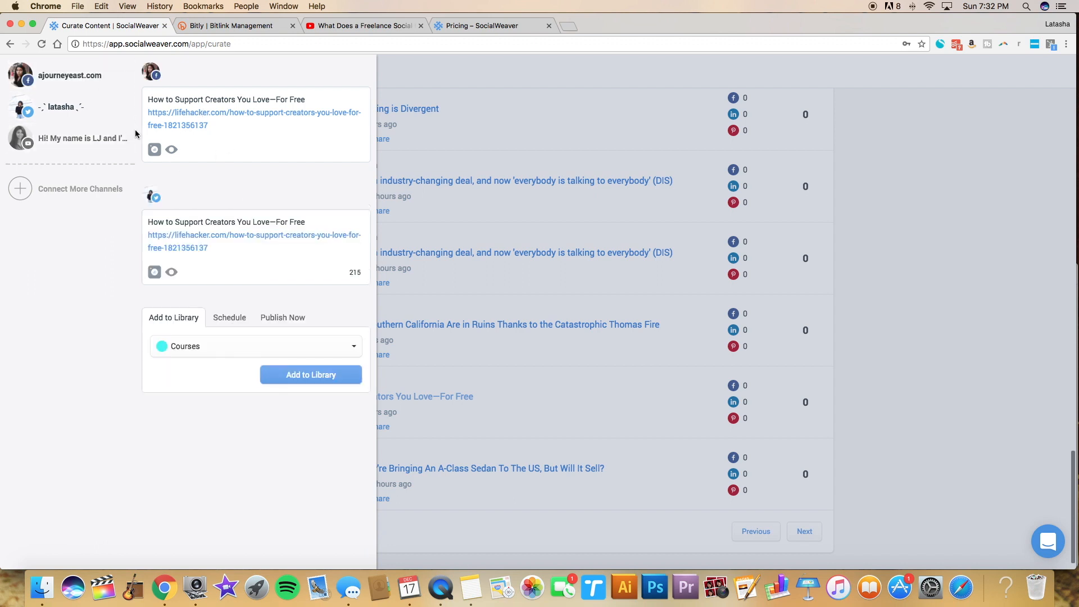
mouse_move(139, 107)
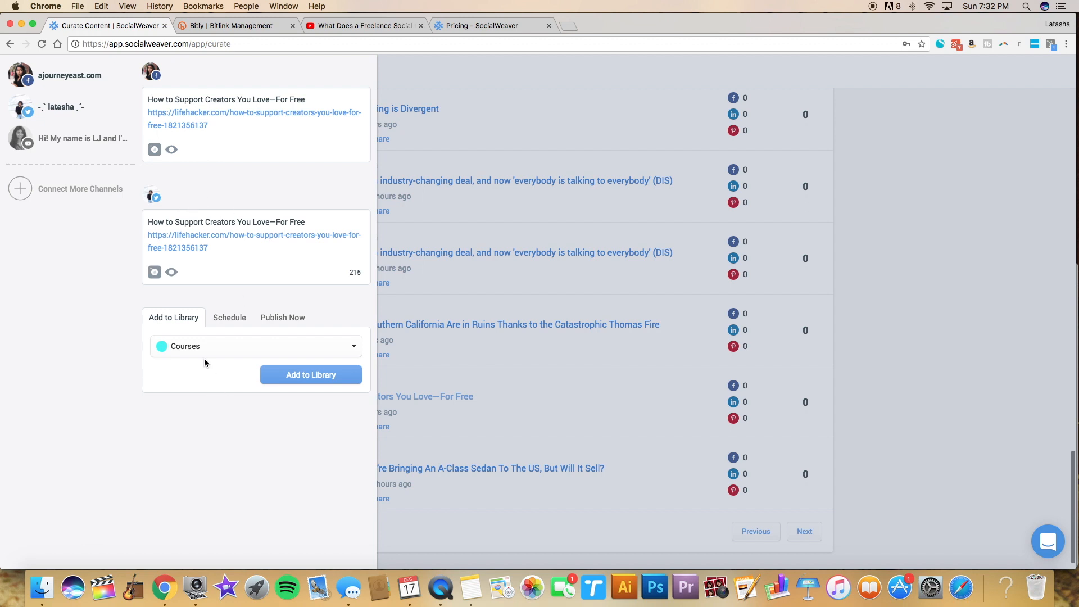
Choose Motivation as the library category and add the Lifehacker creators article to it.
click(254, 346)
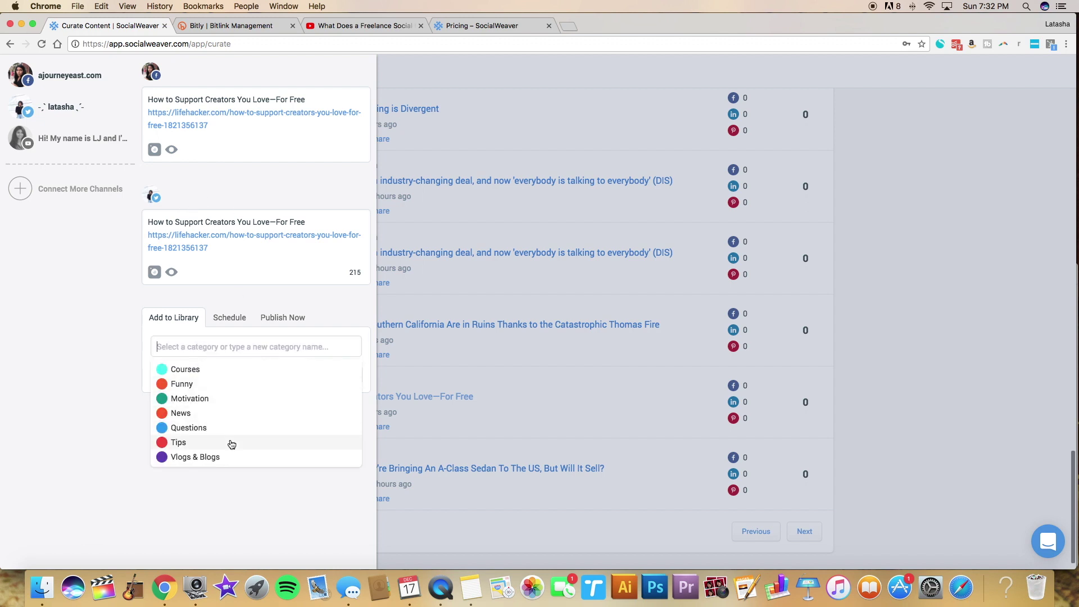
click(189, 398)
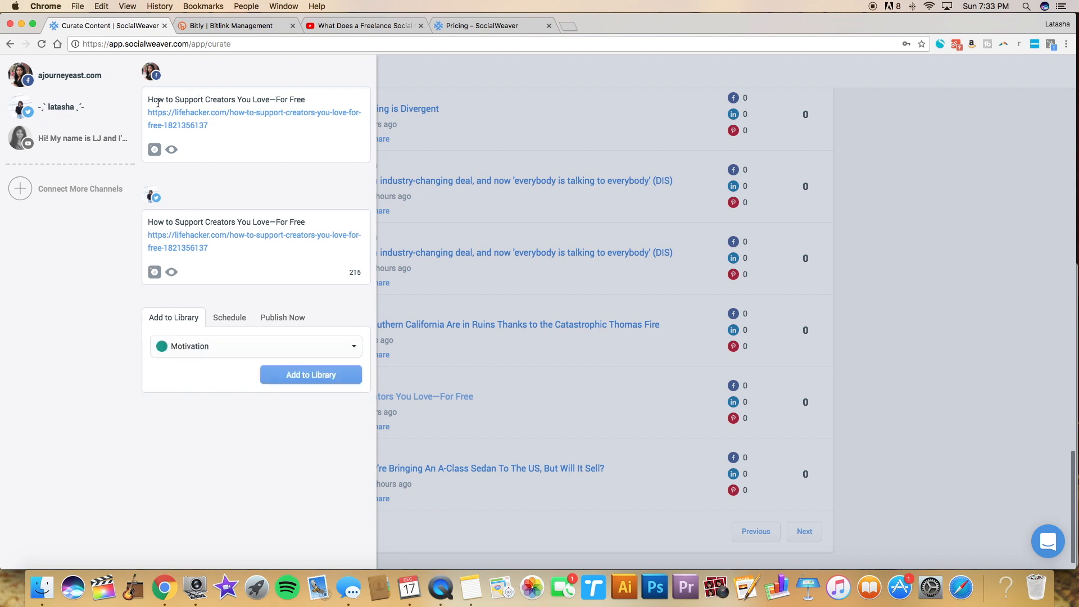
mouse_move(209, 271)
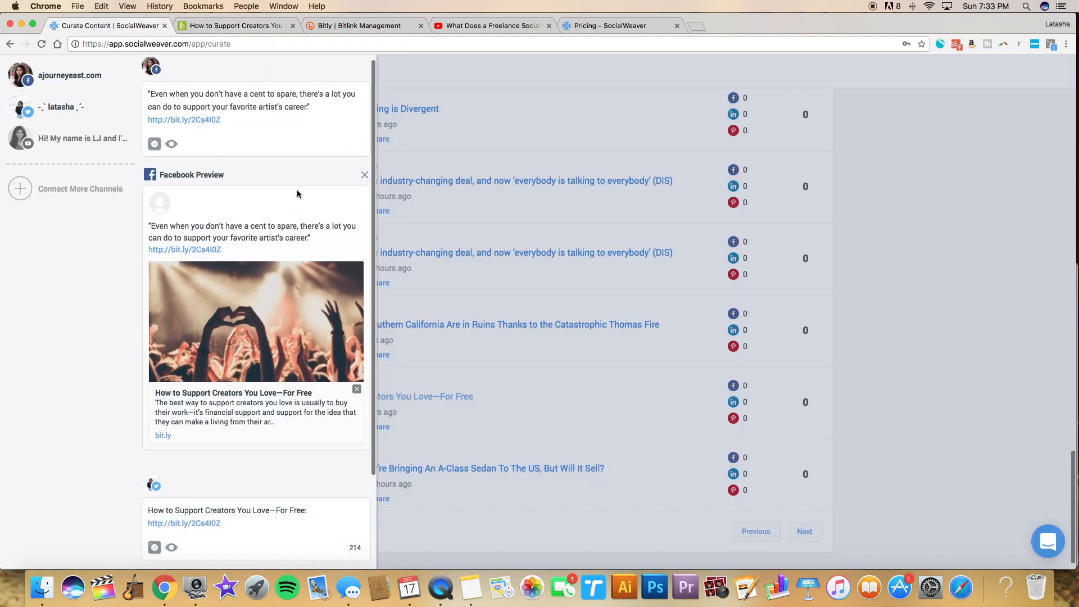
scroll(down, 3)
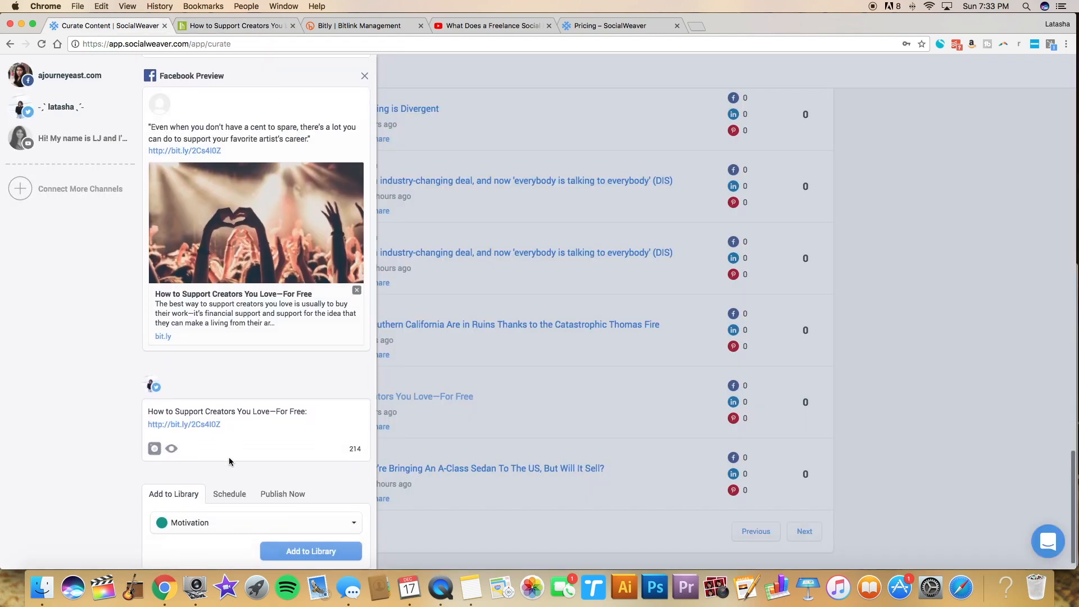
scroll(down, 3)
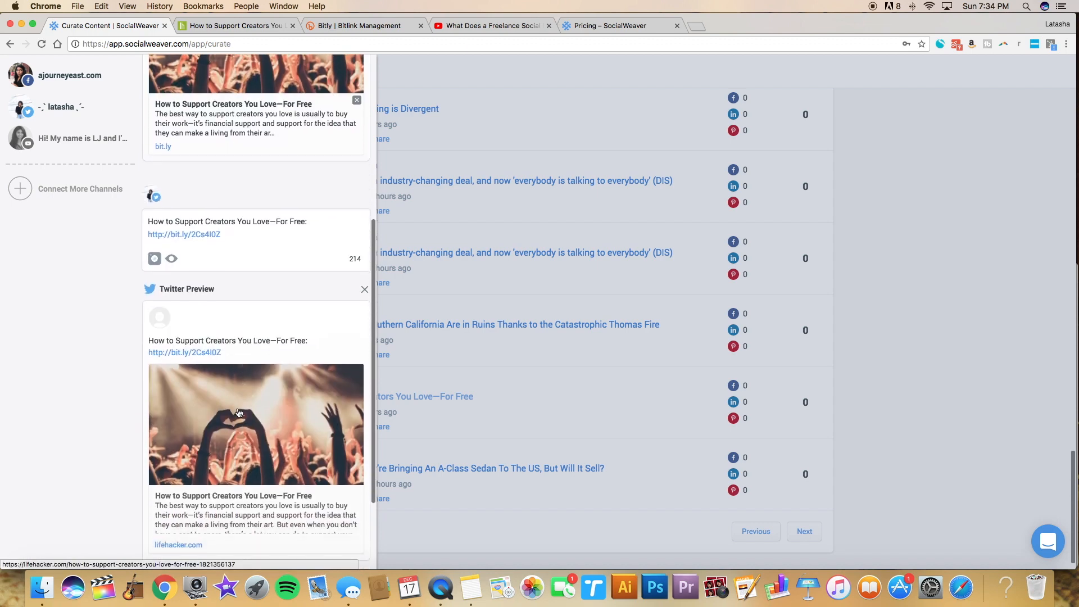
scroll(down, 3)
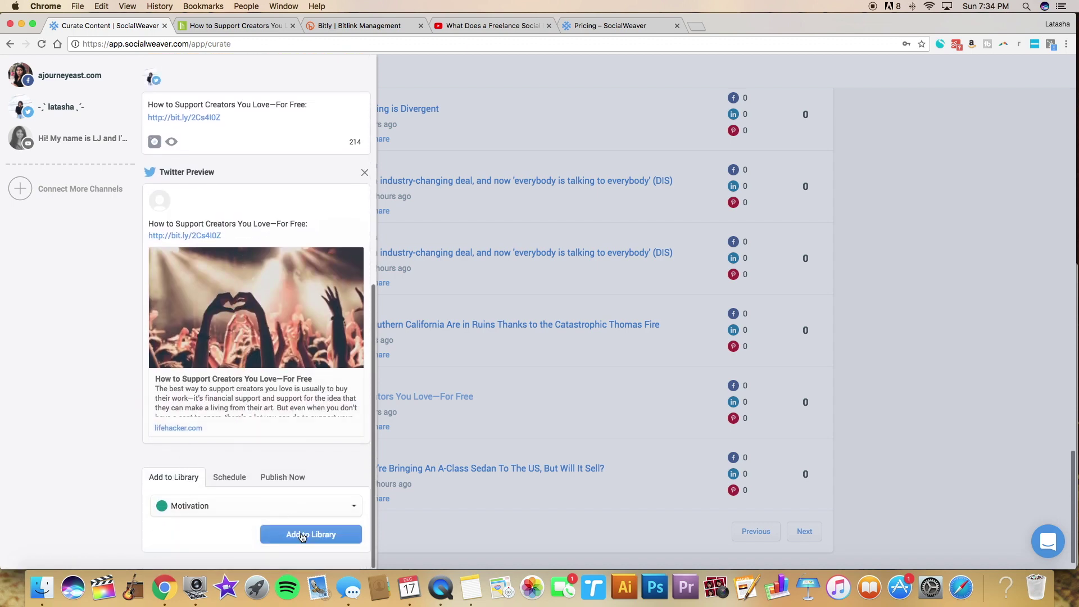
click(310, 534)
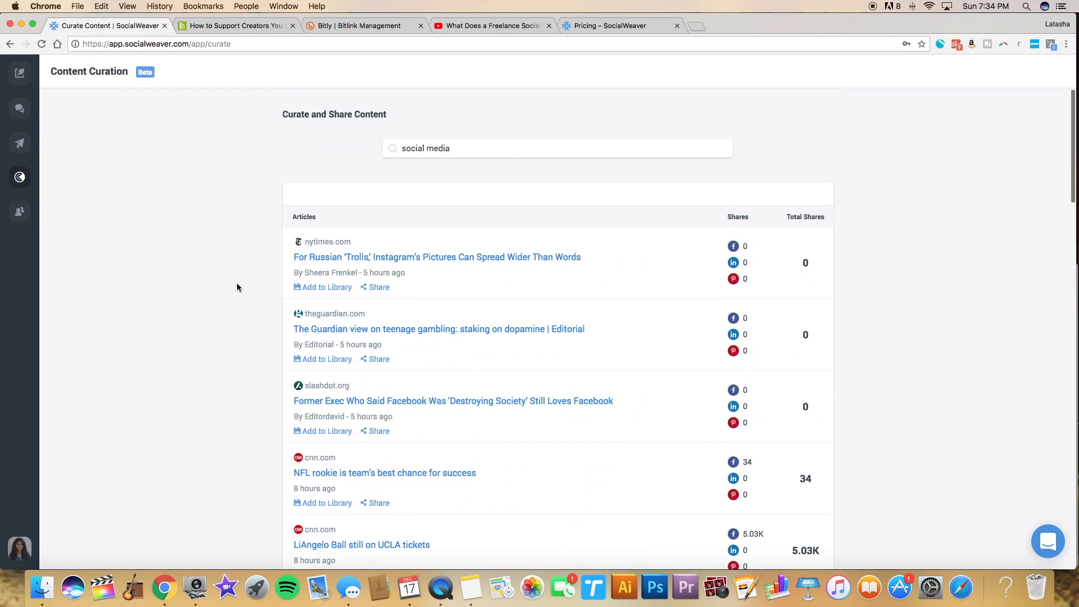
Search content curation for 'youtube', then for 'marketing' articles.
text(y)
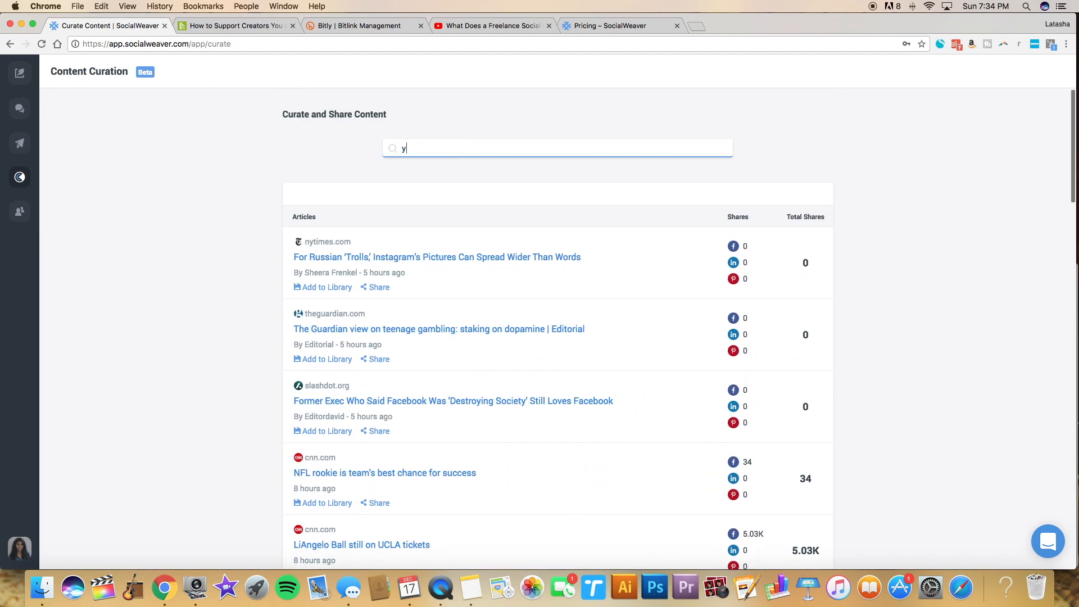
text(outube)
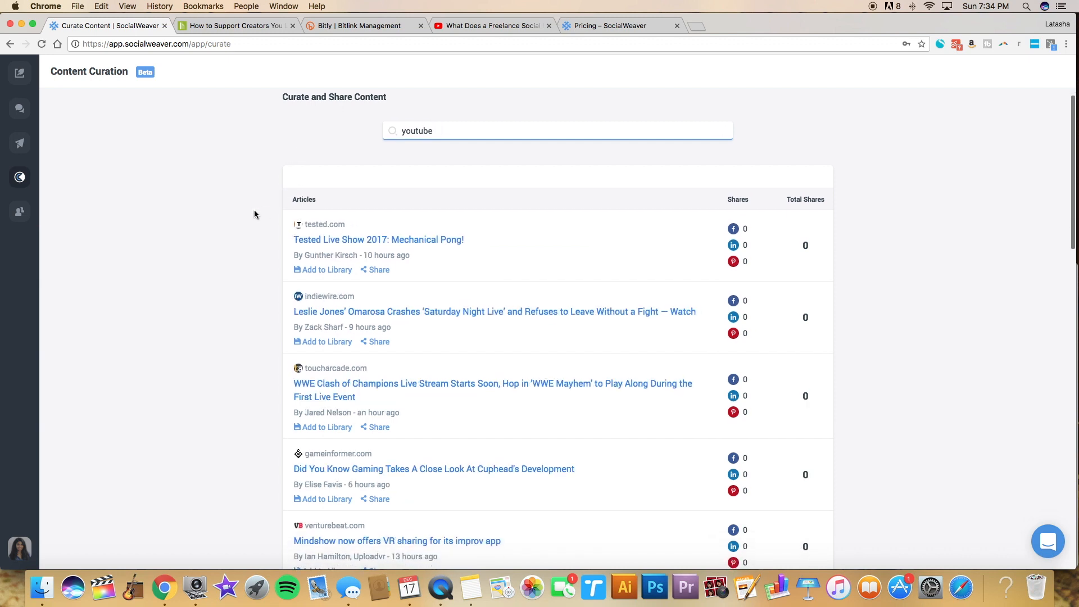
scroll(down, 3)
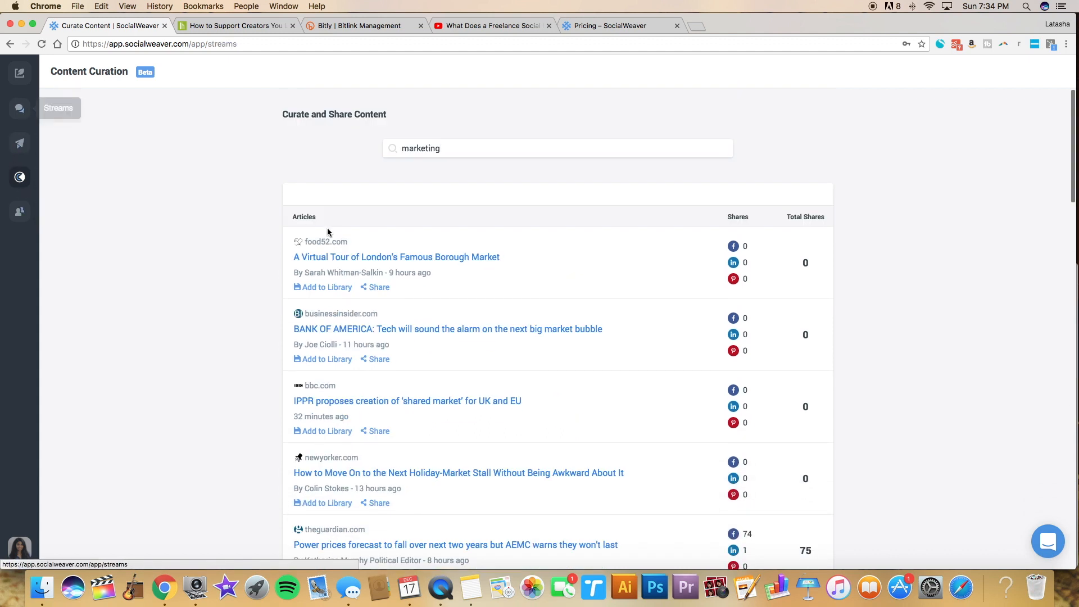
Create a stream named YouTube tied to the YouTube channel and save it.
click(19, 109)
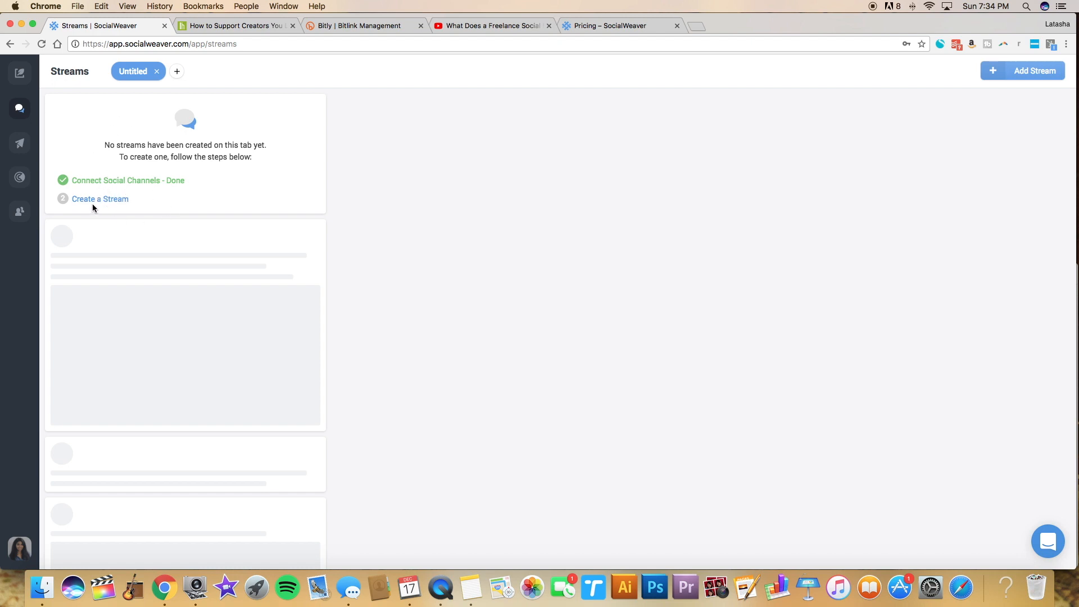
click(100, 198)
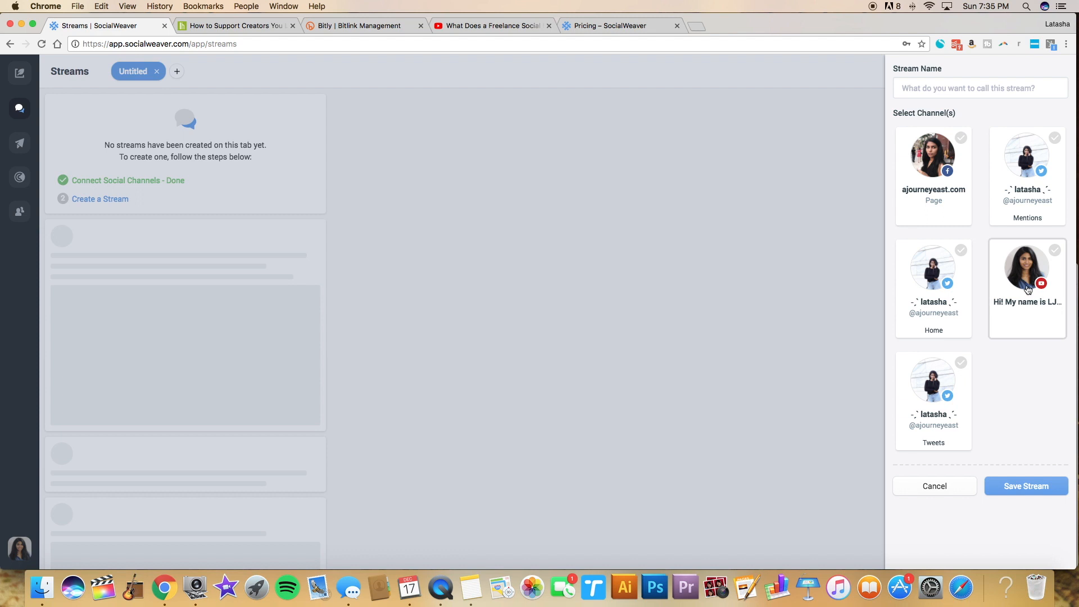
text(YouTube)
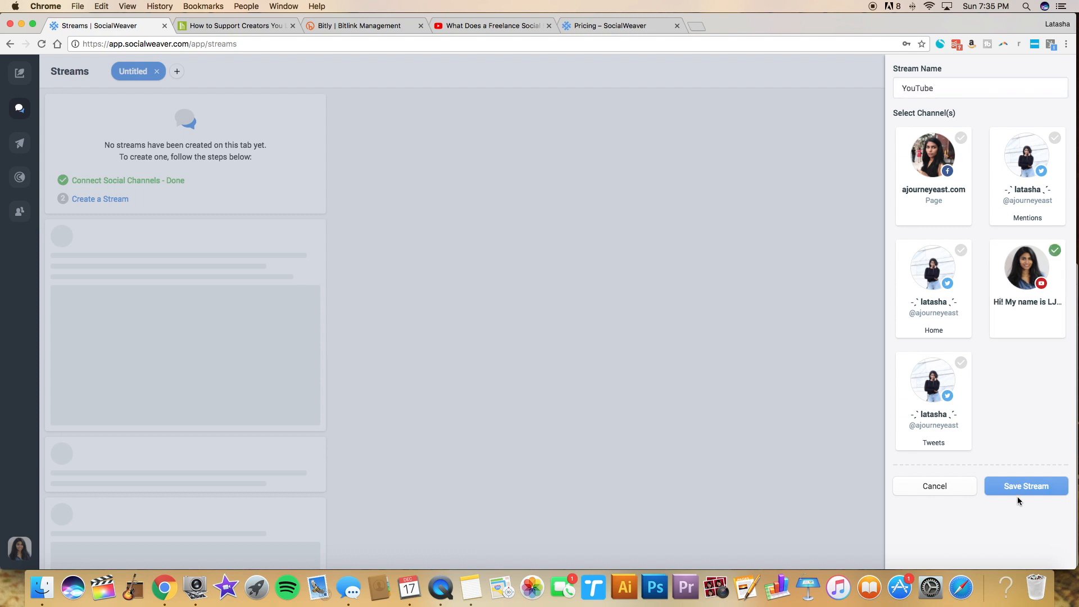
click(1026, 486)
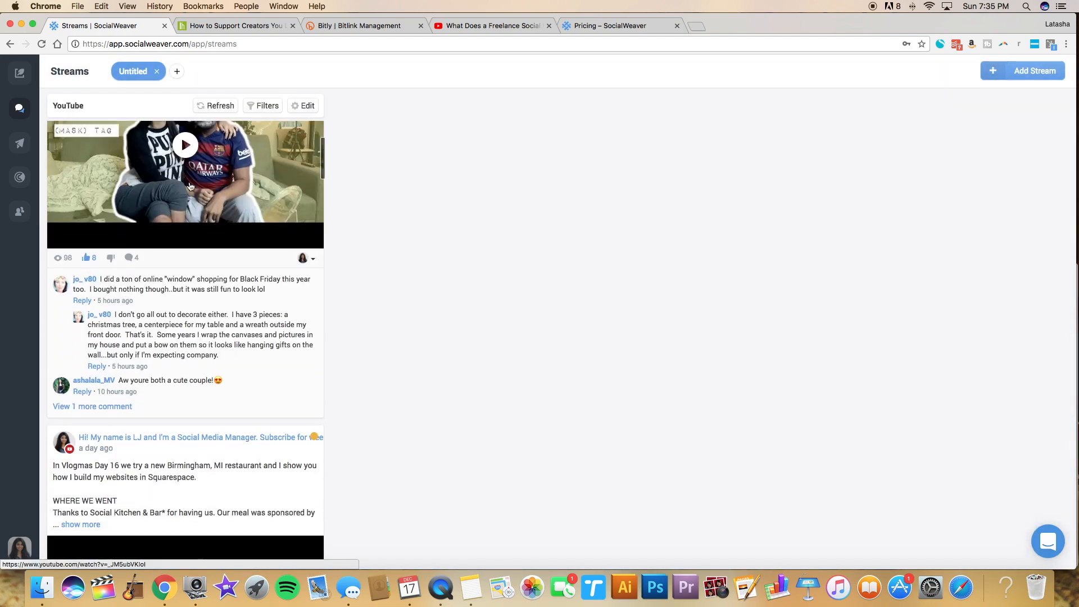
click(92, 407)
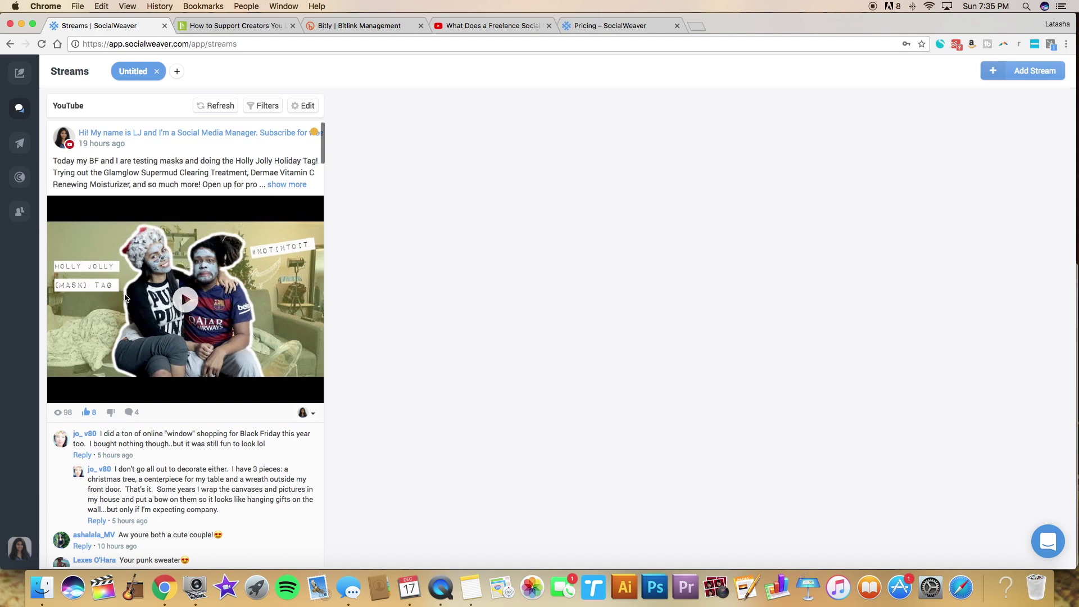
scroll(down, 3)
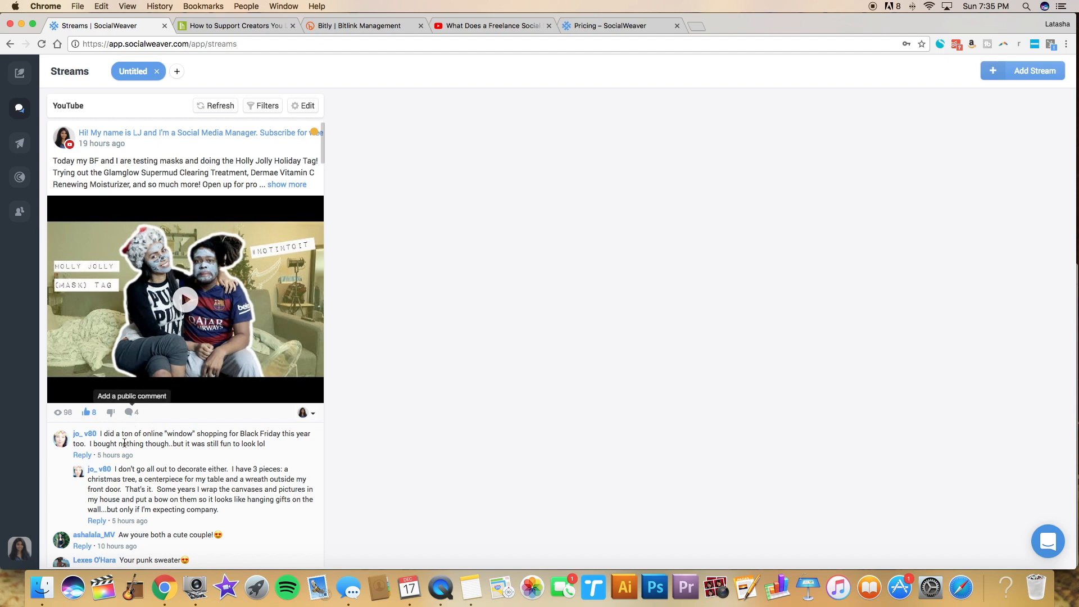
scroll(down, 3)
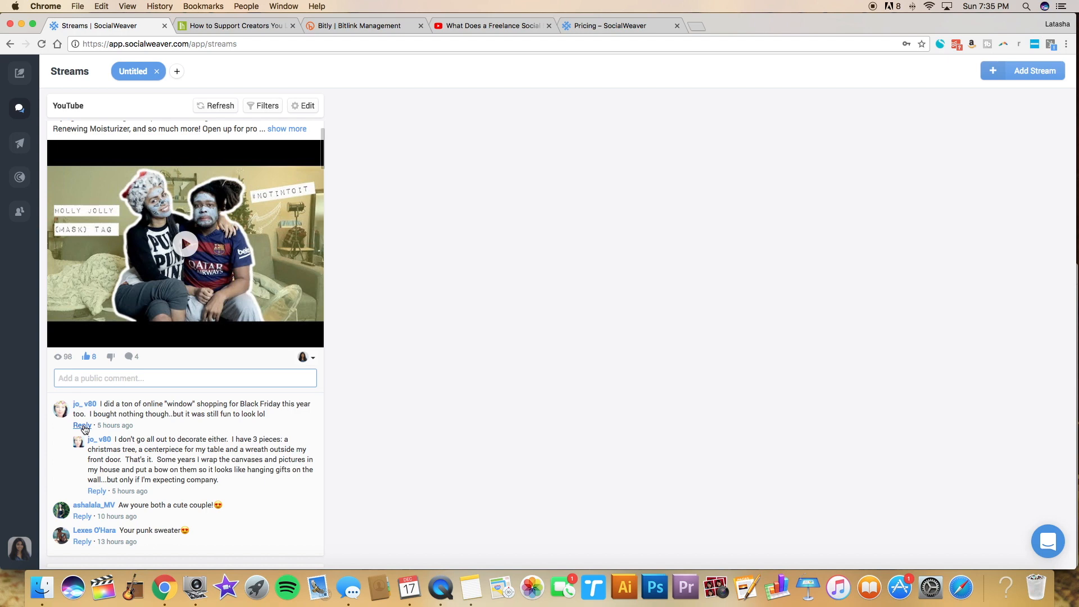
scroll(down, 3)
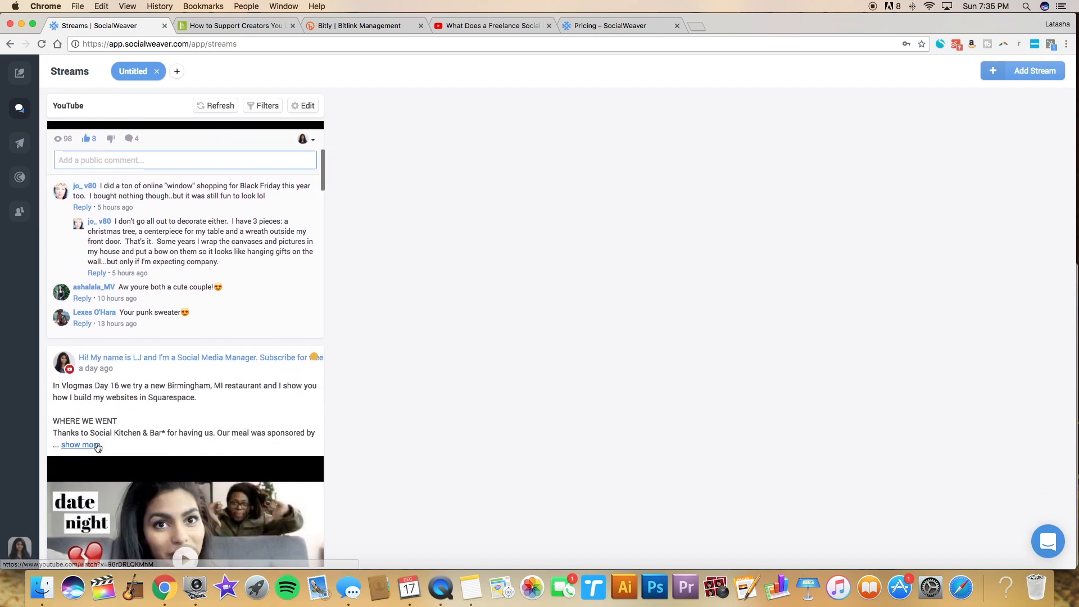
scroll(down, 3)
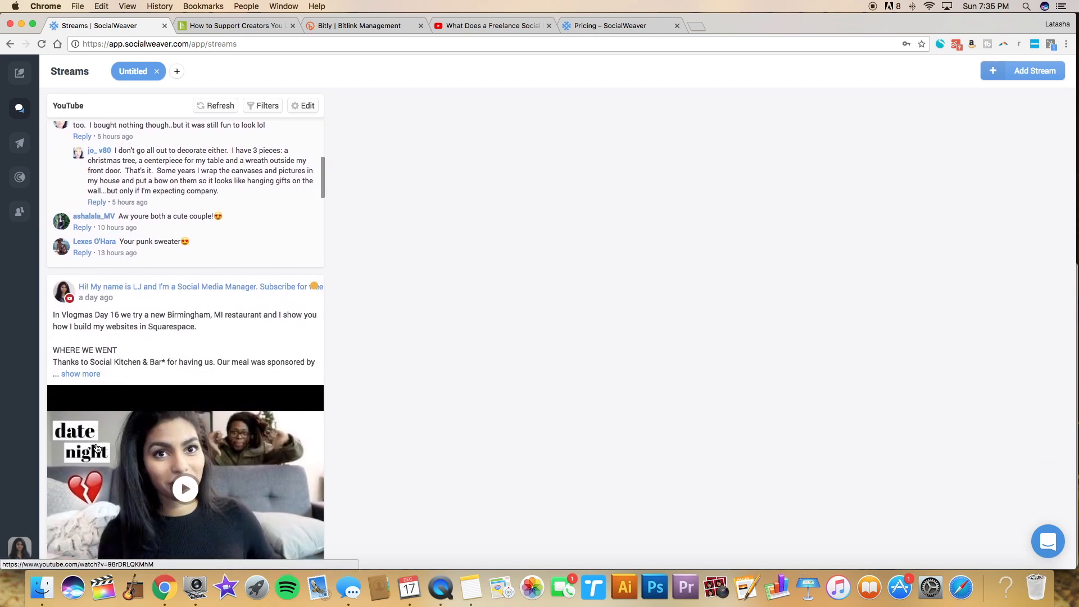
scroll(down, 3)
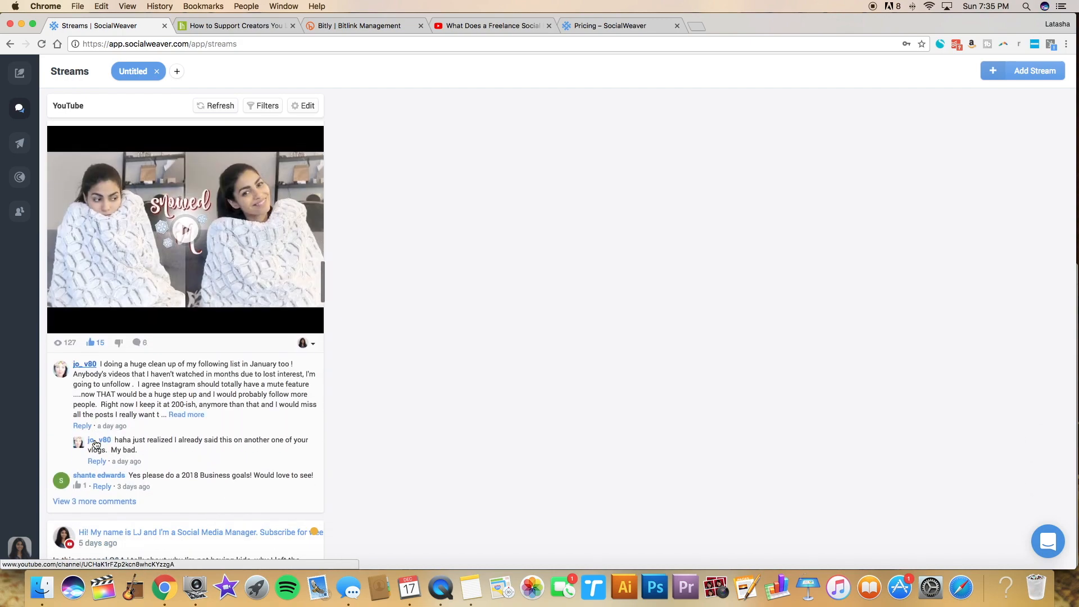
scroll(down, 3)
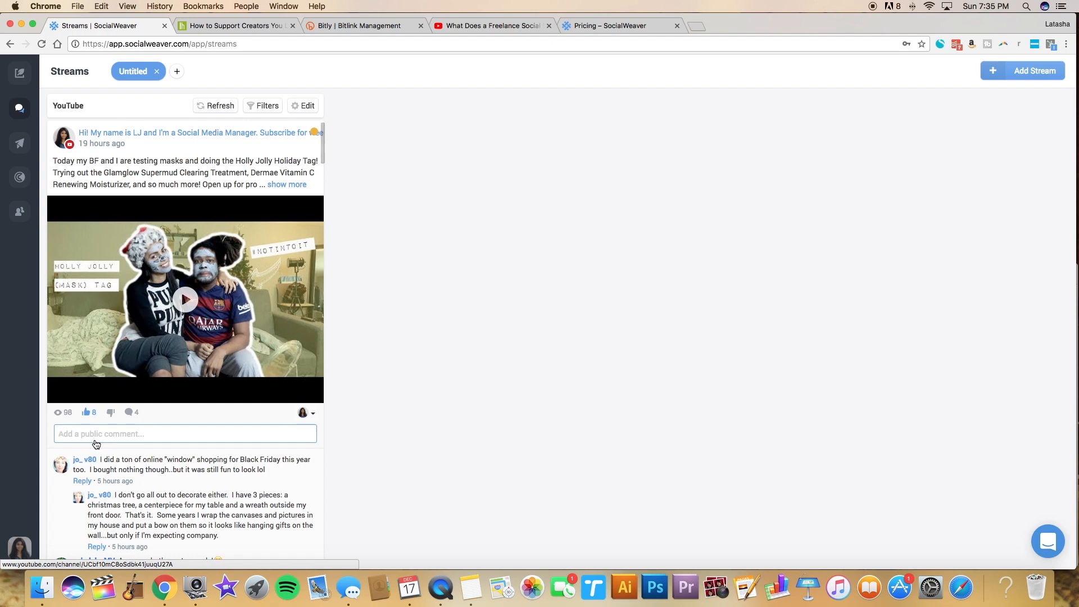
scroll(down, 3)
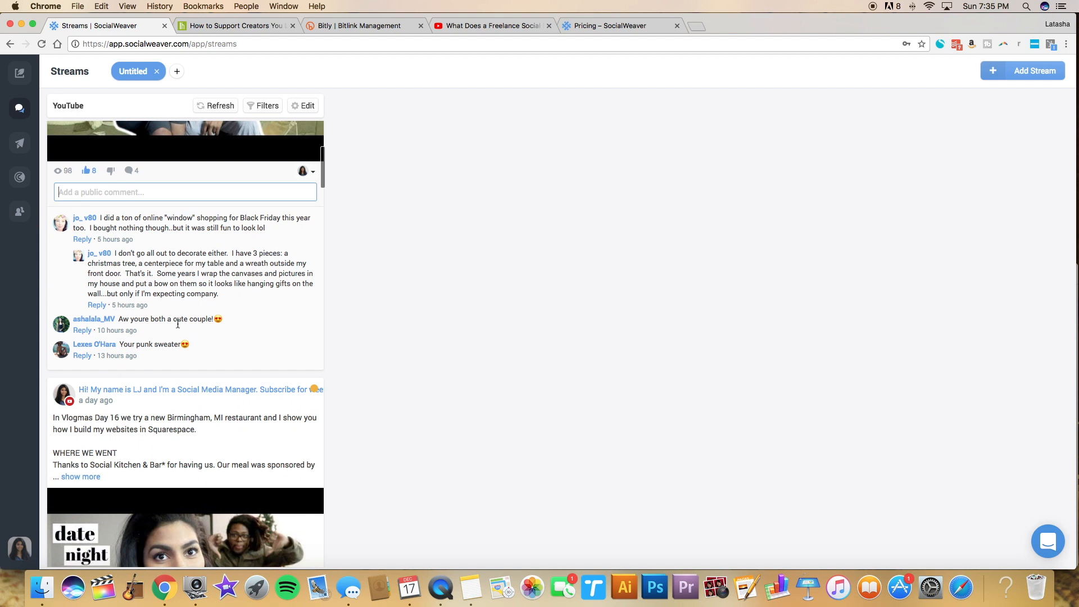
mouse_move(177, 328)
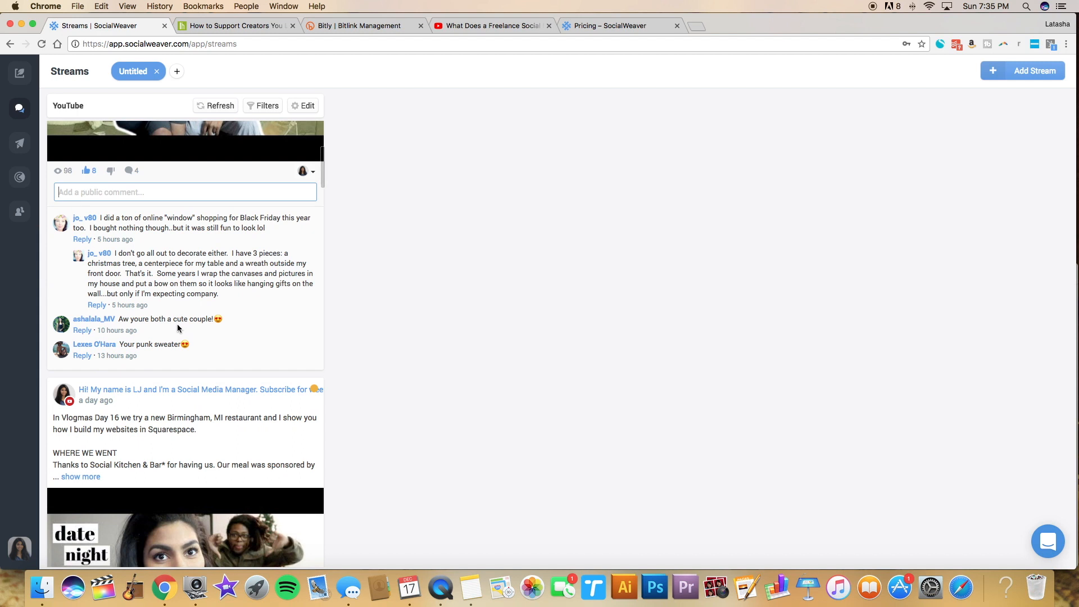
mouse_move(331, 272)
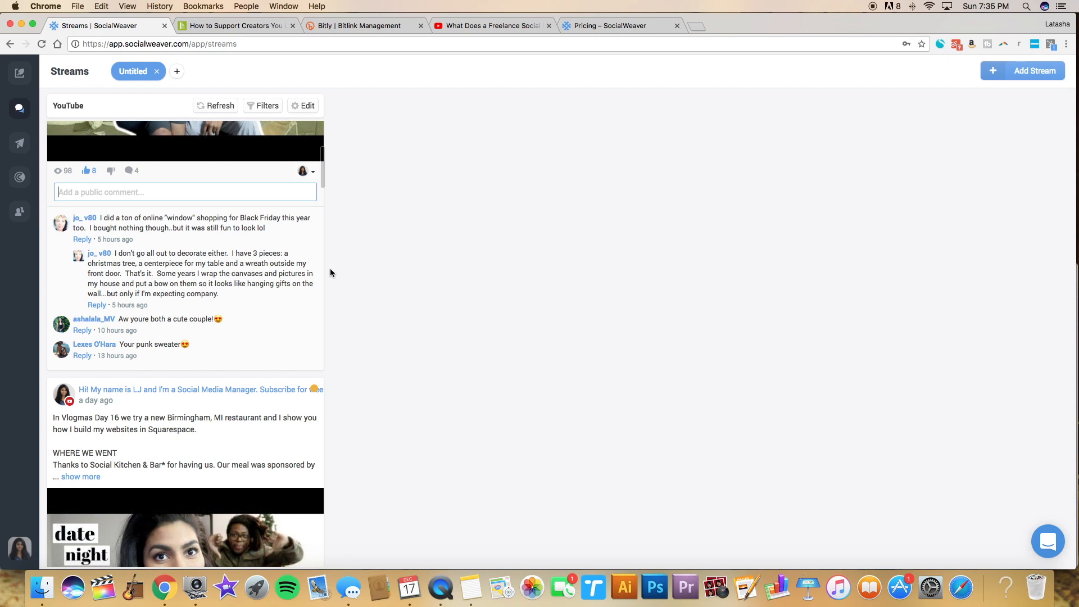
mouse_move(931, 586)
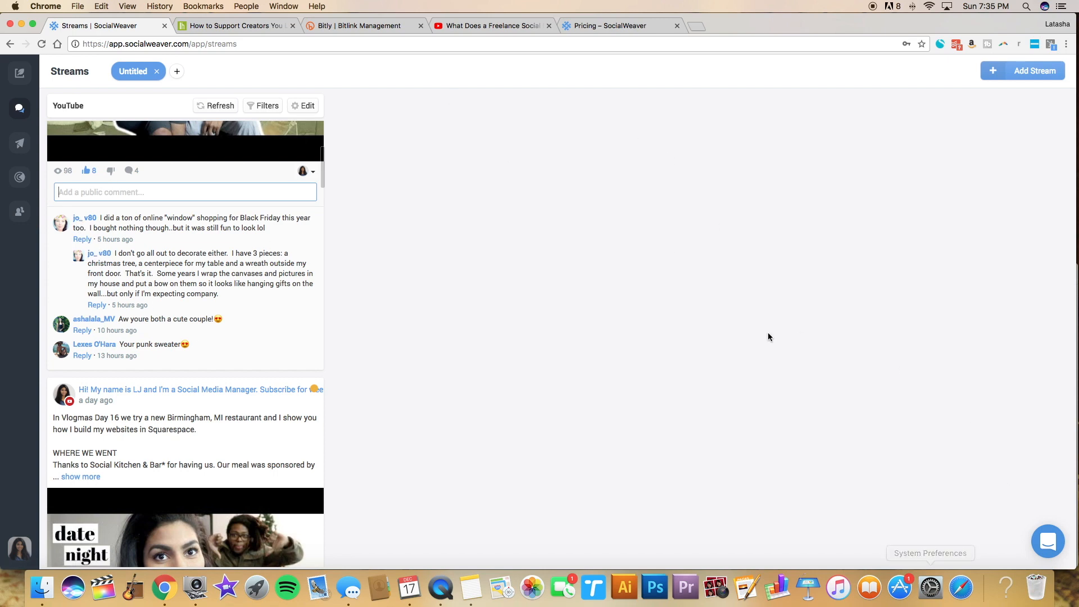
scroll(down, 3)
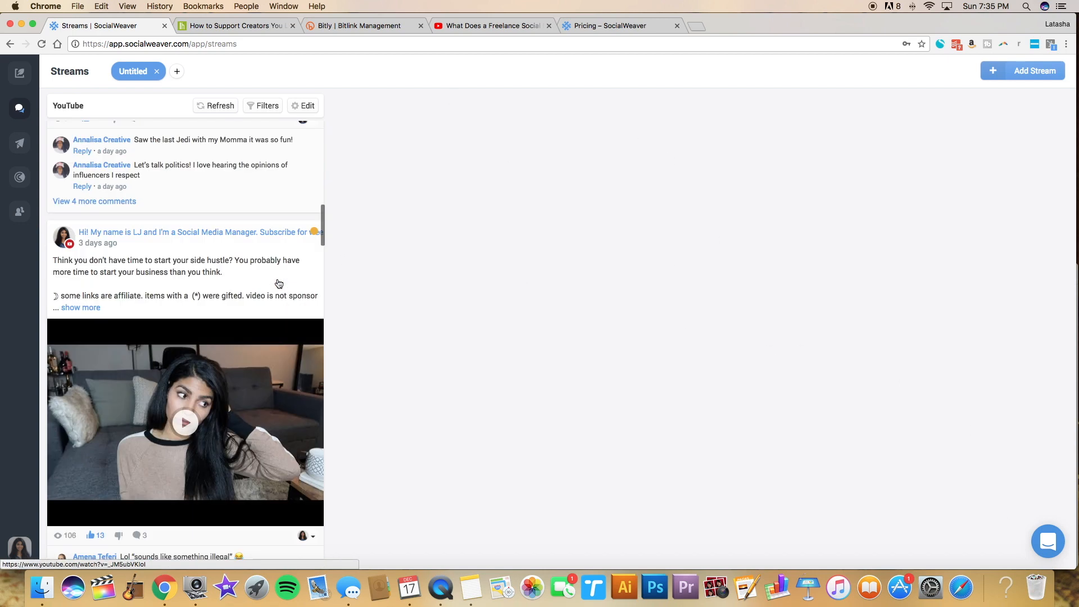
scroll(down, 3)
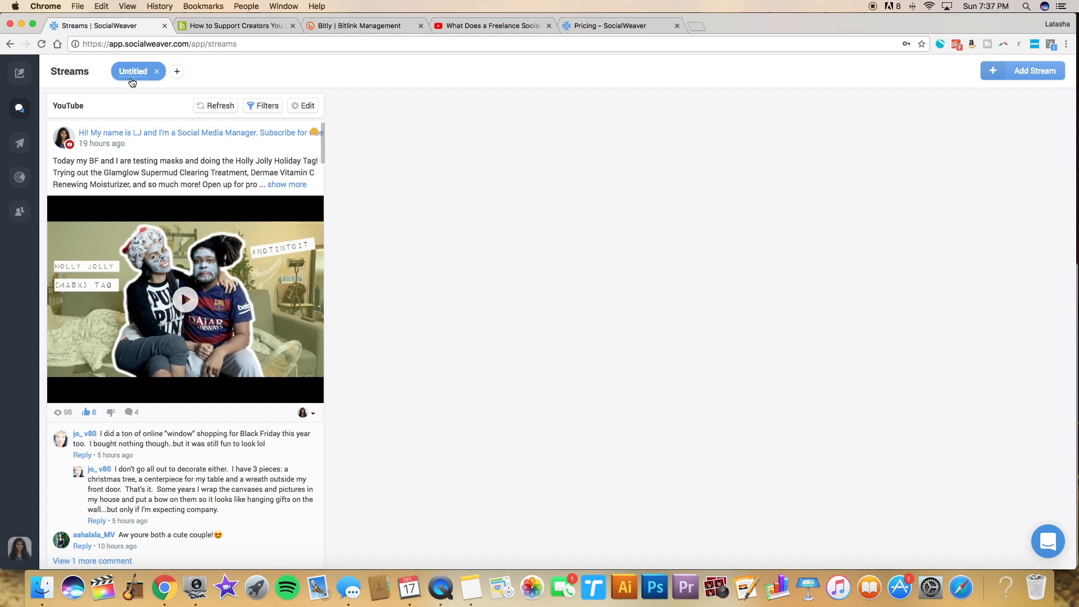
Add a streams tab named Twitter holding a Twitter stream and browse its recent tweets.
click(176, 72)
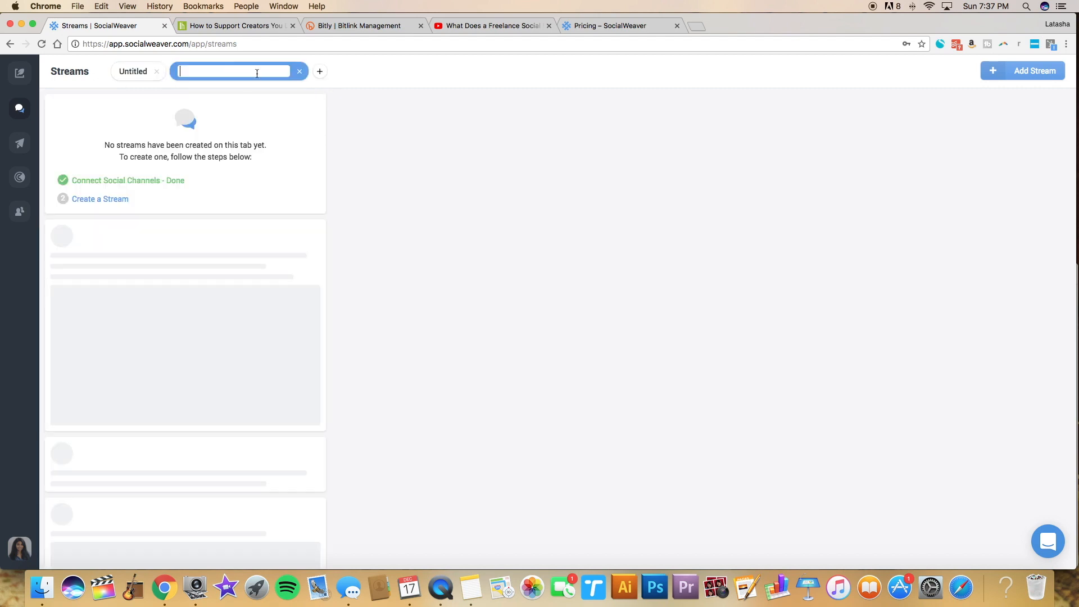
text(Twitter)
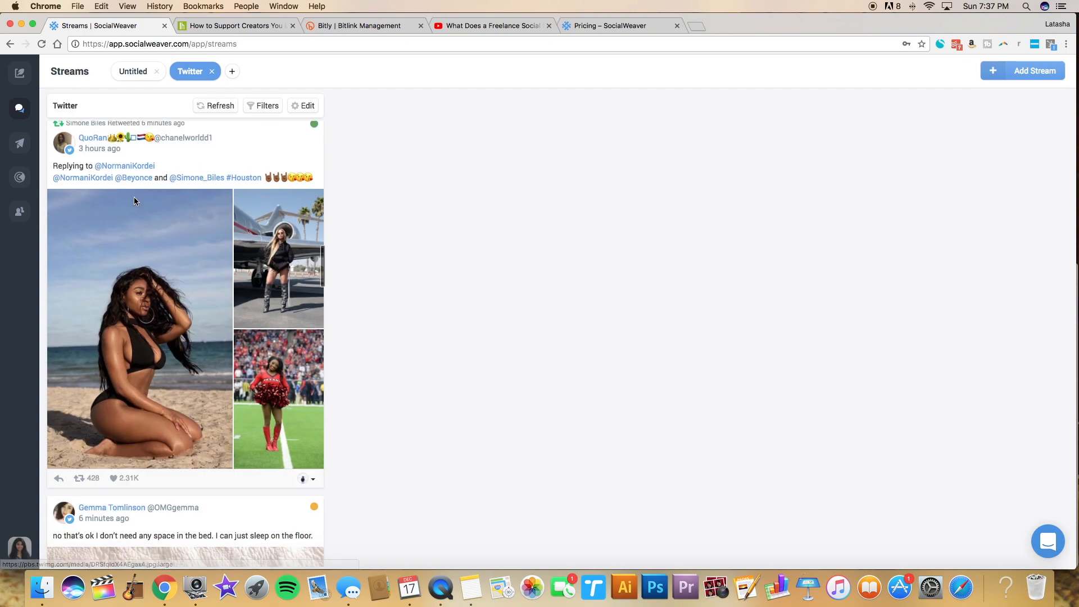
scroll(down, 3)
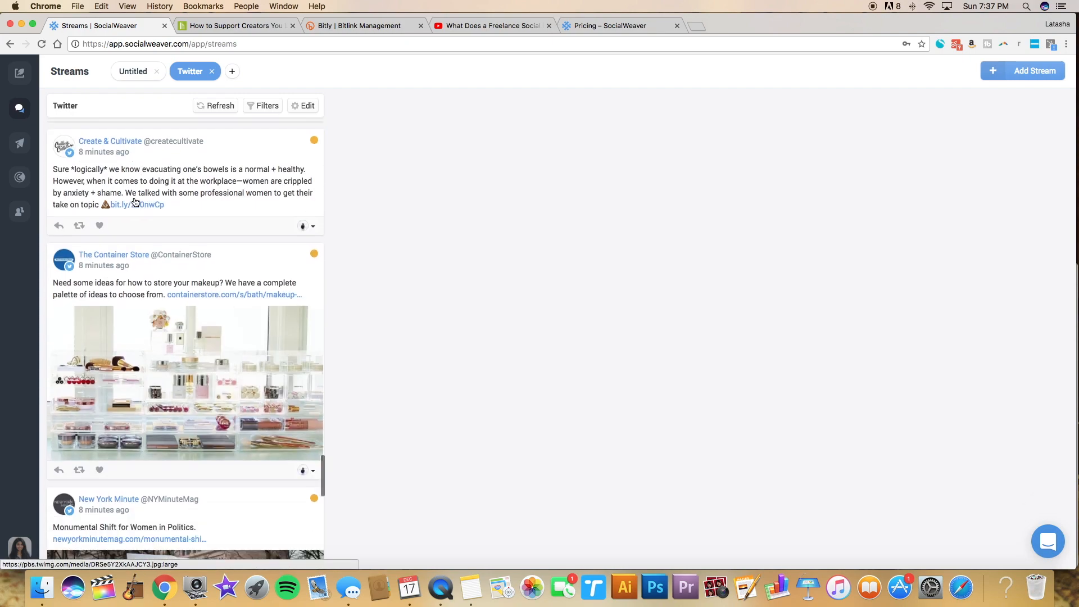
scroll(down, 3)
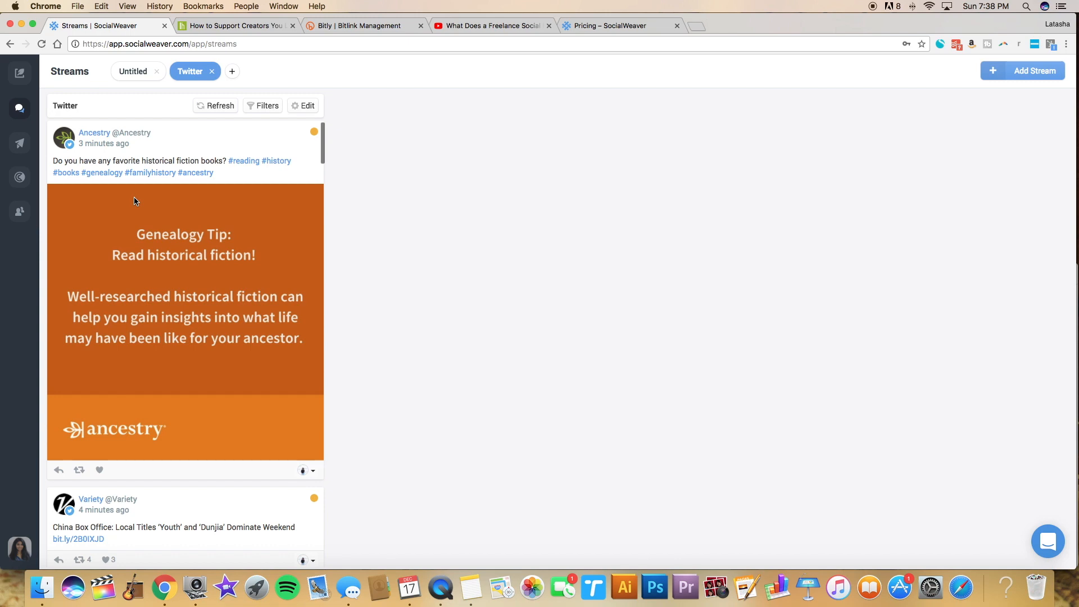
mouse_move(135, 202)
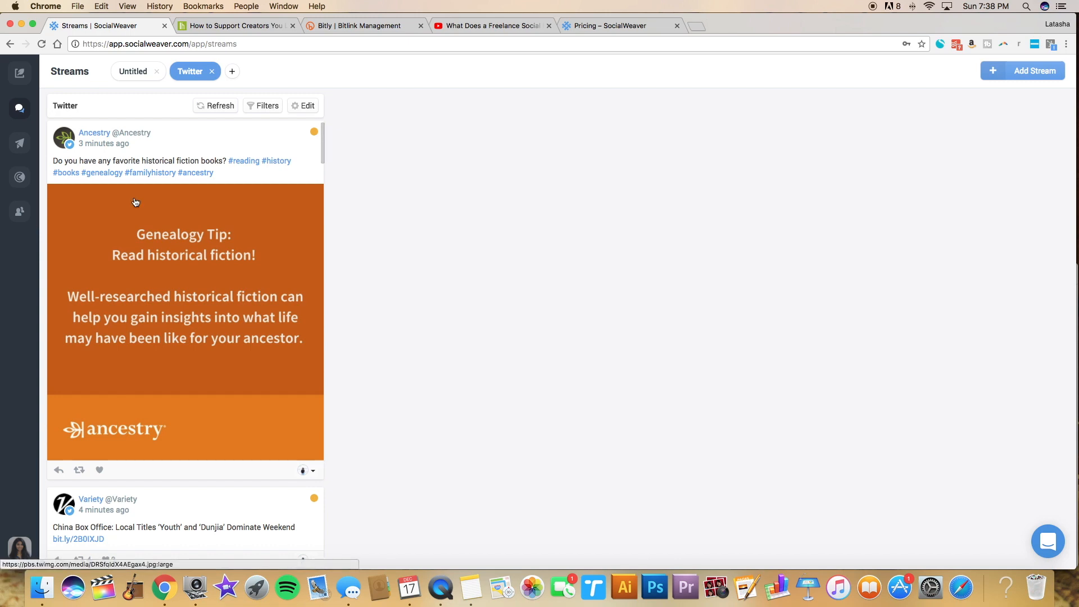
scroll(down, 3)
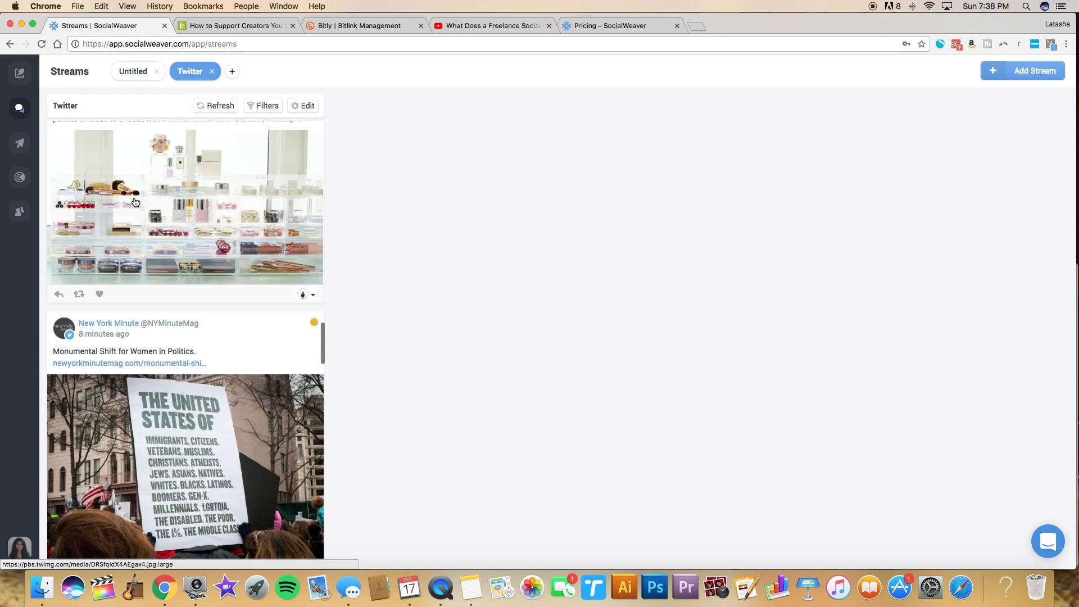
scroll(down, 3)
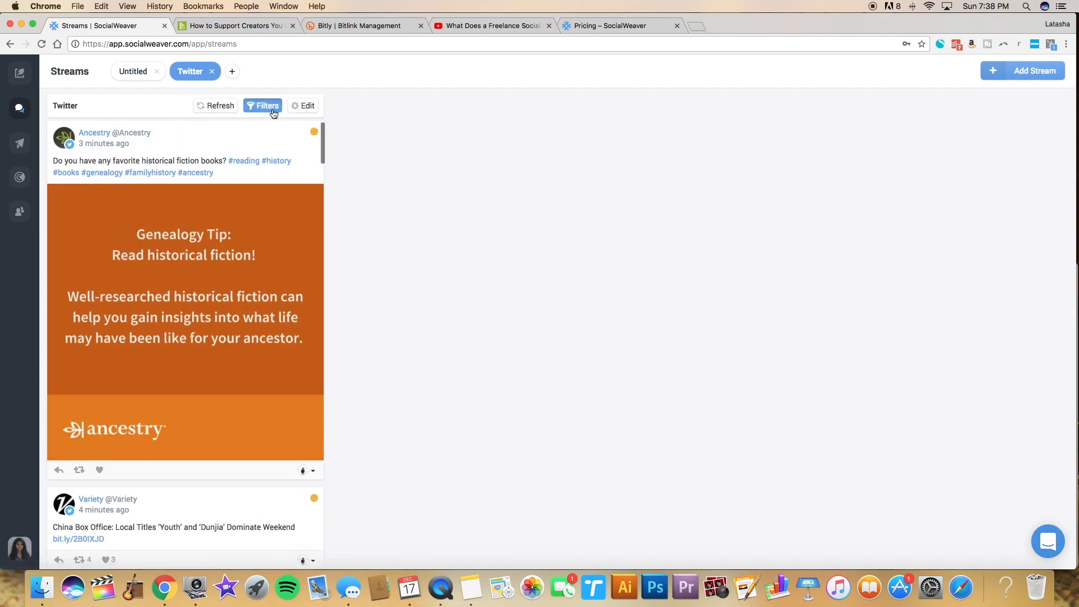
Review the Twitter stream's filter options and browse the feed.
click(263, 106)
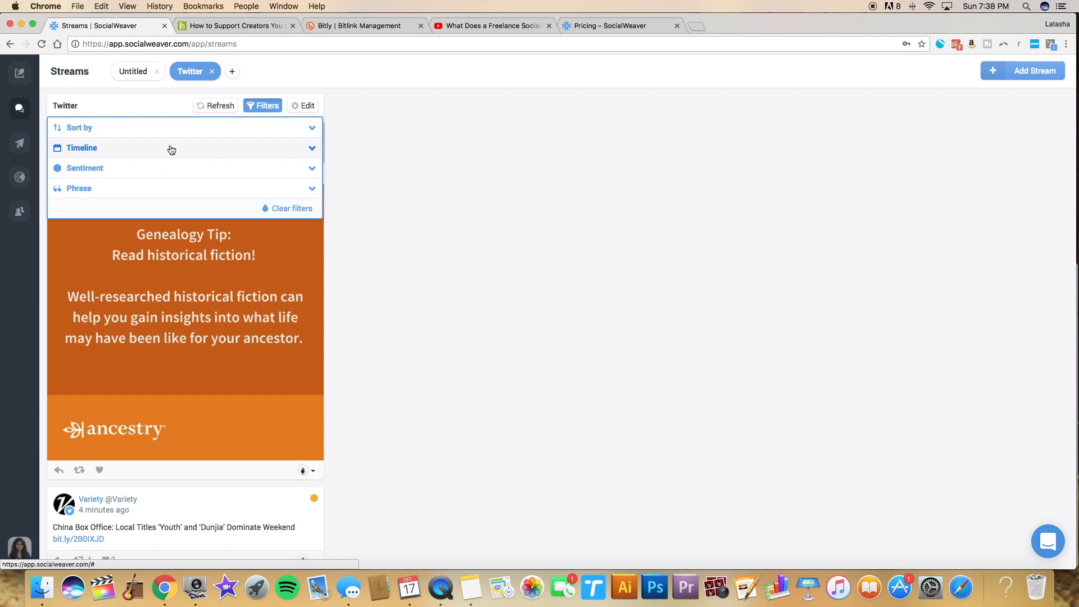
mouse_move(164, 132)
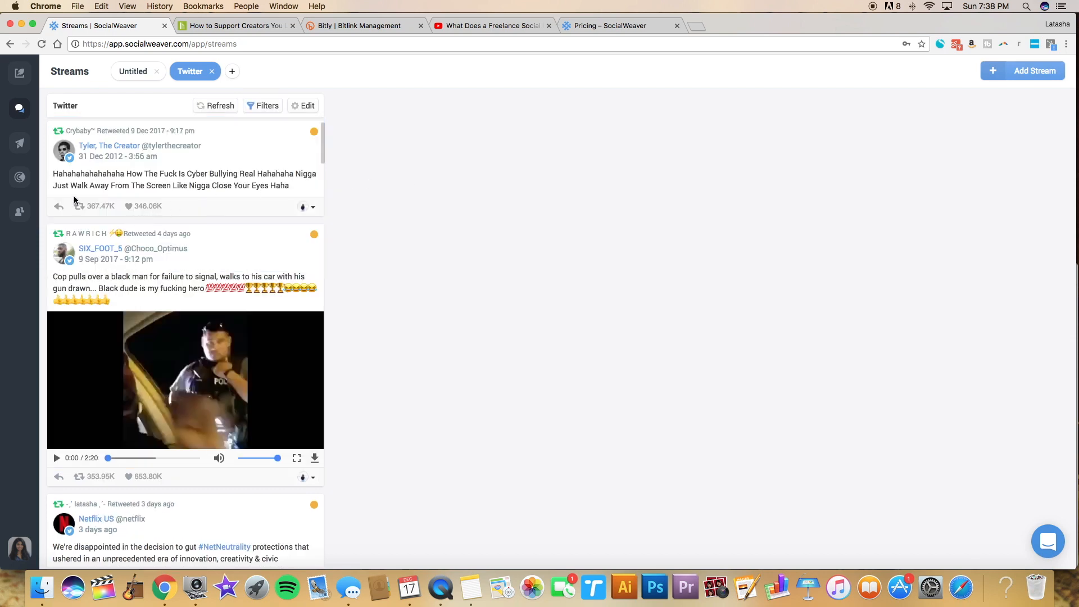
scroll(down, 3)
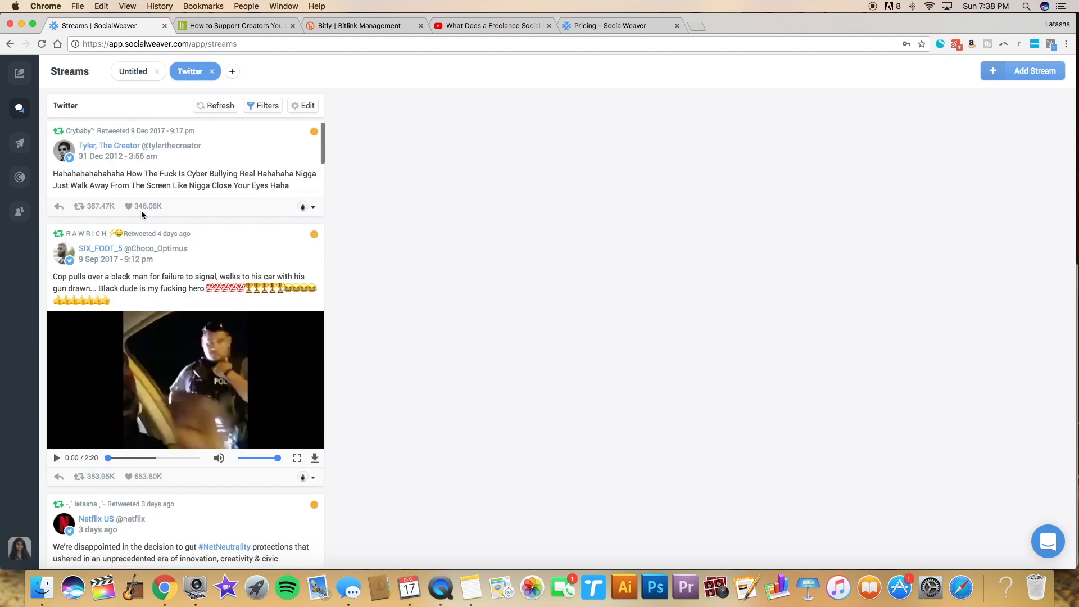
scroll(down, 3)
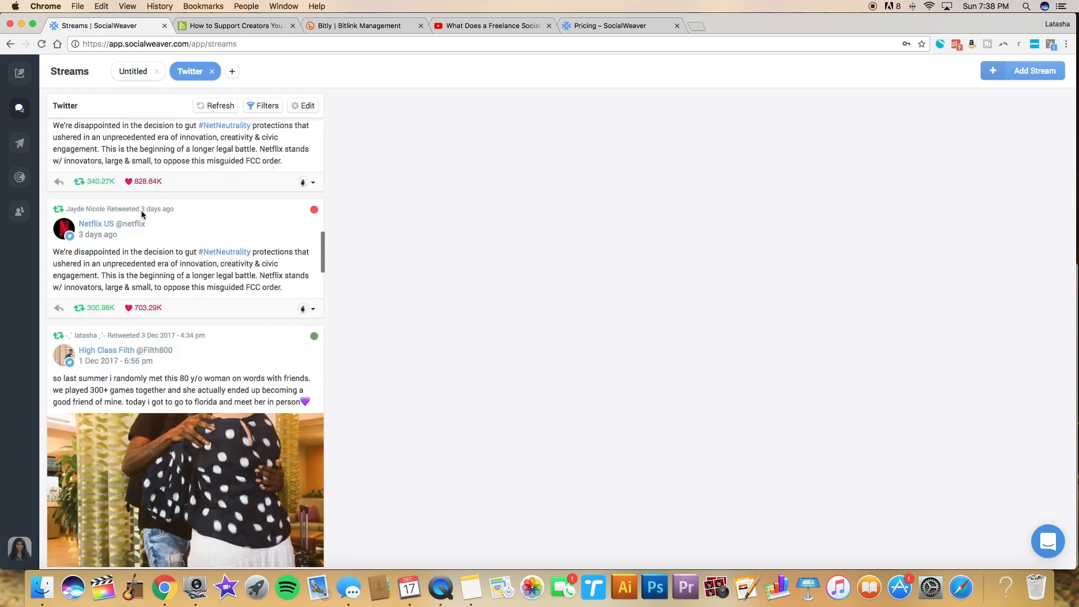
scroll(down, 3)
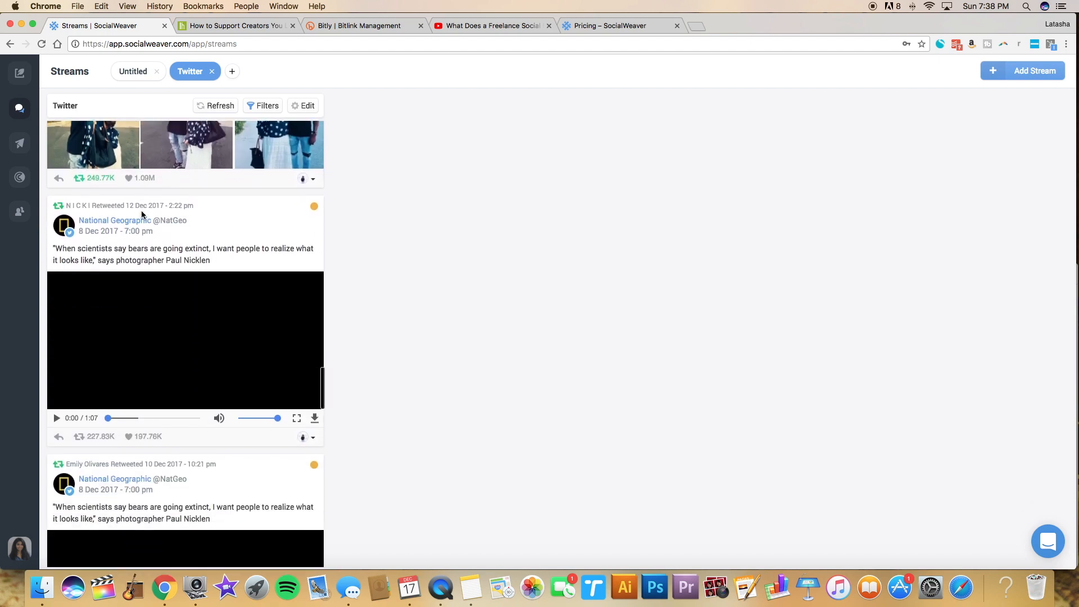
scroll(down, 3)
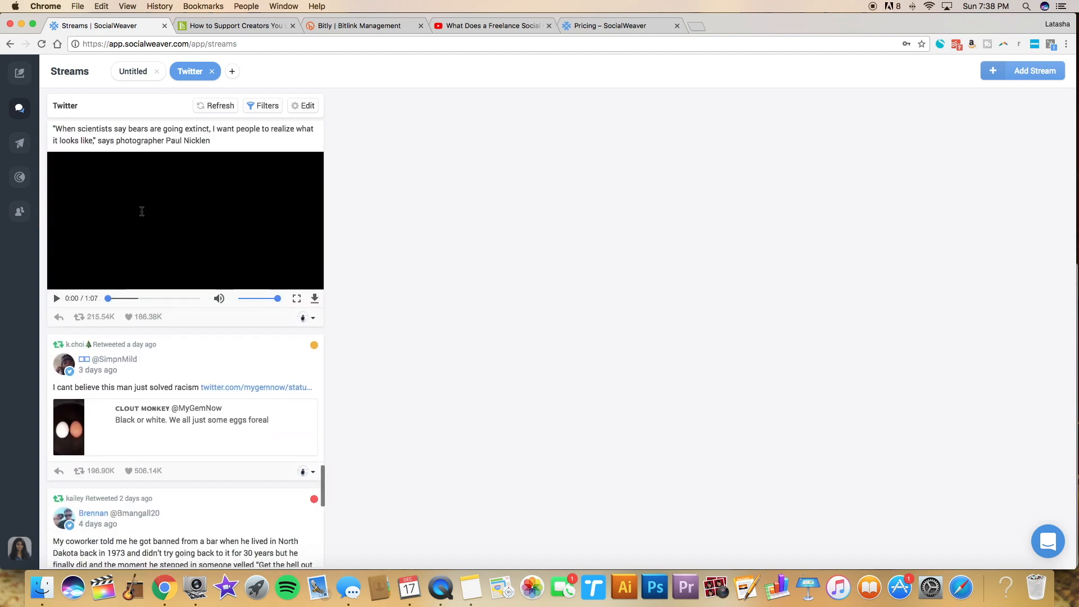
scroll(down, 3)
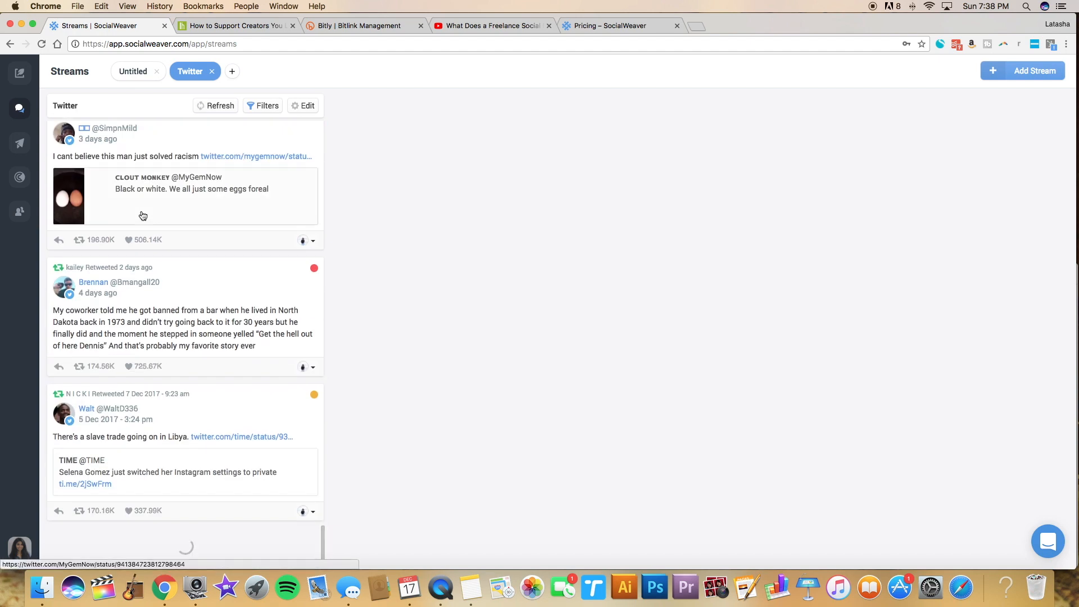
scroll(down, 3)
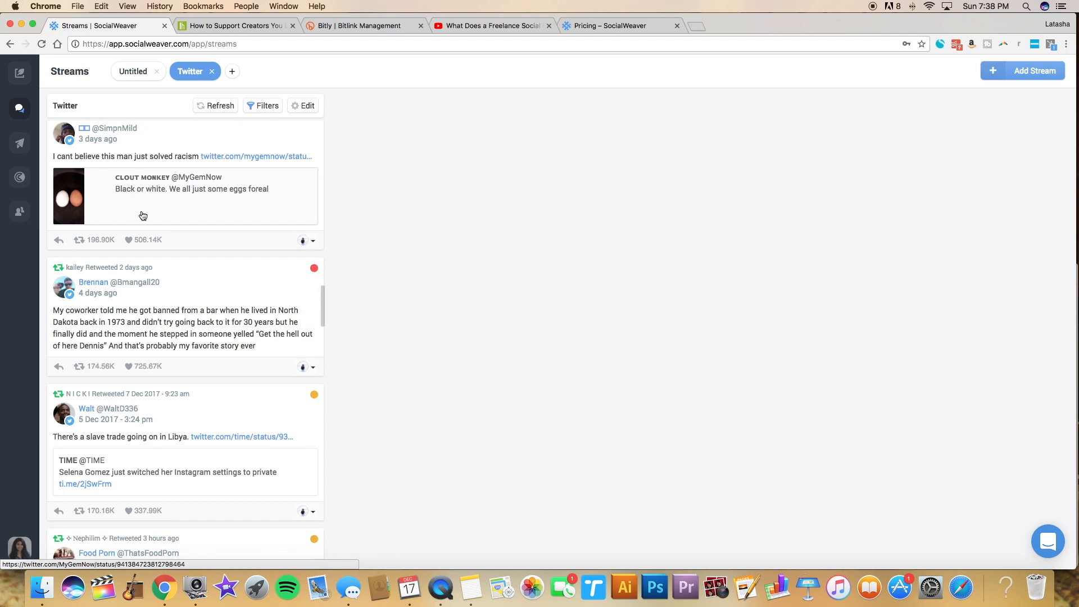
scroll(down, 3)
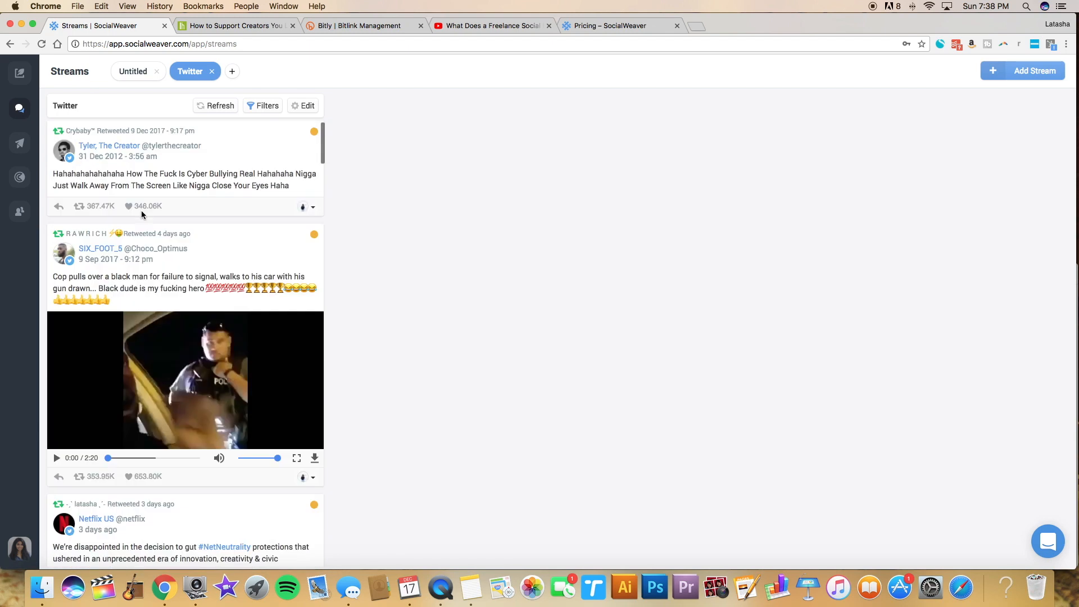
Filter the Twitter stream to negative-sentiment tweets and bring up the filters for a phrase.
click(263, 106)
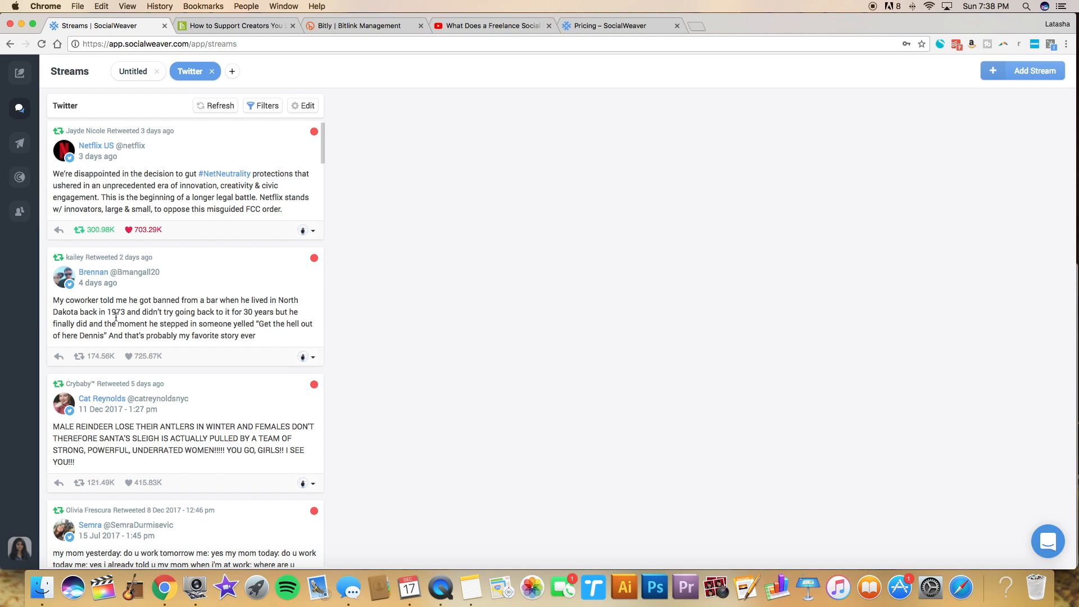
scroll(down, 3)
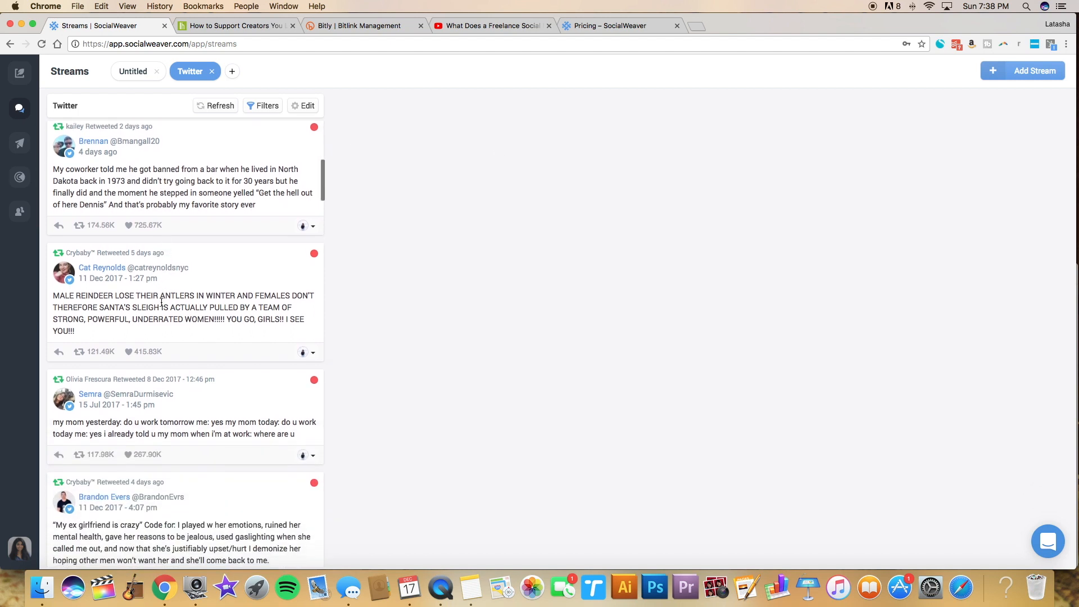
scroll(down, 3)
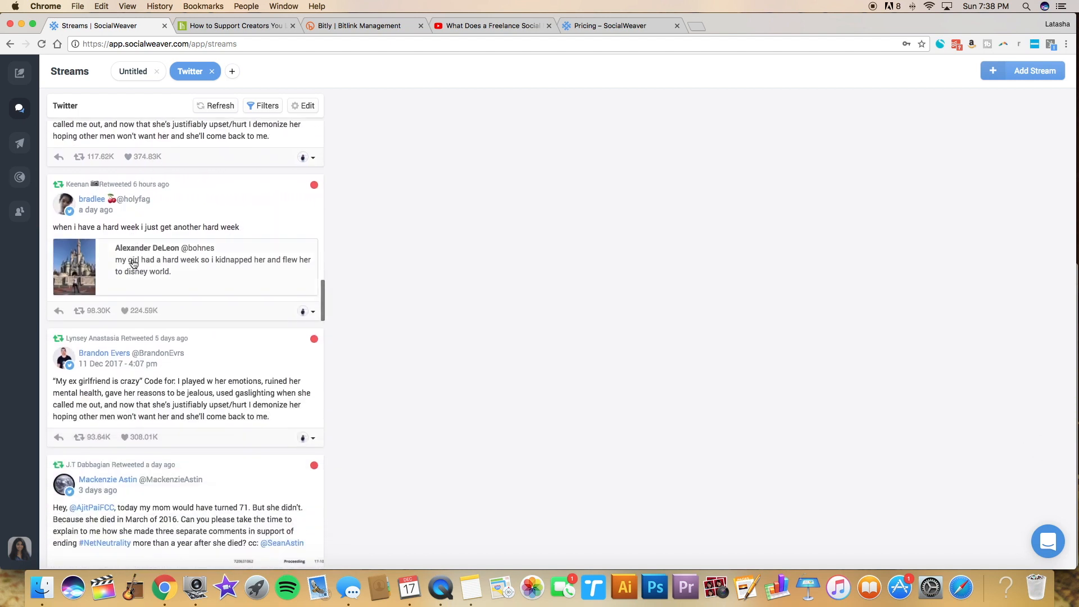
click(266, 105)
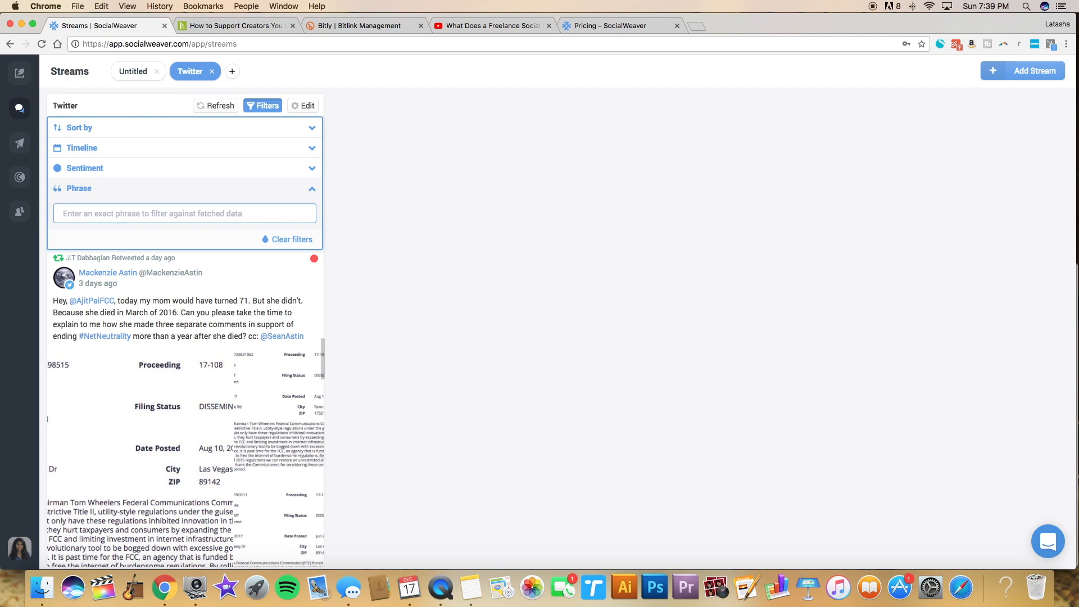
Filter the Twitter stream by the phrase 'net neutrality' and review the matching tweets.
text(net neut)
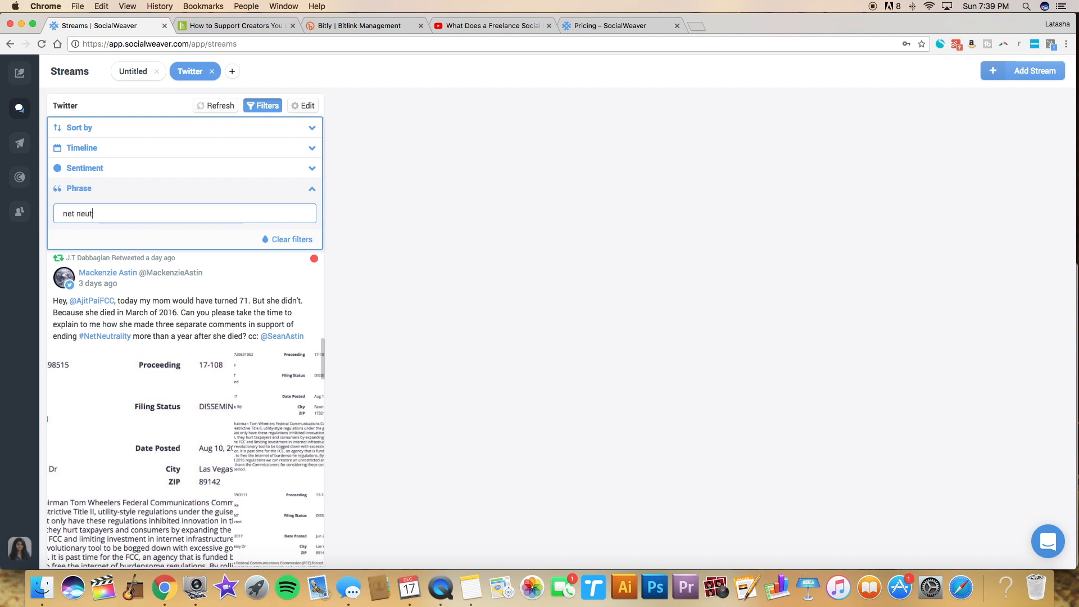
text(rality)
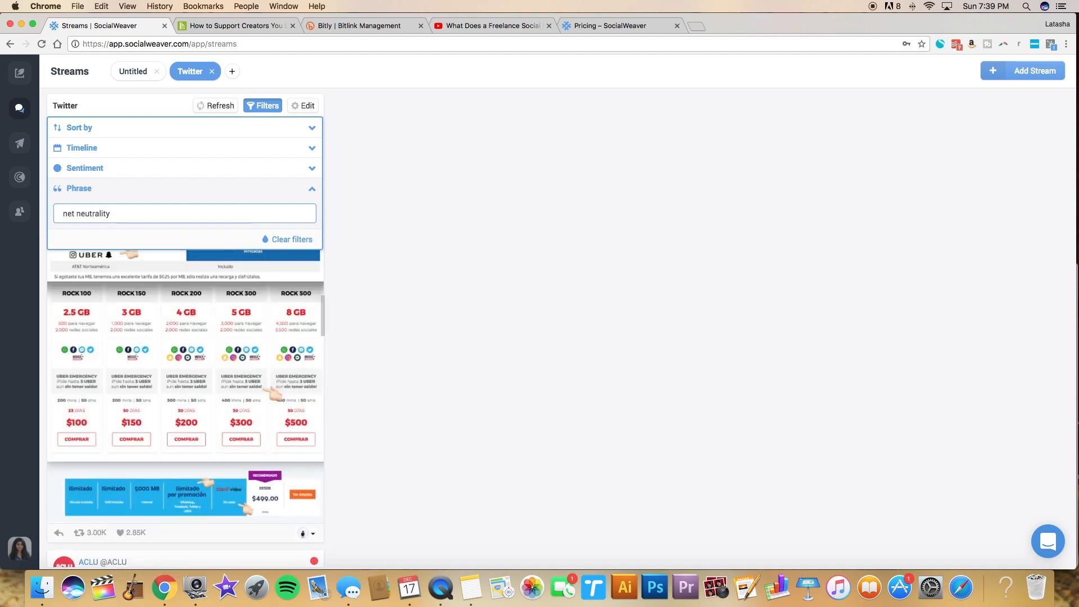
click(263, 106)
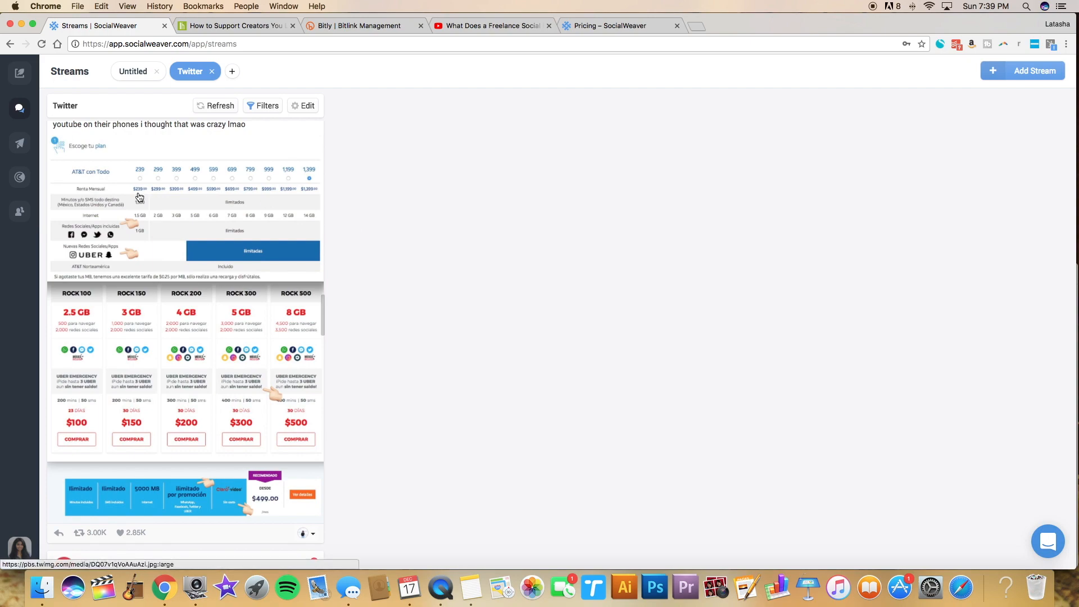
scroll(down, 3)
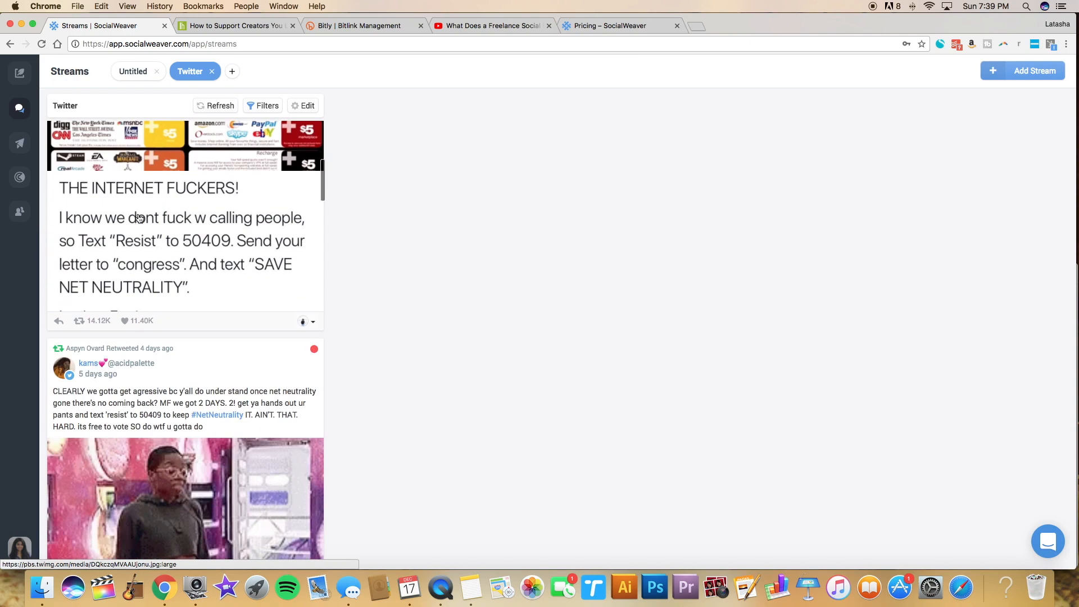
scroll(down, 3)
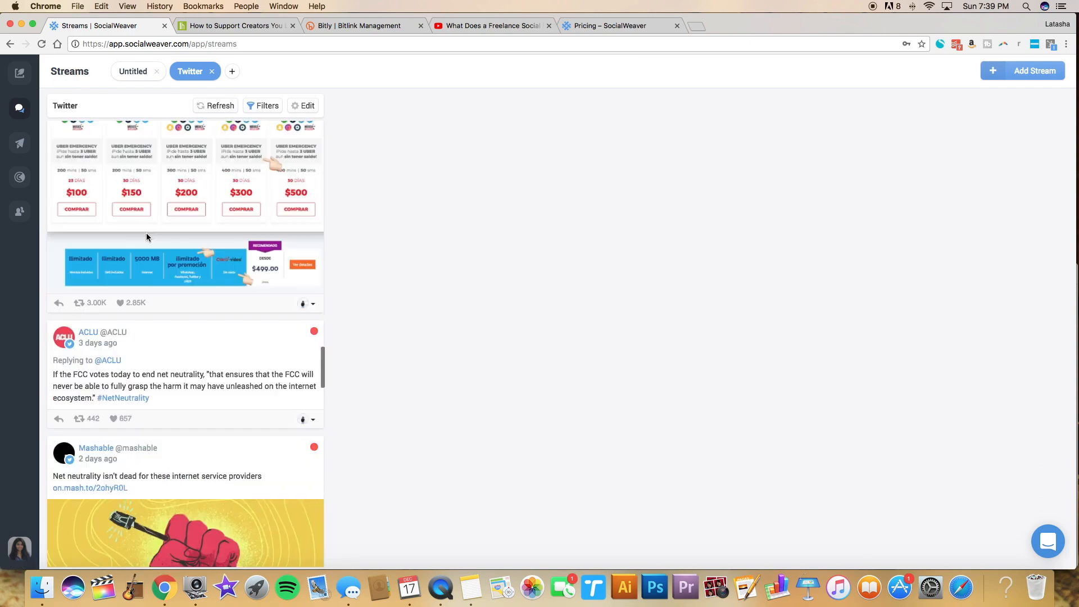
scroll(down, 3)
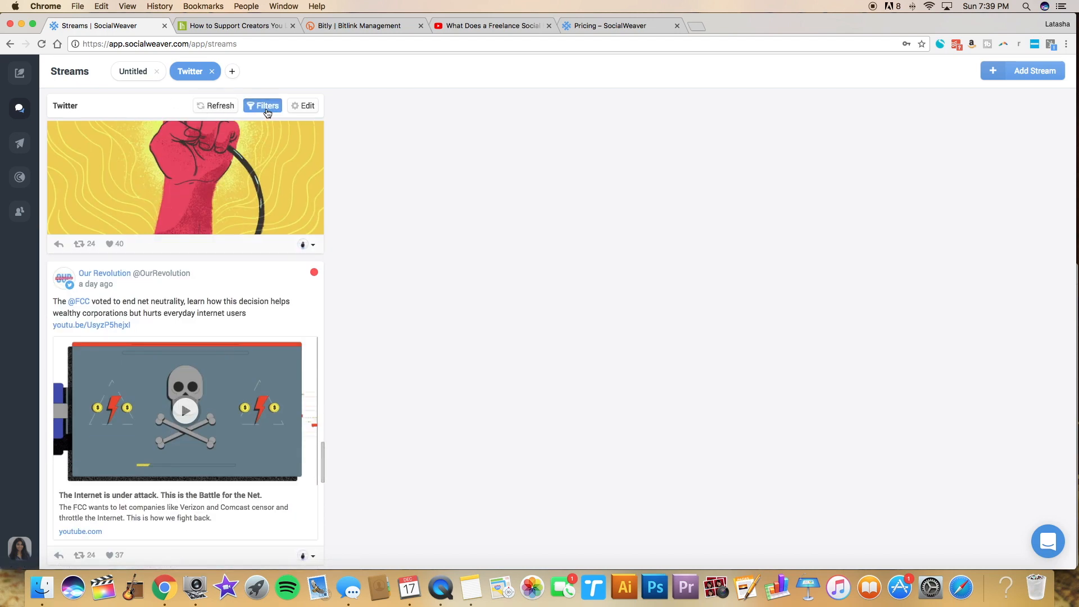
Change the phrase filter to 'youtube', review matches, then go to the Publisher queue.
click(262, 106)
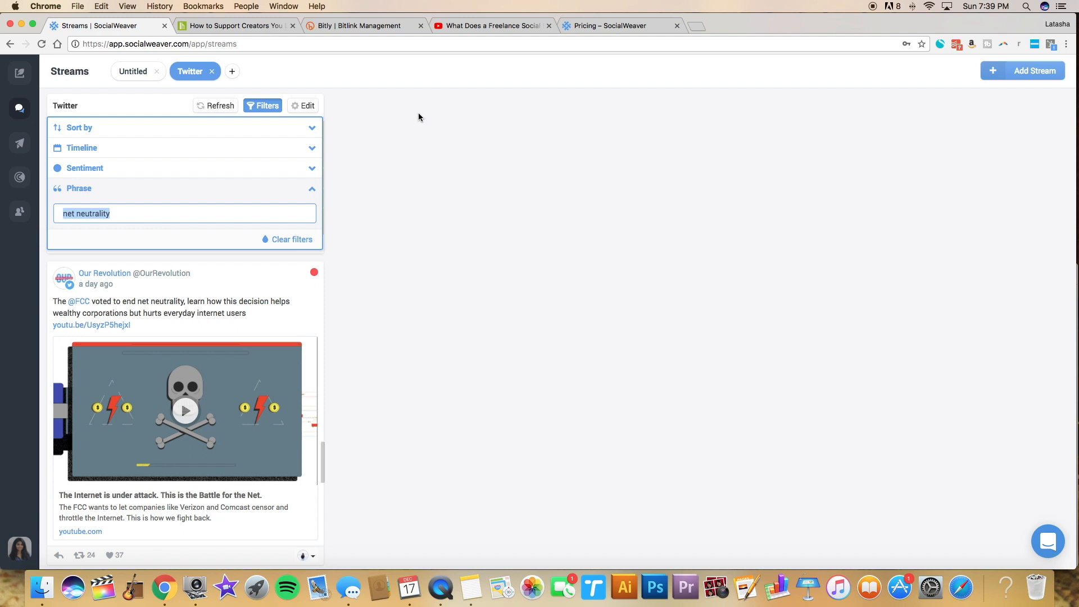
text(youtube)
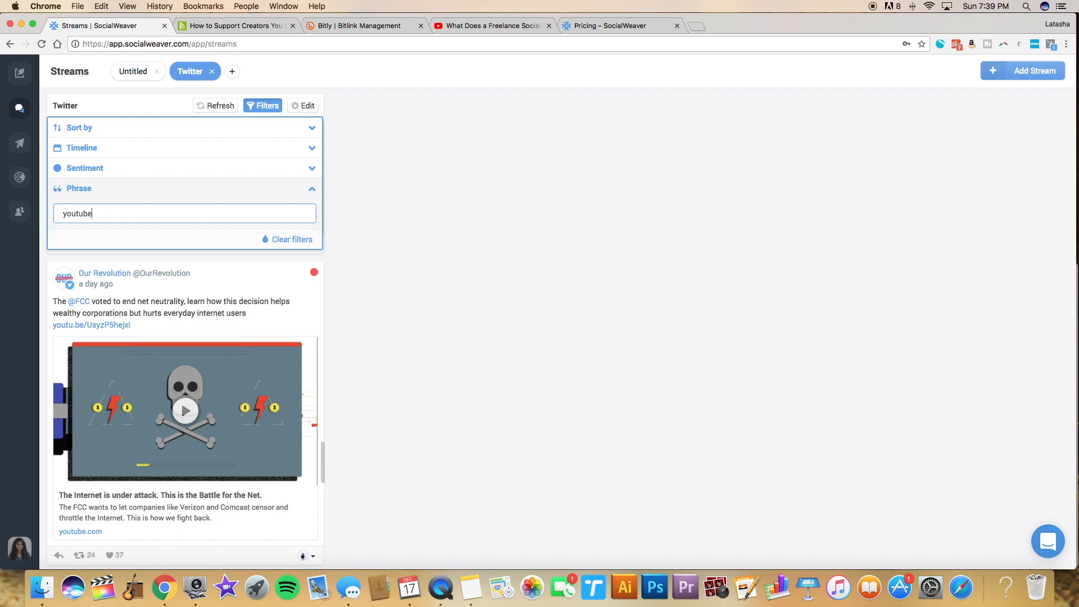
scroll(down, 3)
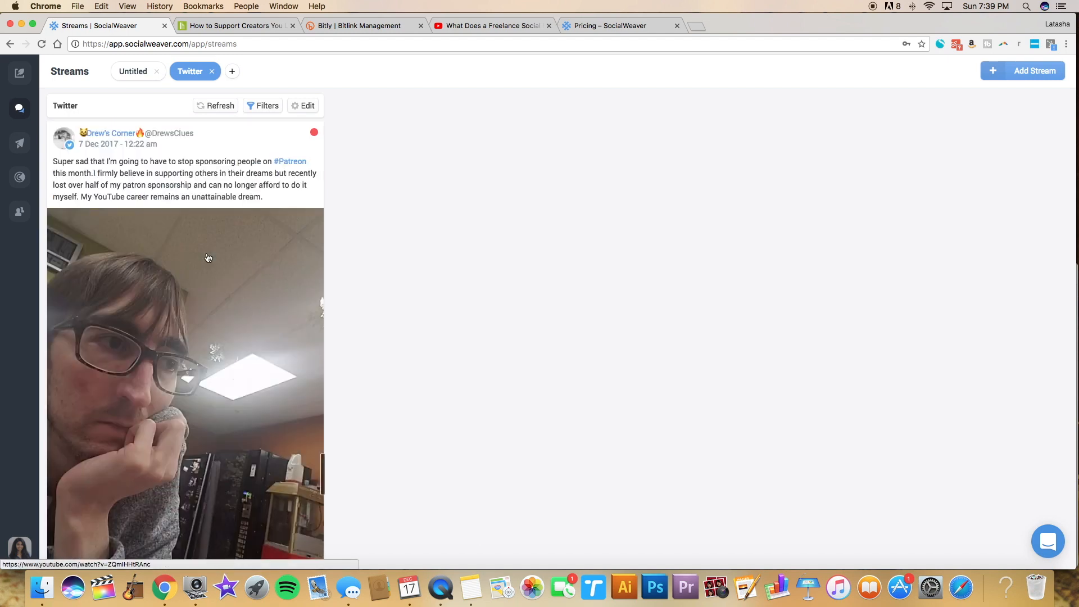
scroll(down, 3)
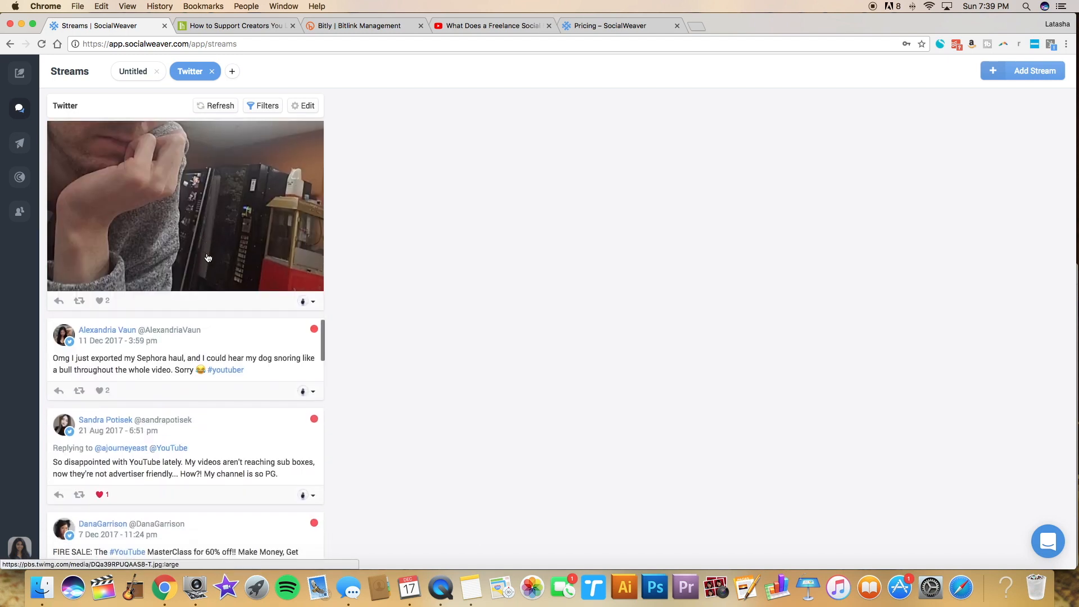
click(19, 72)
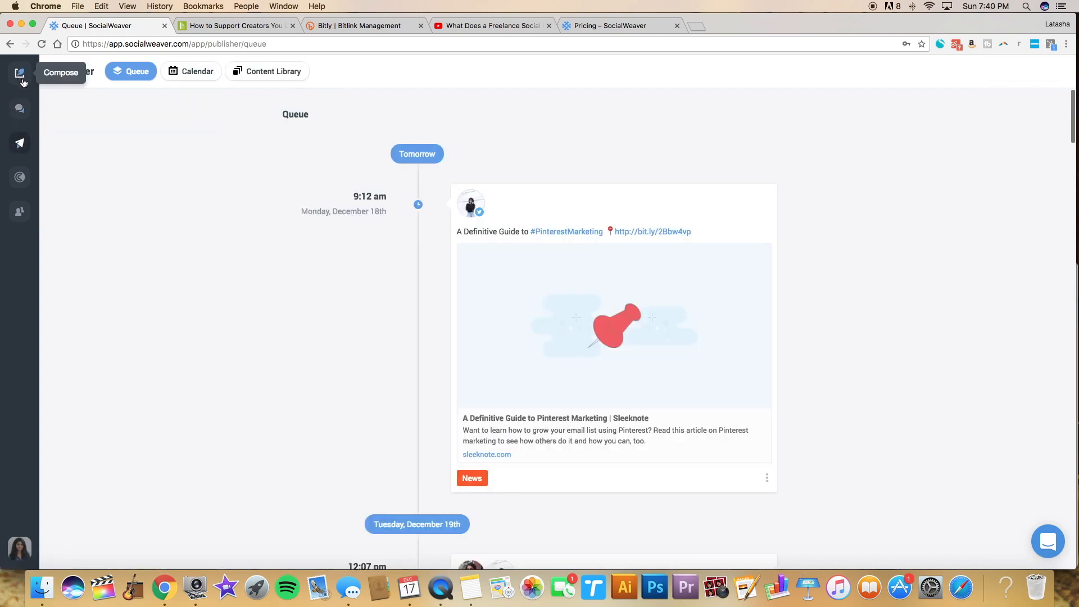
Review the scheduled post queue through December 25th, then switch to the SocialWeaver pricing page.
scroll(down, 3)
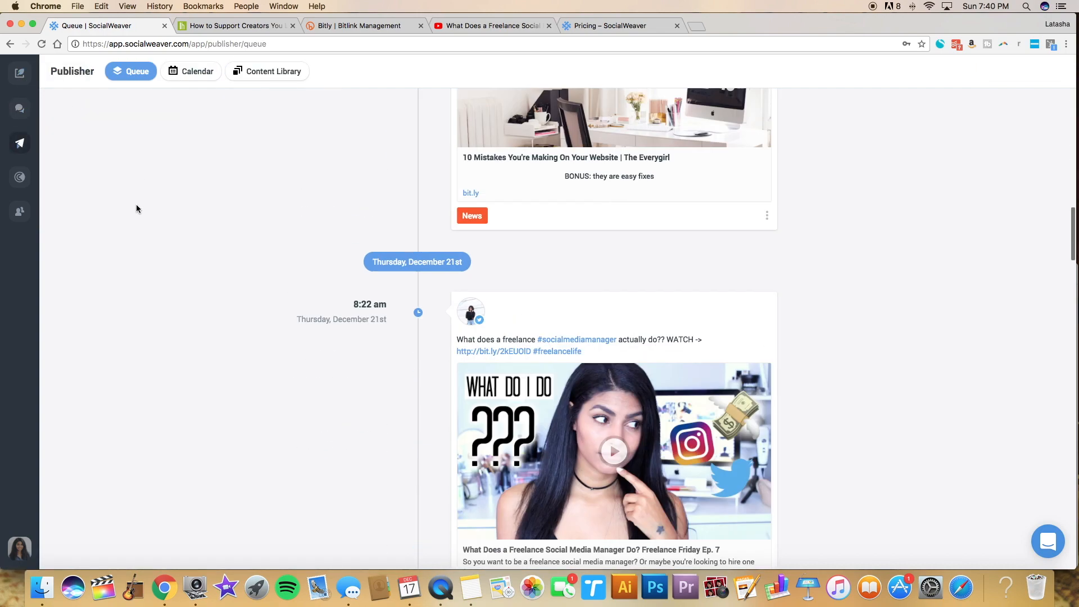
scroll(down, 3)
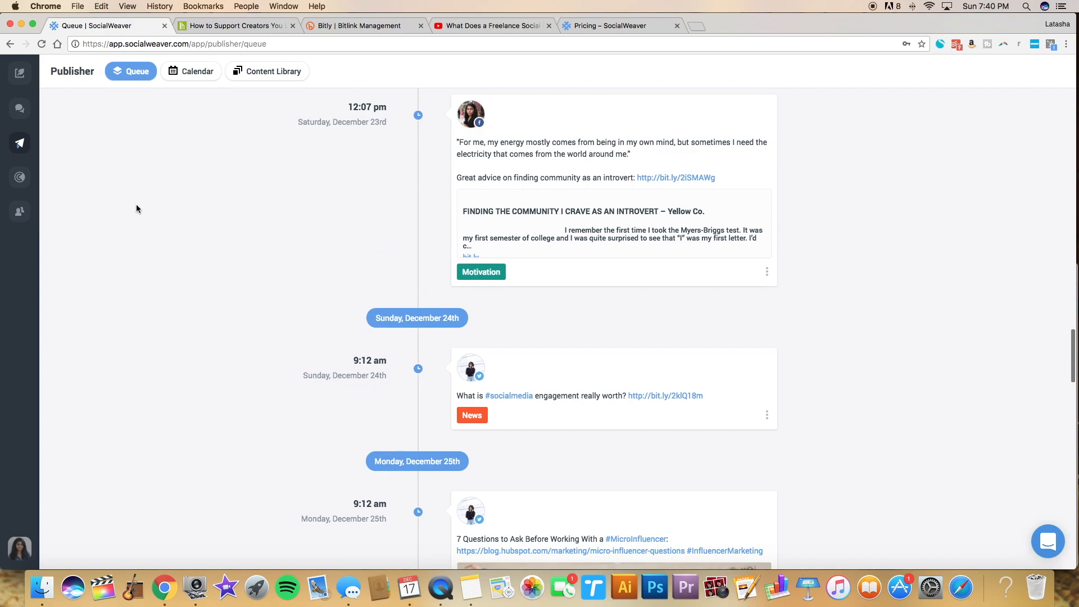
scroll(down, 3)
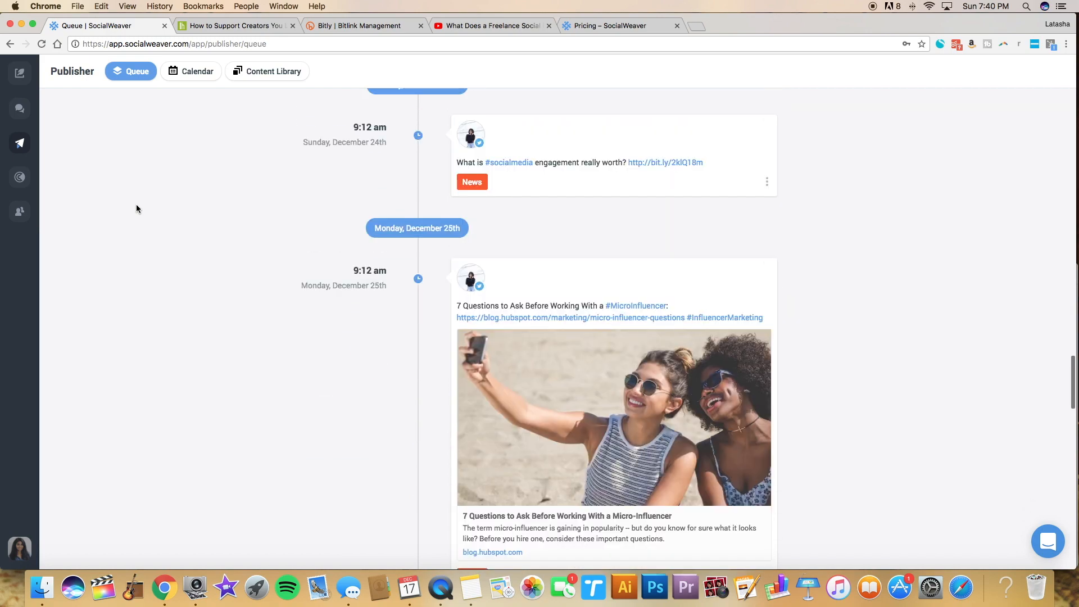
scroll(down, 3)
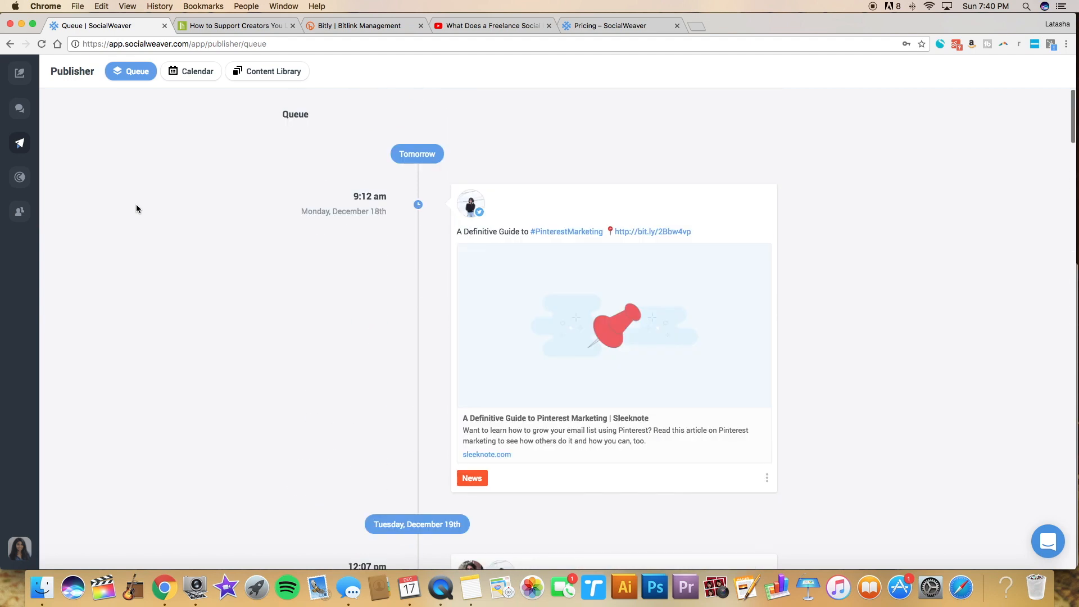
click(618, 25)
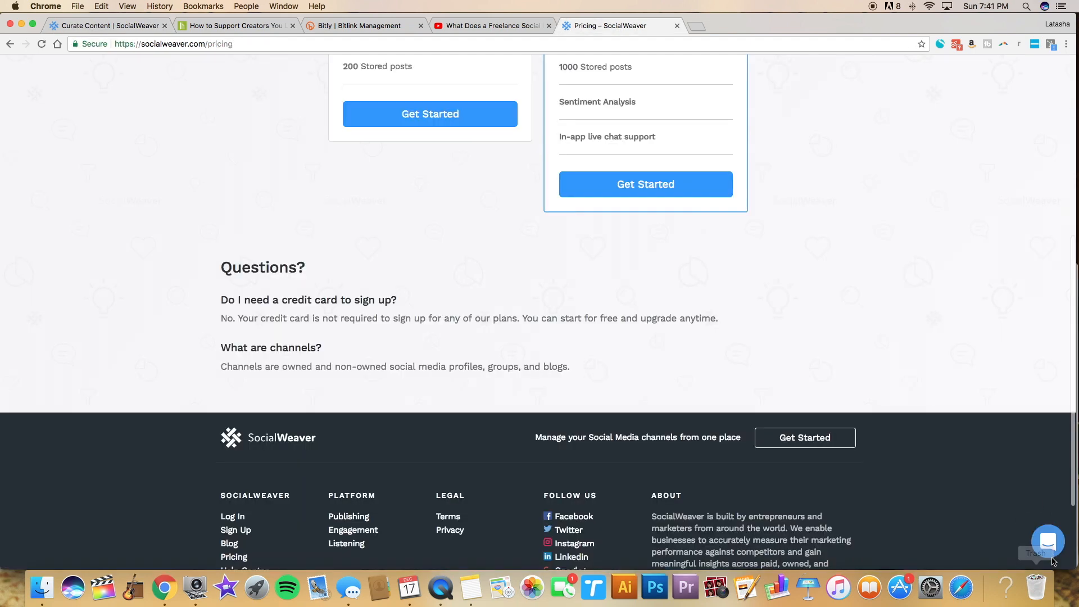
View the pricing plans, then return to the Curate and Share Content page.
scroll(up, 3)
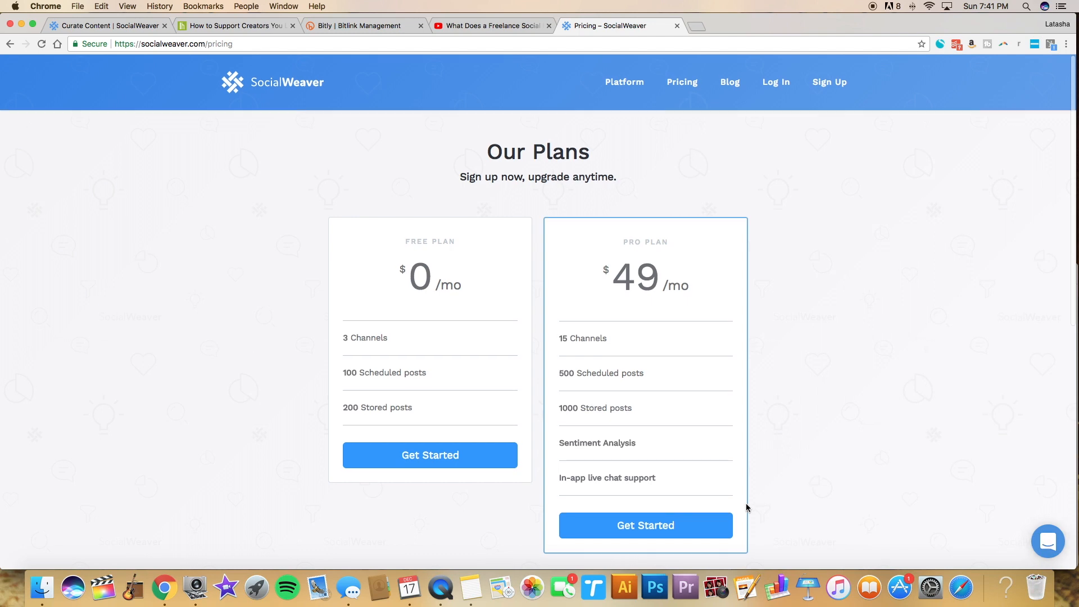
click(101, 26)
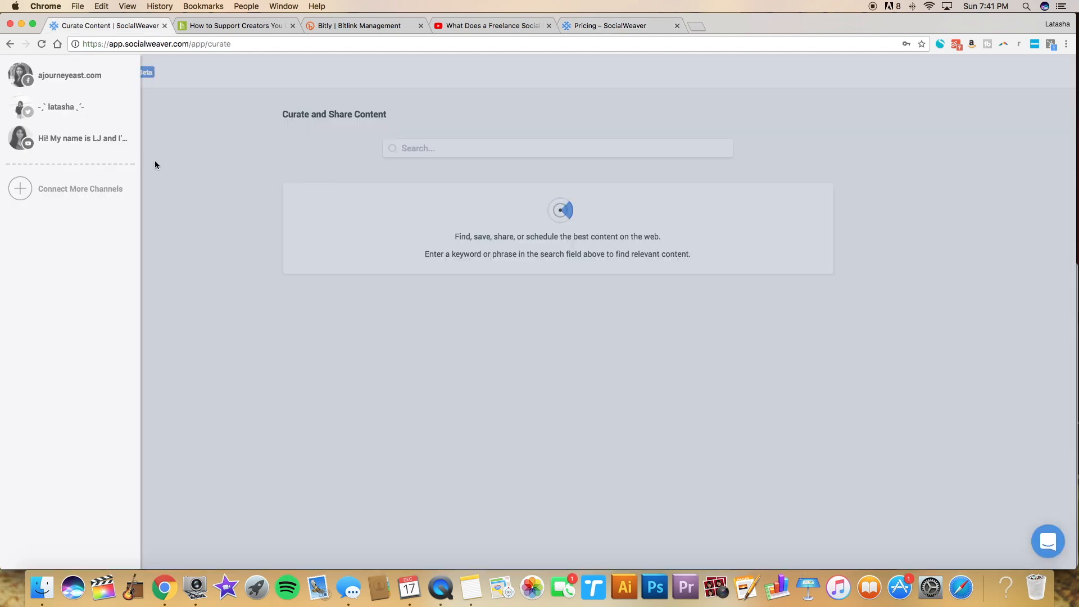